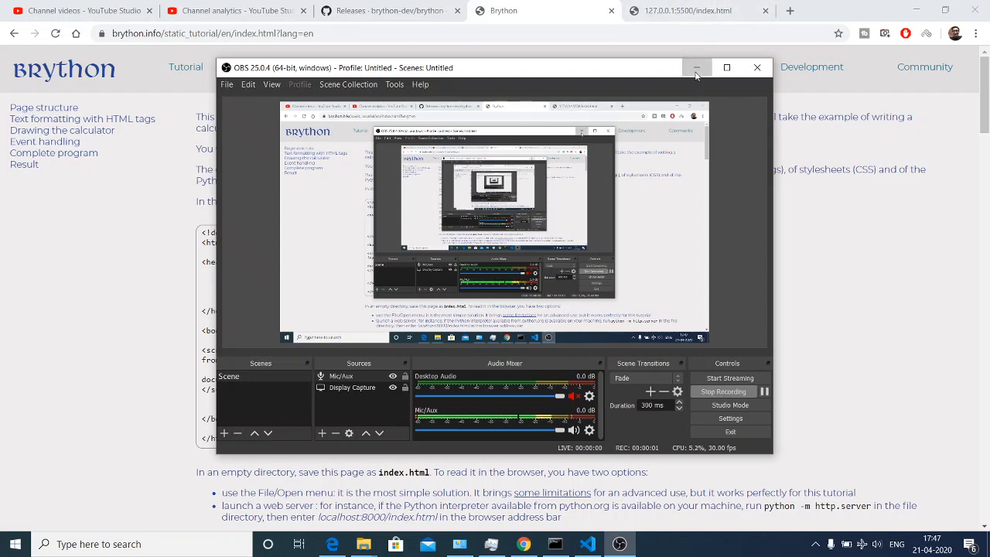
Search the web for brython and land on the brython.info home page
left_click(696, 68)
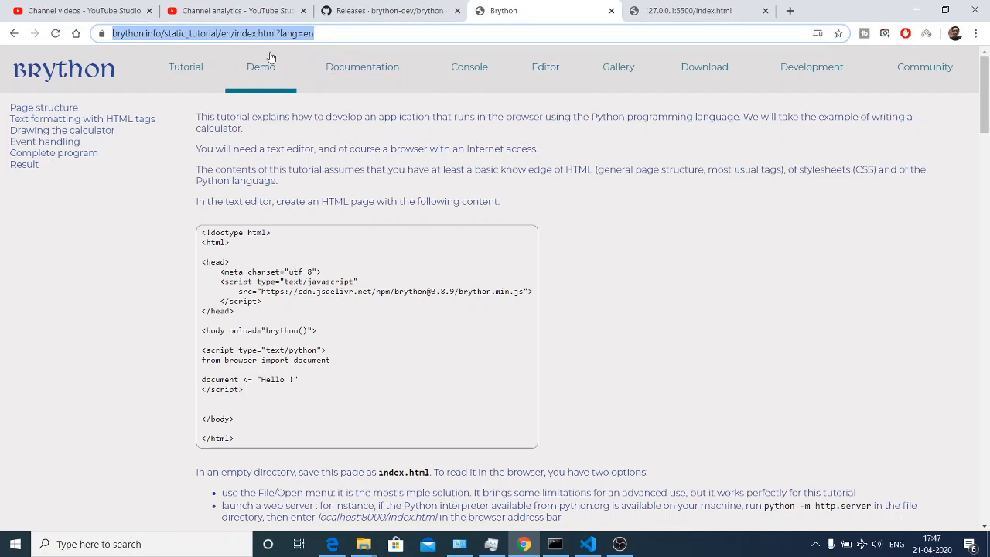
left_click(387, 11)
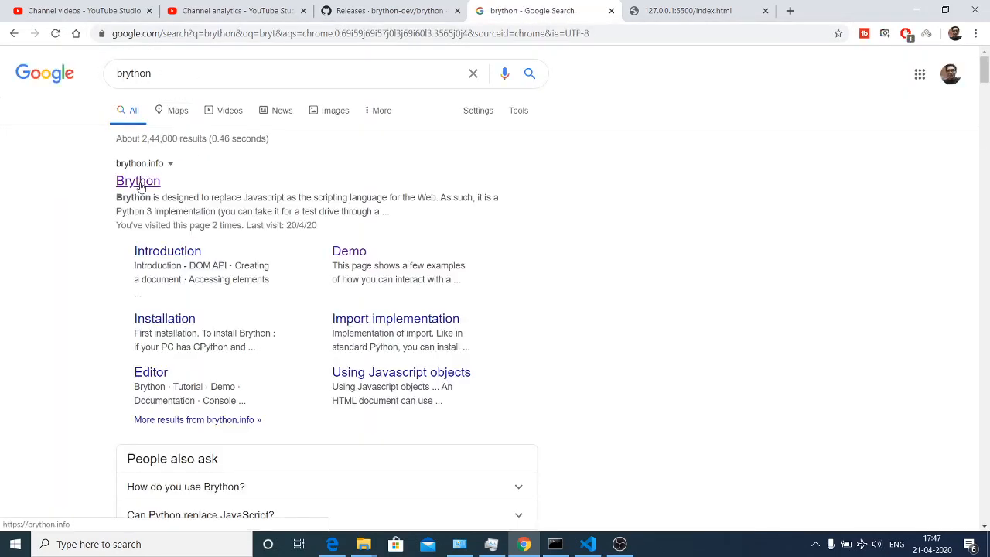
left_click(138, 180)
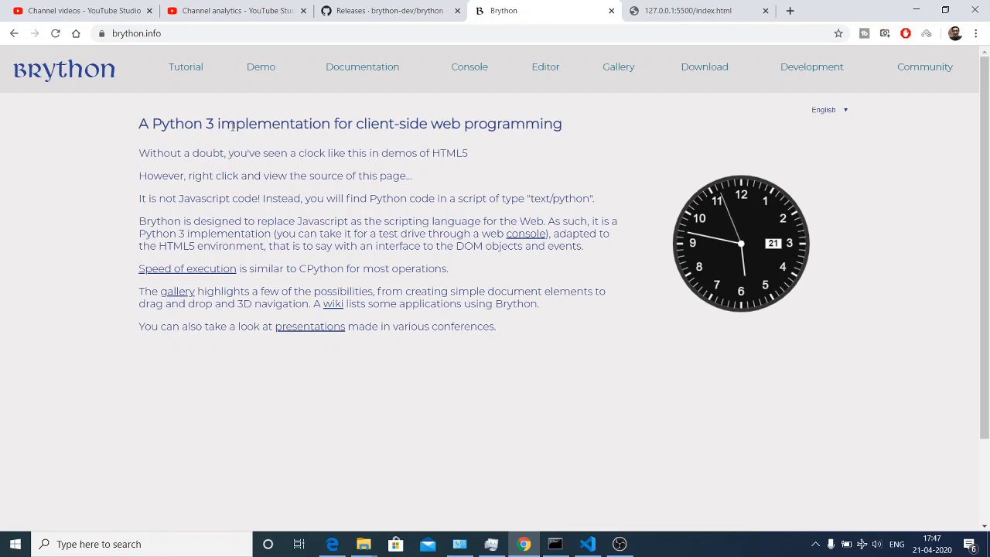
mouse_move(351, 105)
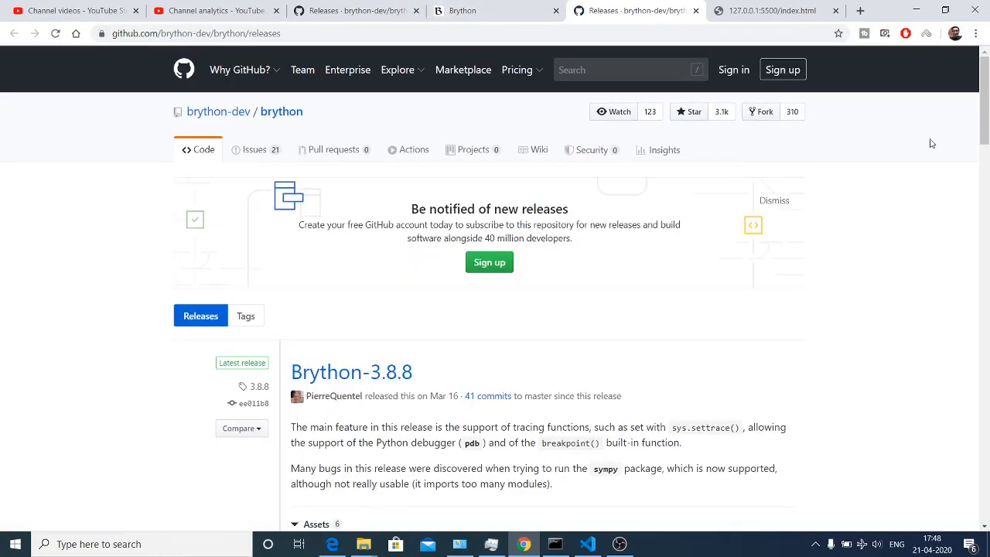
Download the Brython-3.8.8.zip asset from the GitHub releases page
scroll("down", 3)
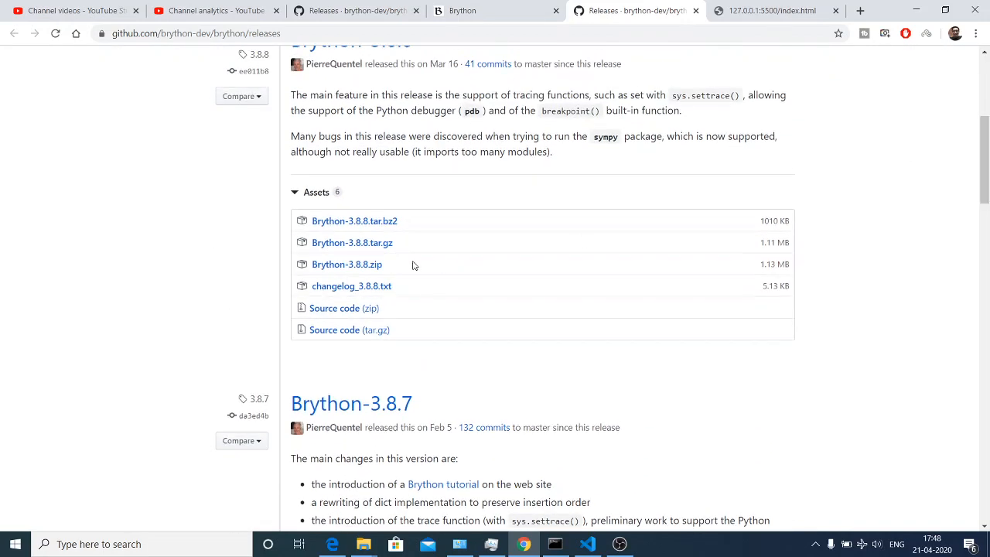
left_click(347, 263)
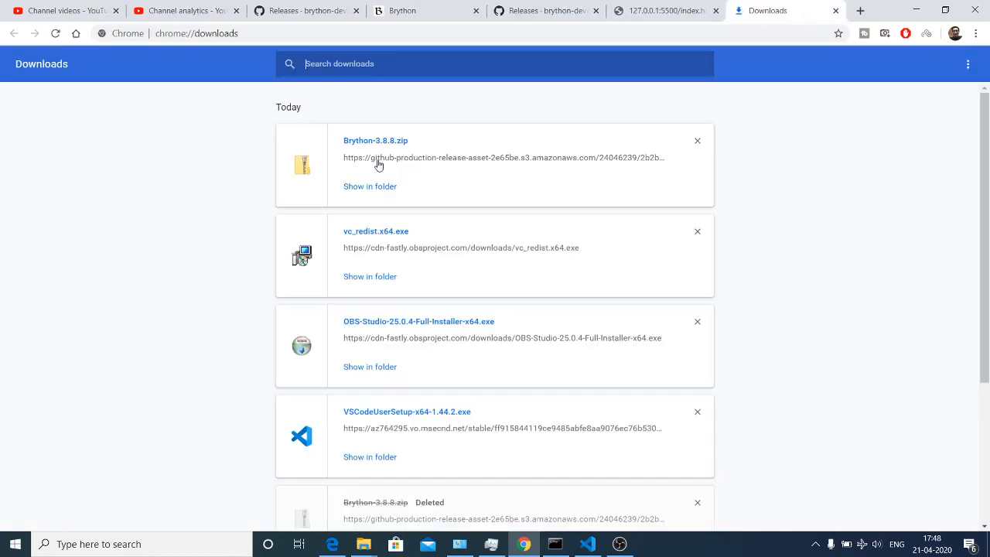
Extract Brython-3.8.8.zip into a Brython-3.8.8 folder inside the brython folder
left_click(369, 186)
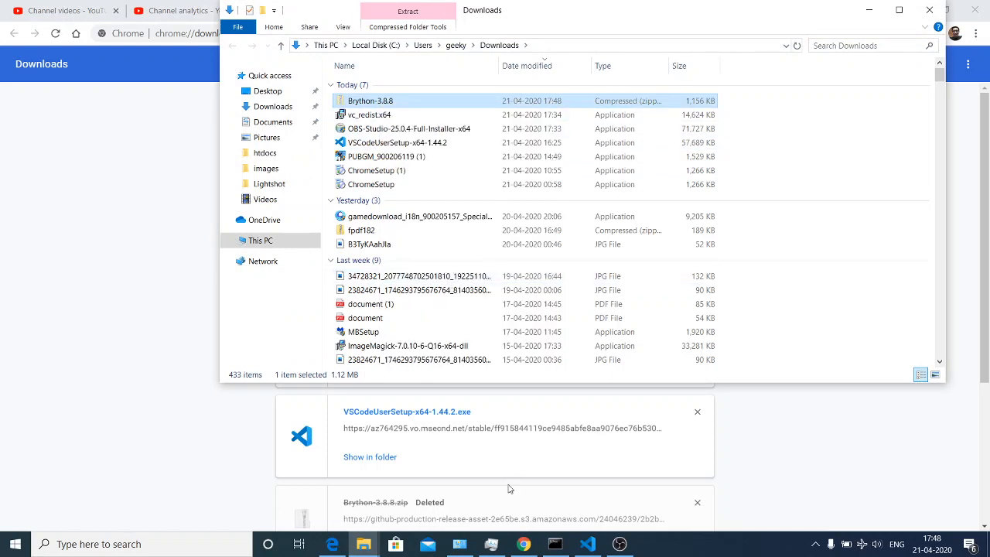
mouse_move(364, 545)
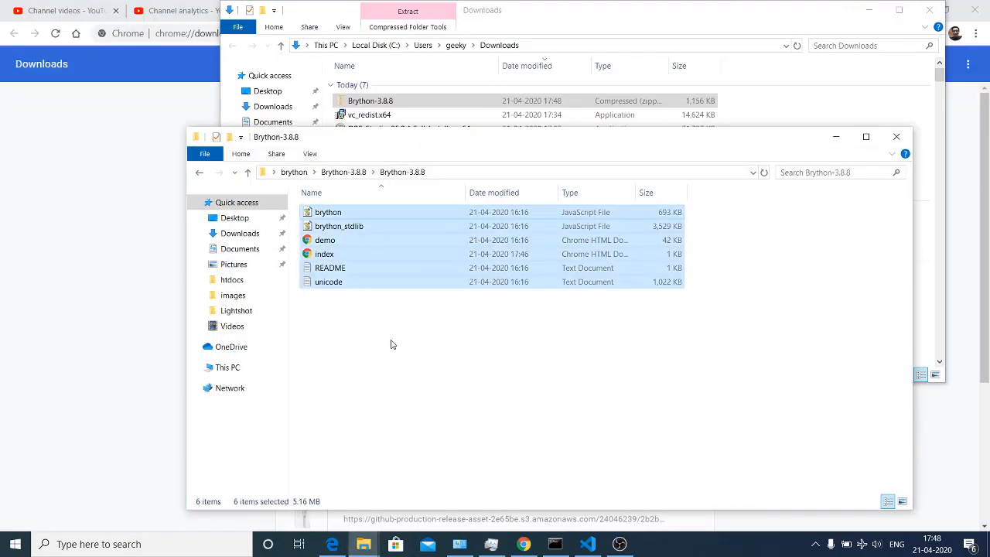
mouse_move(418, 353)
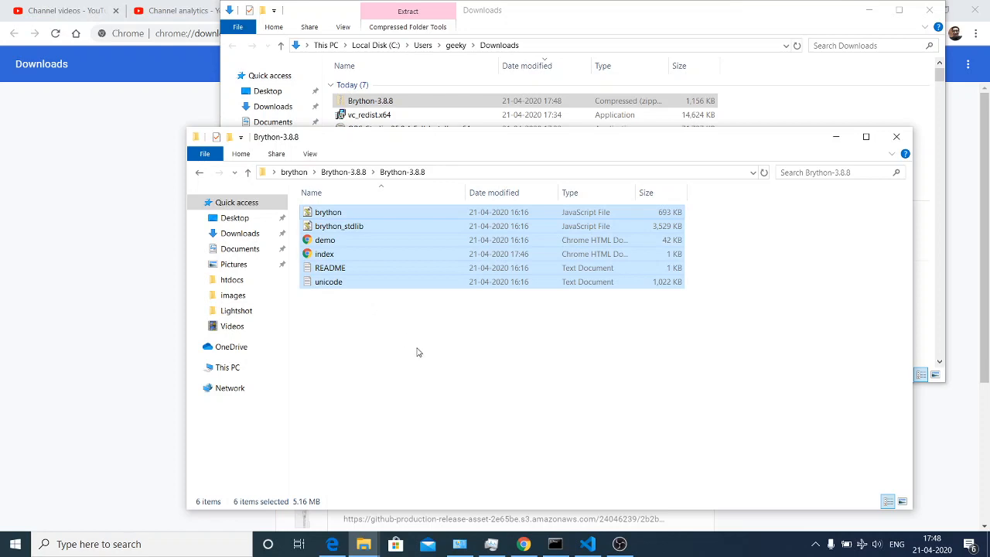
mouse_move(200, 174)
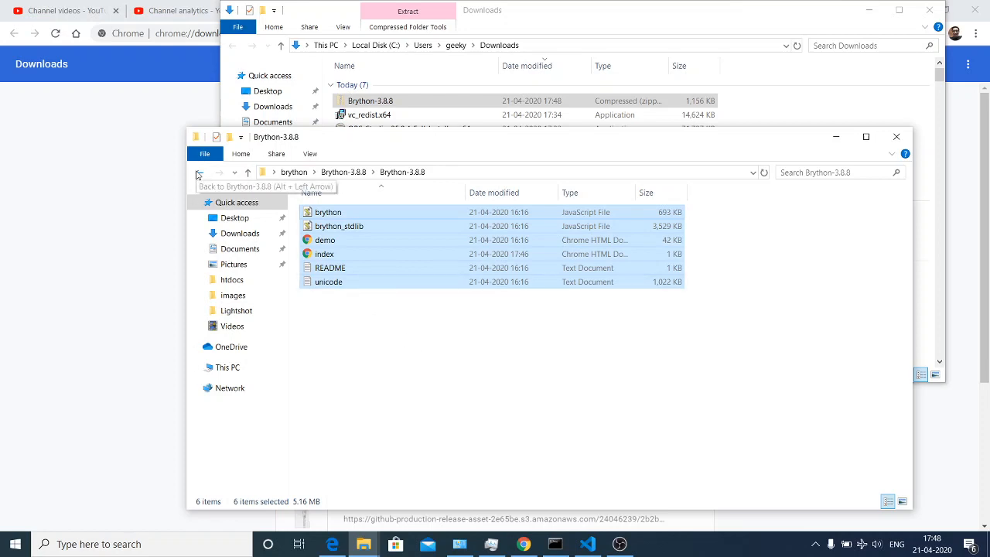
left_click(200, 172)
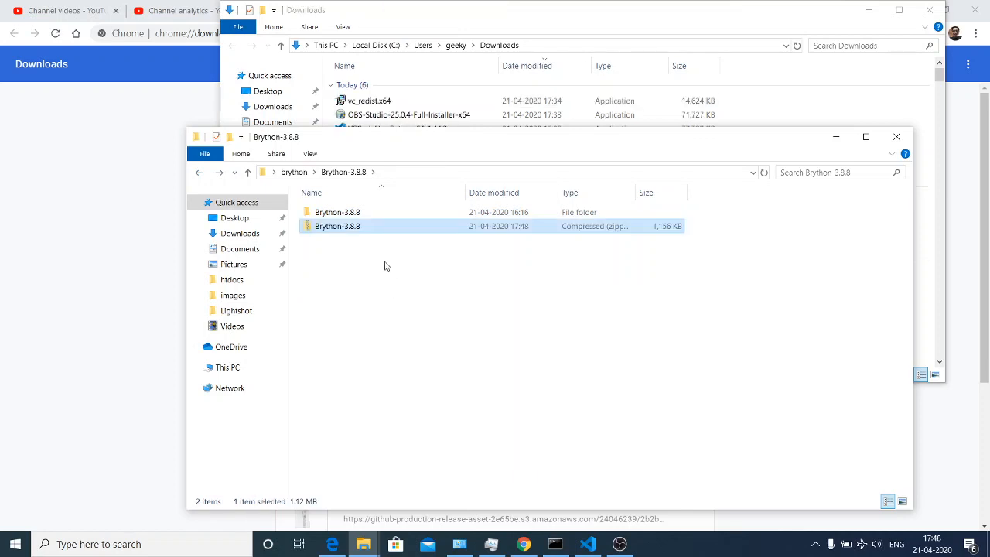
right_click(337, 226)
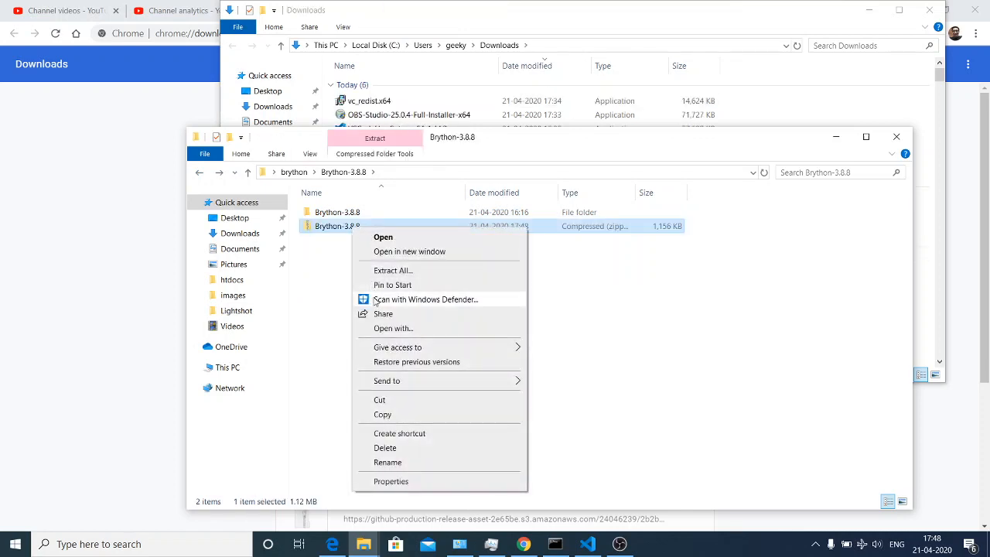
mouse_move(393, 270)
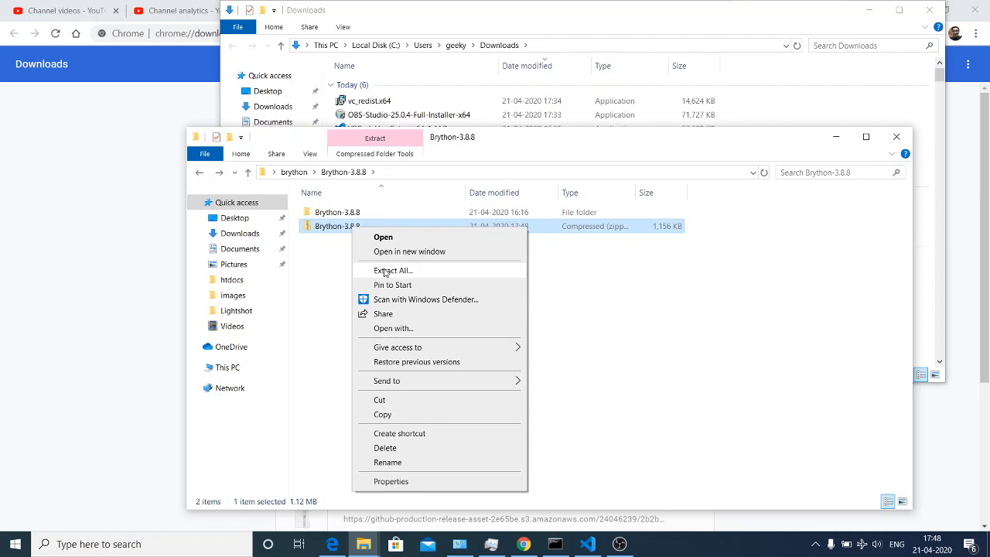
left_click(393, 269)
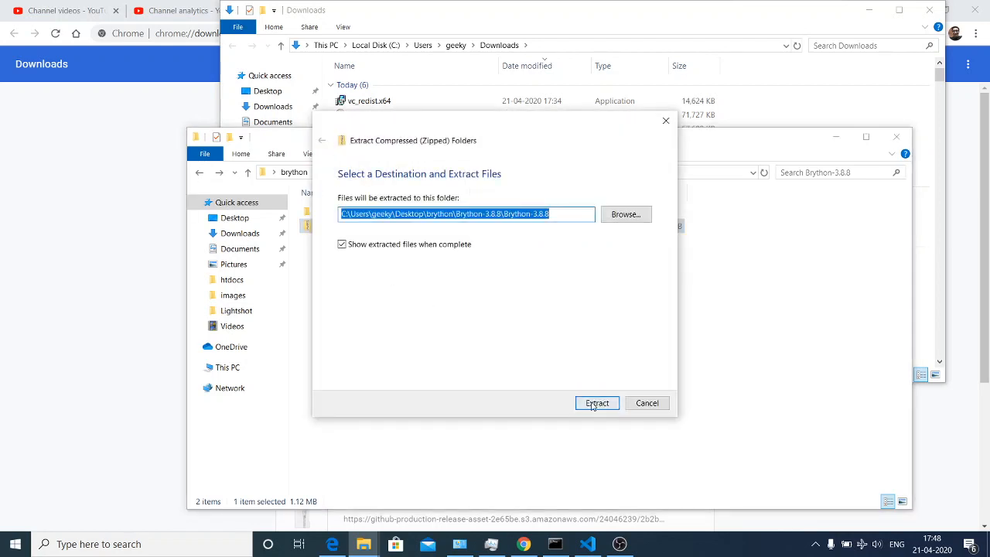
left_click(597, 403)
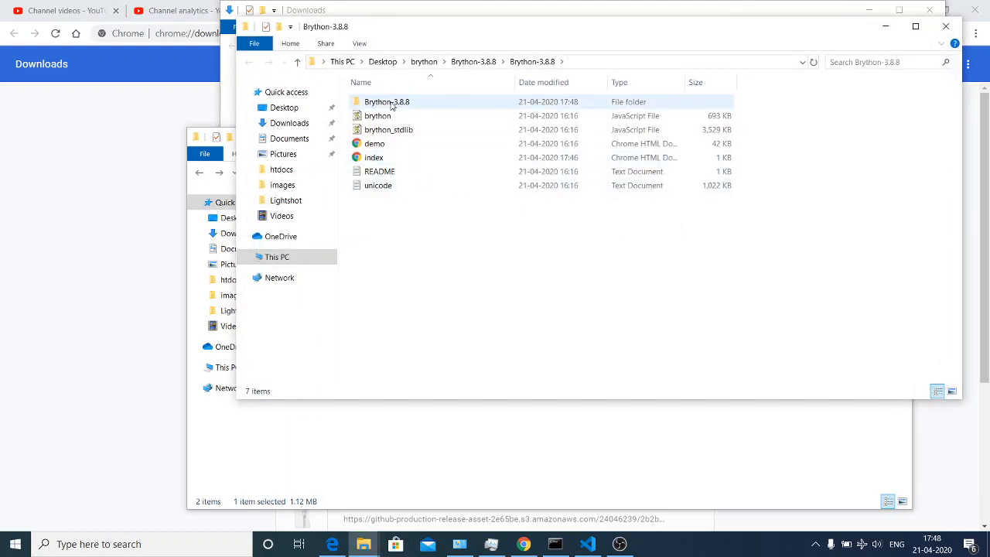
Glance at the extracted brython.js, brython_stdlib.js and demo files, then dismiss that window
left_click(377, 115)
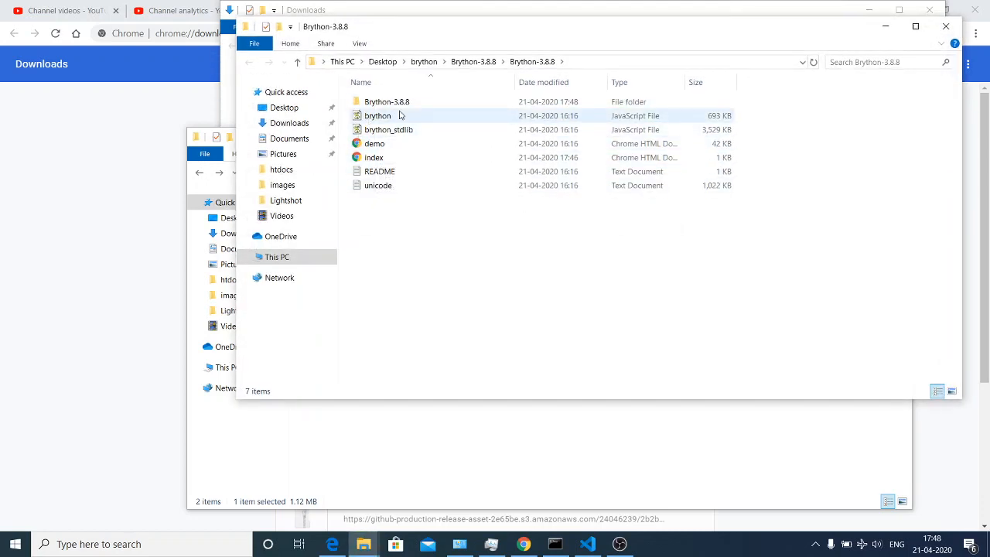
mouse_move(387, 120)
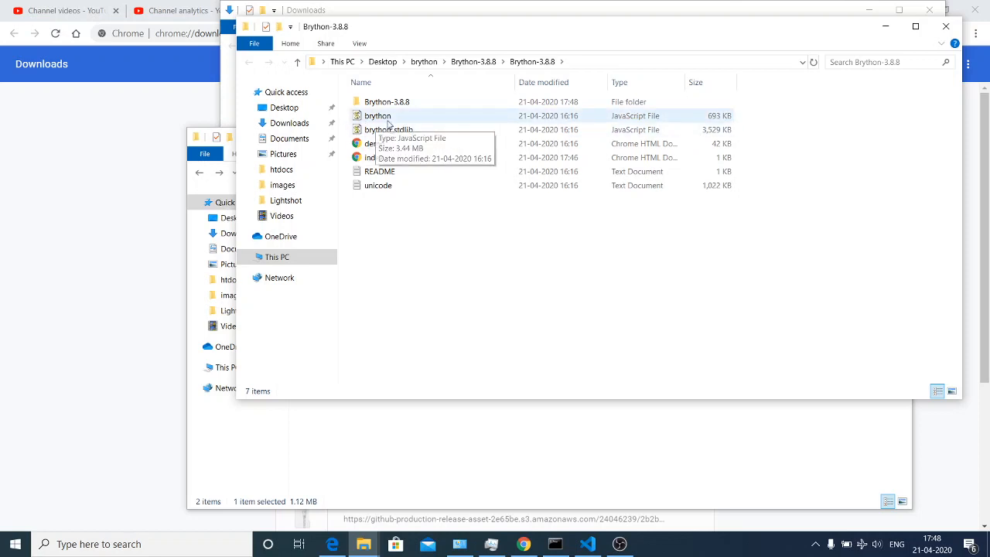
mouse_move(399, 121)
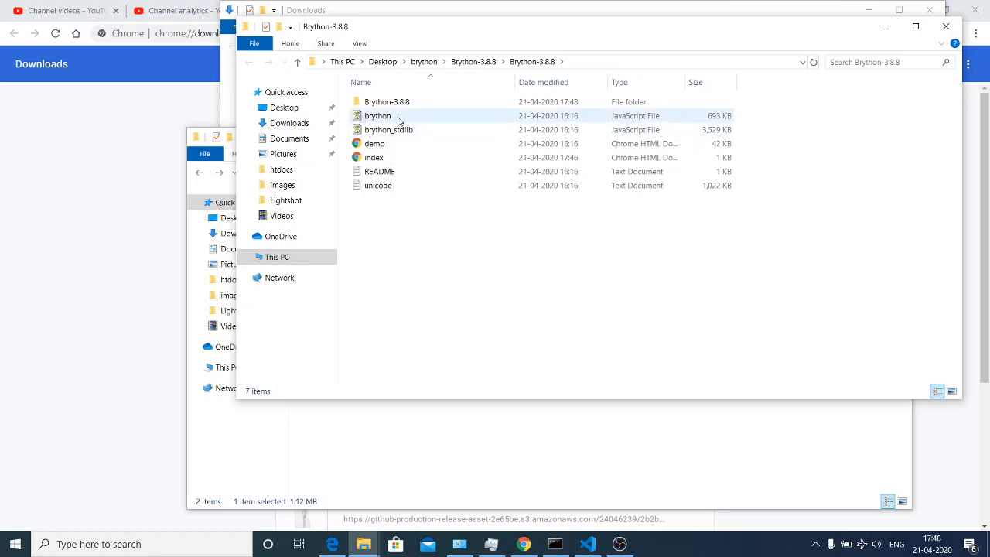
left_click(388, 130)
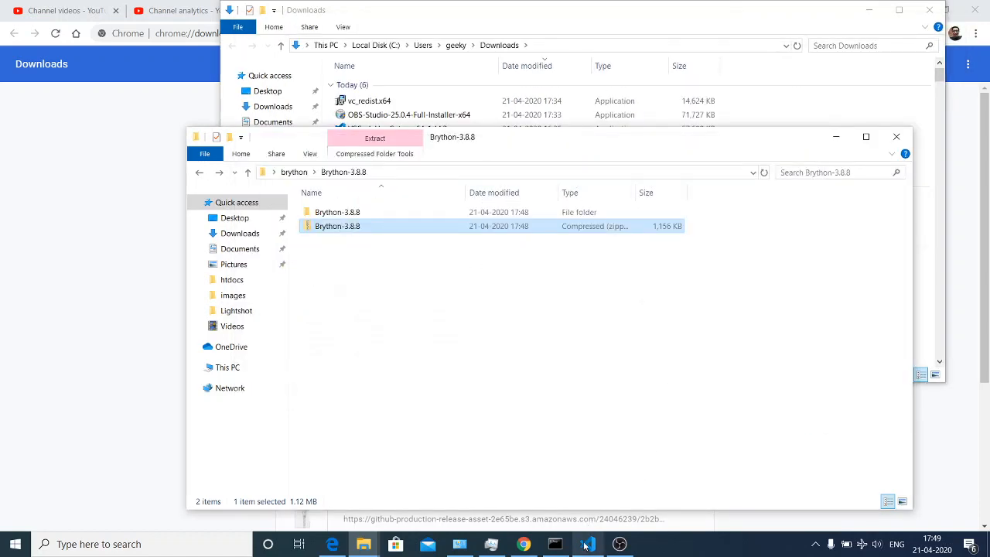
Give index.html an HTML5 skeleton whose title reads Brython
left_click(588, 545)
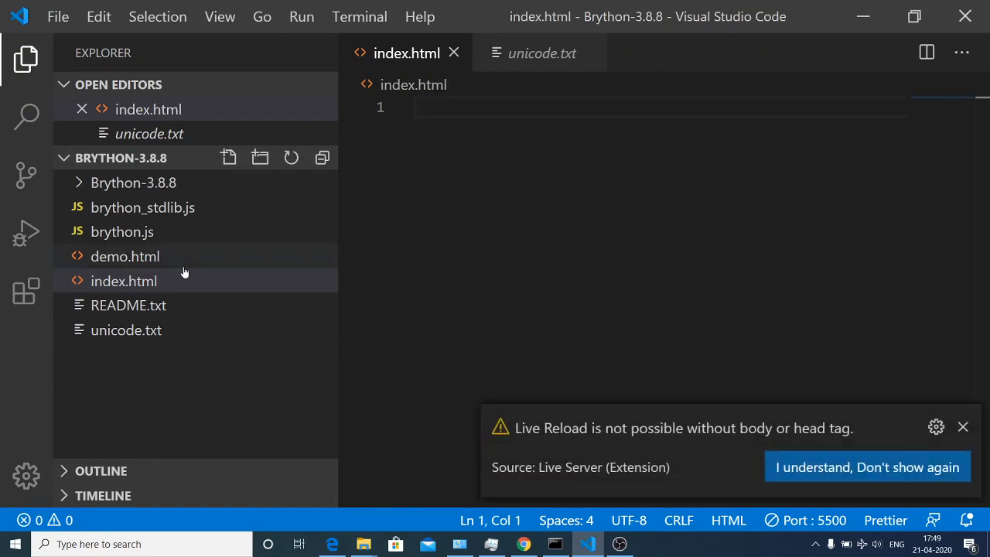
mouse_move(330, 271)
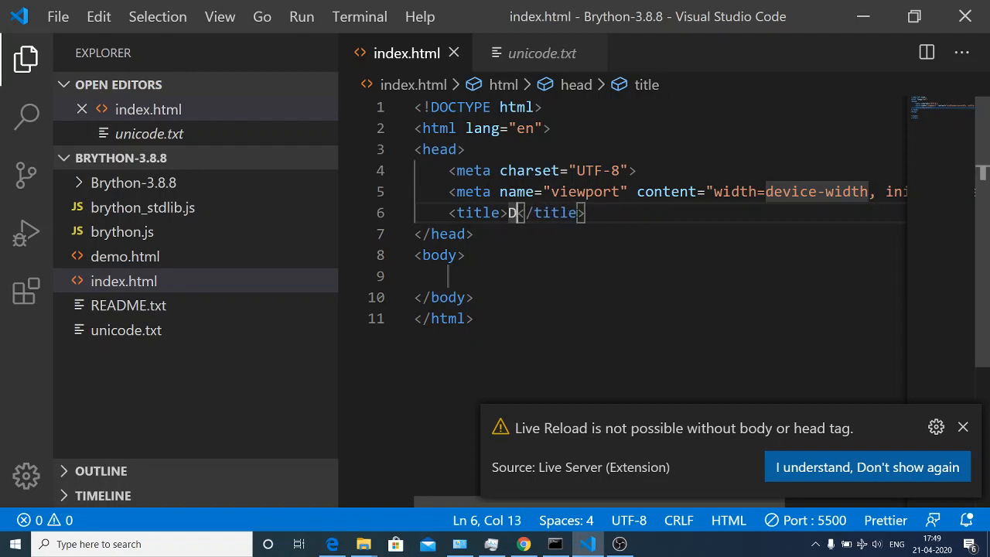
key("Backspace")
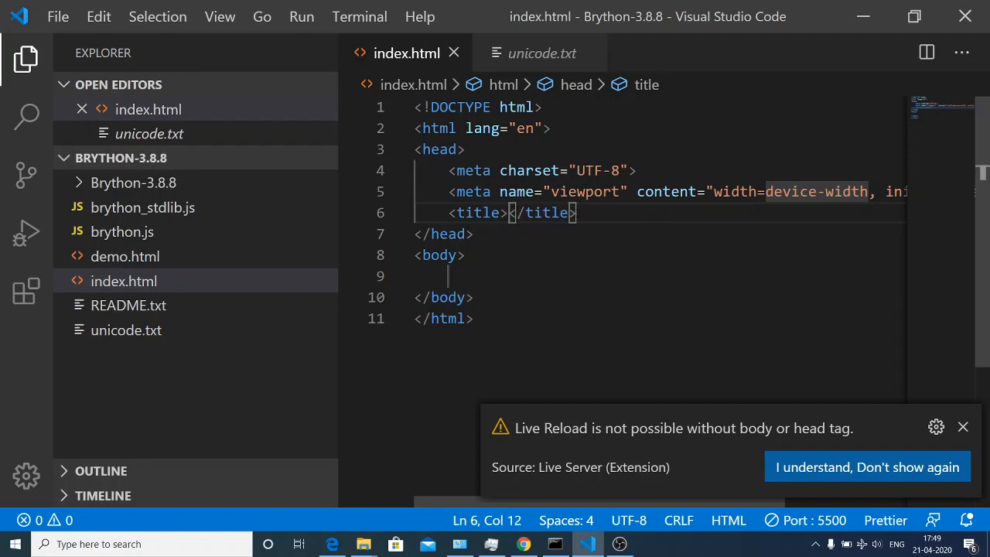
type("Bryt")
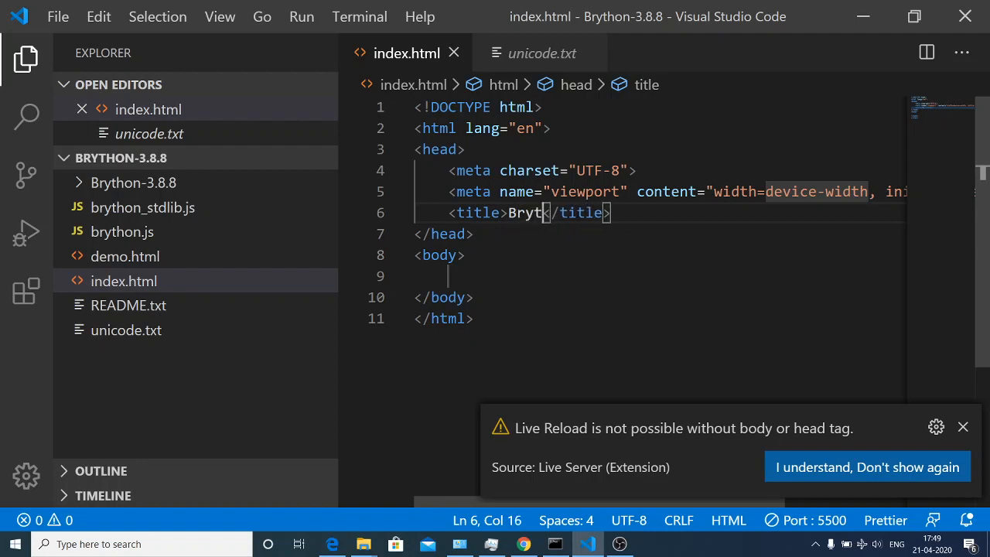
type("hon")
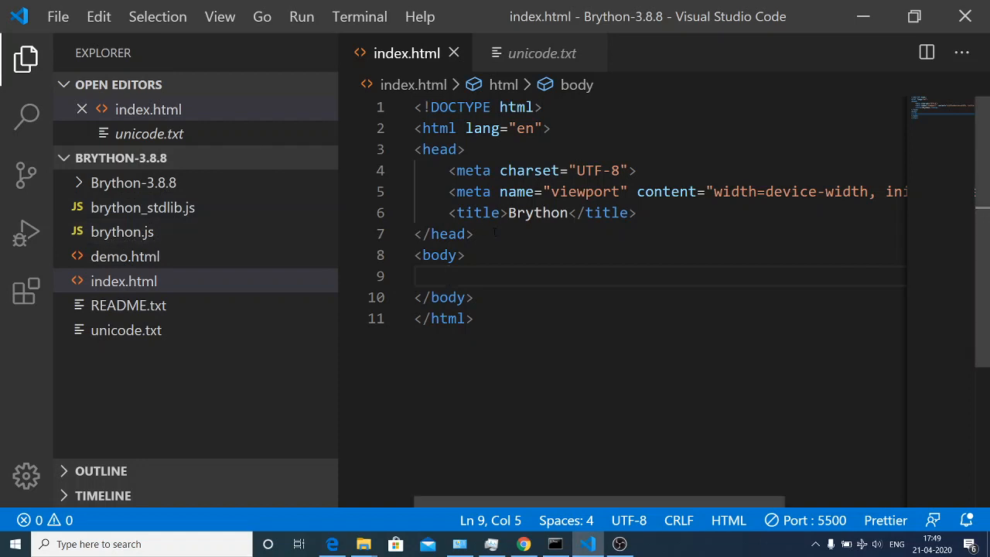
Add a script tag loading brython.js above the body
type("script src=\"b\"></script>")
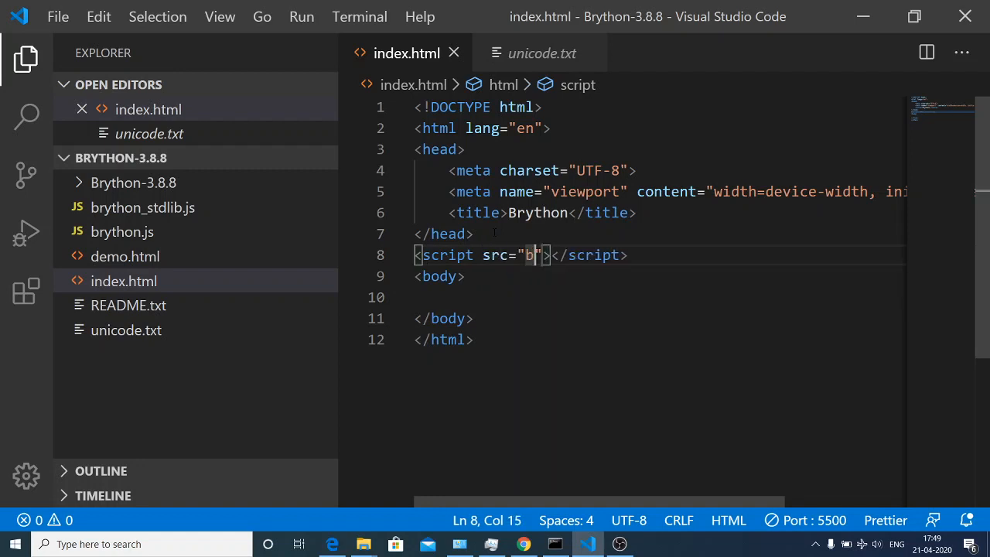
type("ryt")
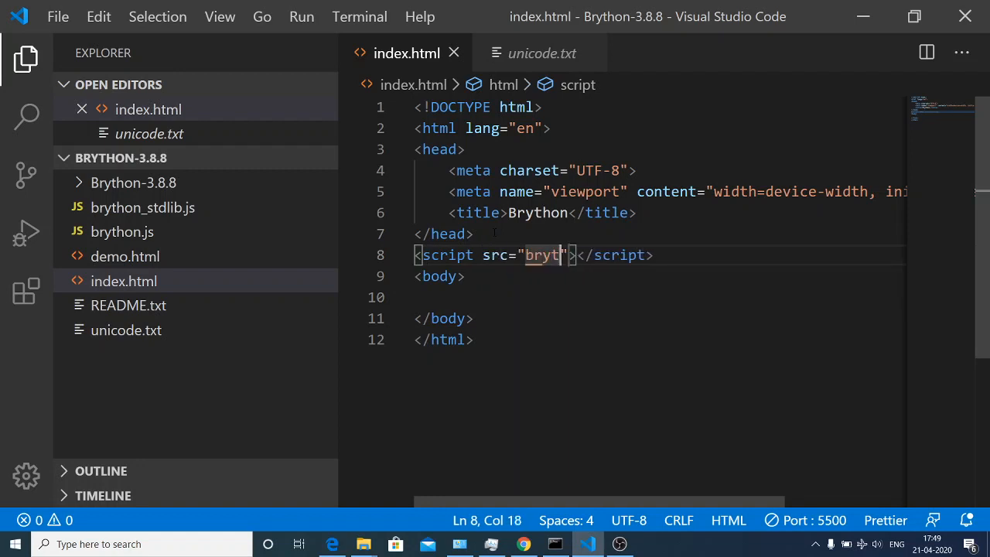
type("h")
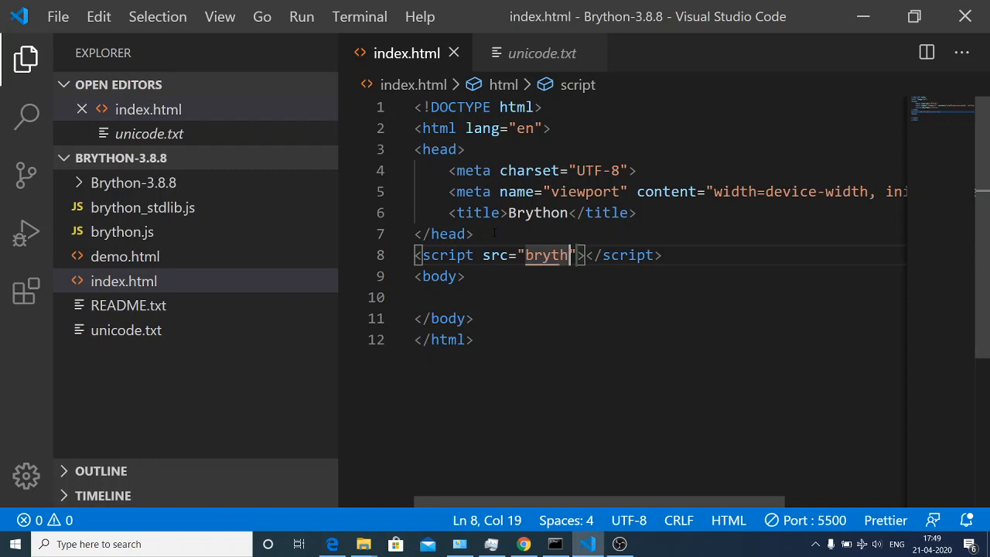
type("on.js")
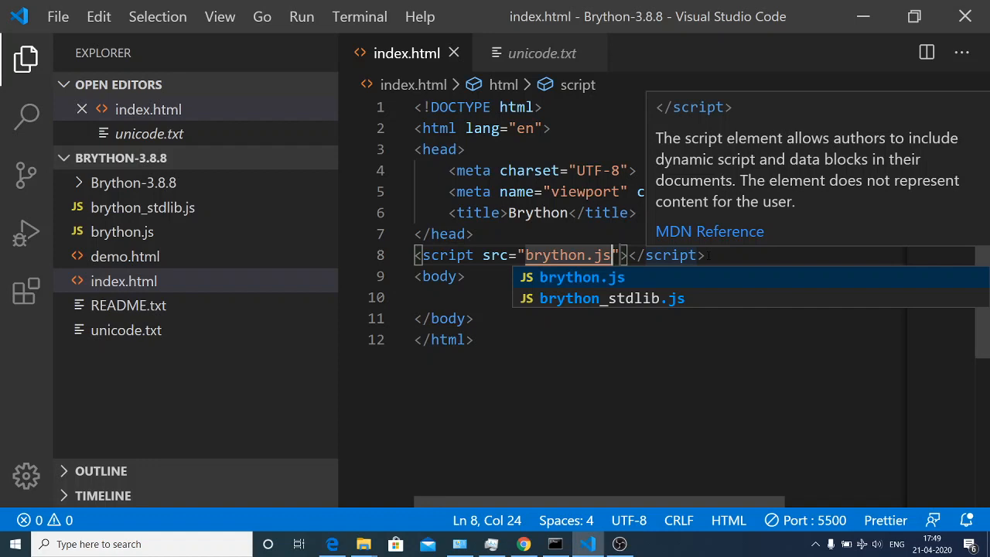
Add a second script tag loading brython_stdlib.js
type("scri")
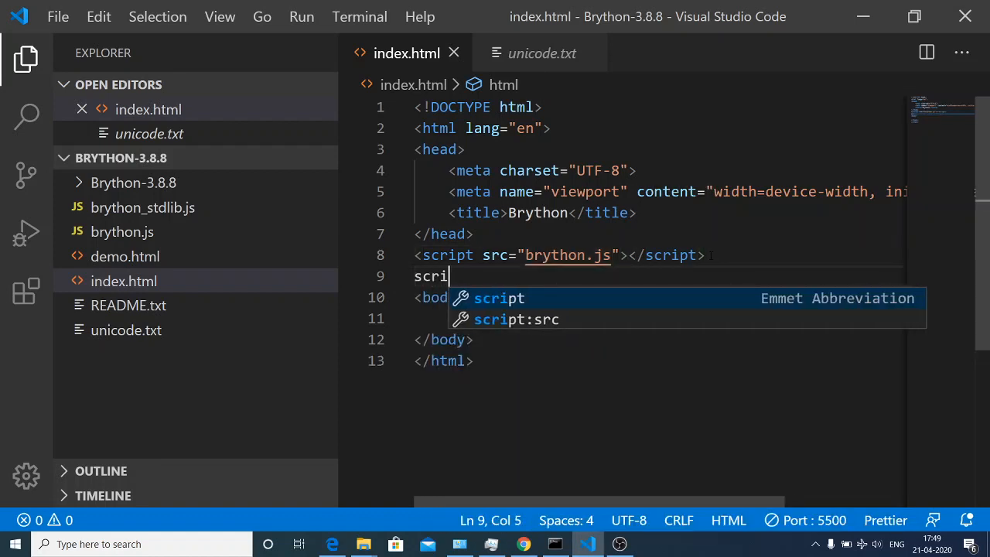
type("pt src=\"br\"></script>")
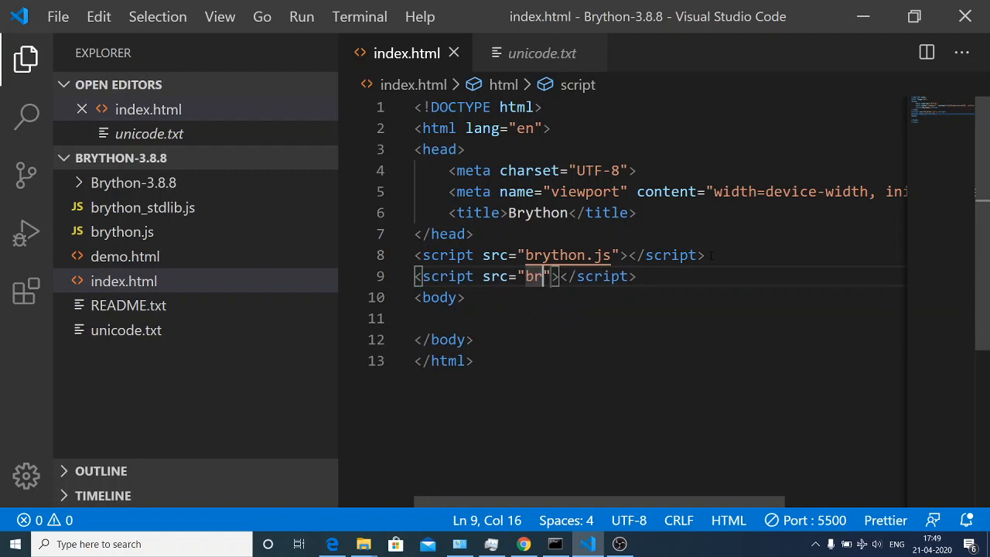
type("yth")
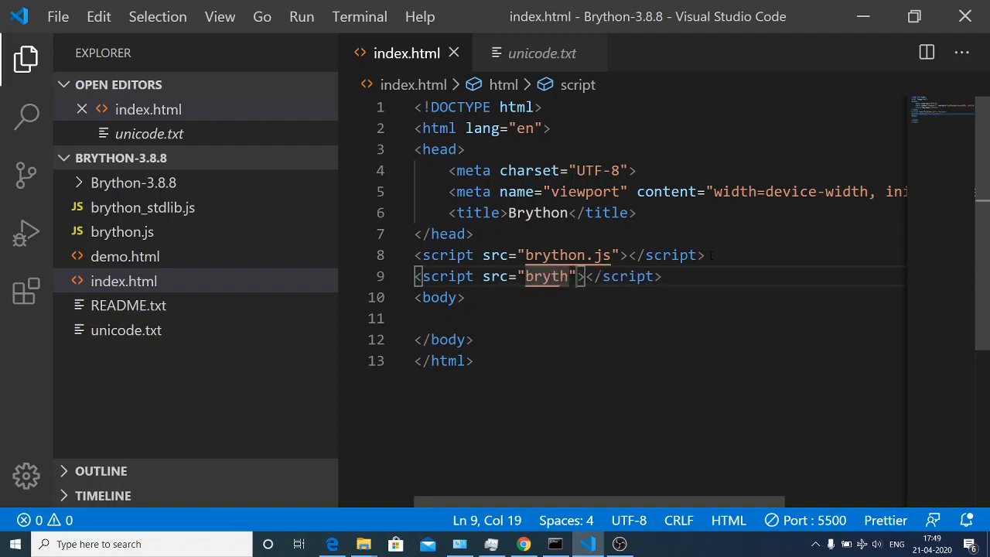
type("on_")
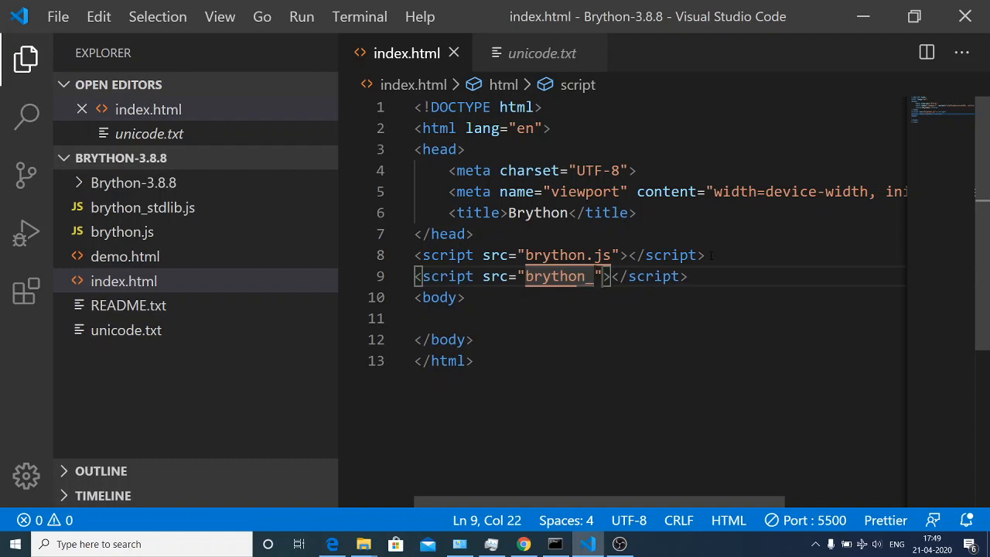
type("std")
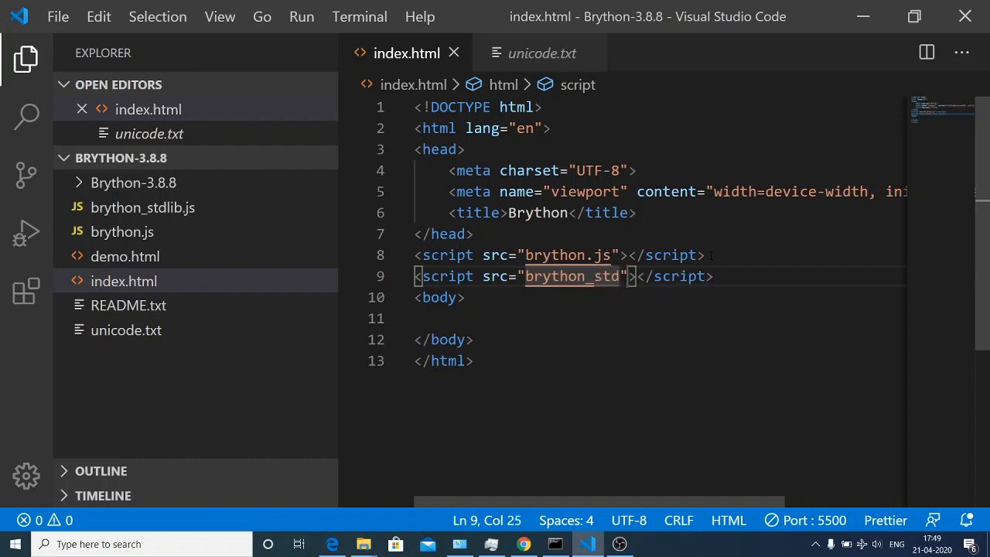
type("lib.js")
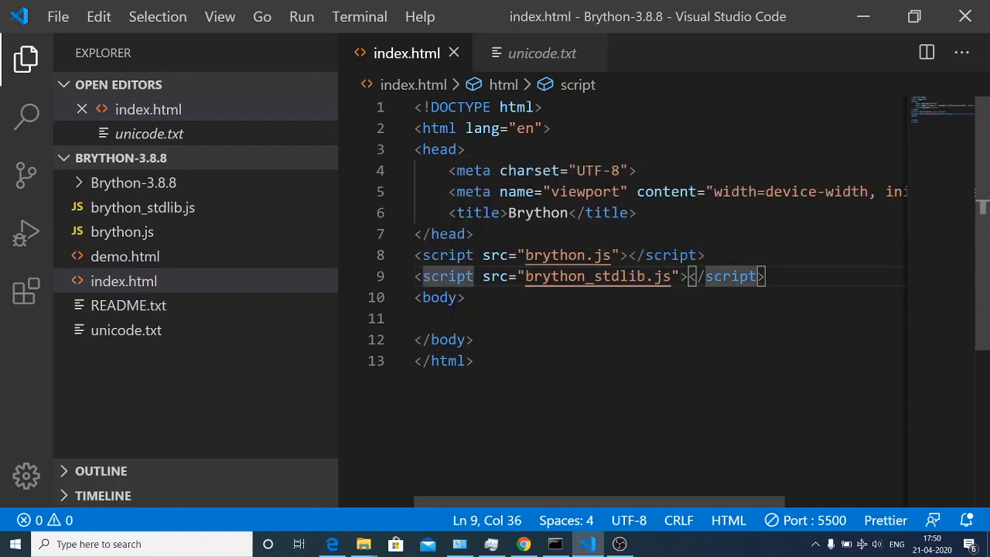
Place a button with id="btn" inside the page body
type("b")
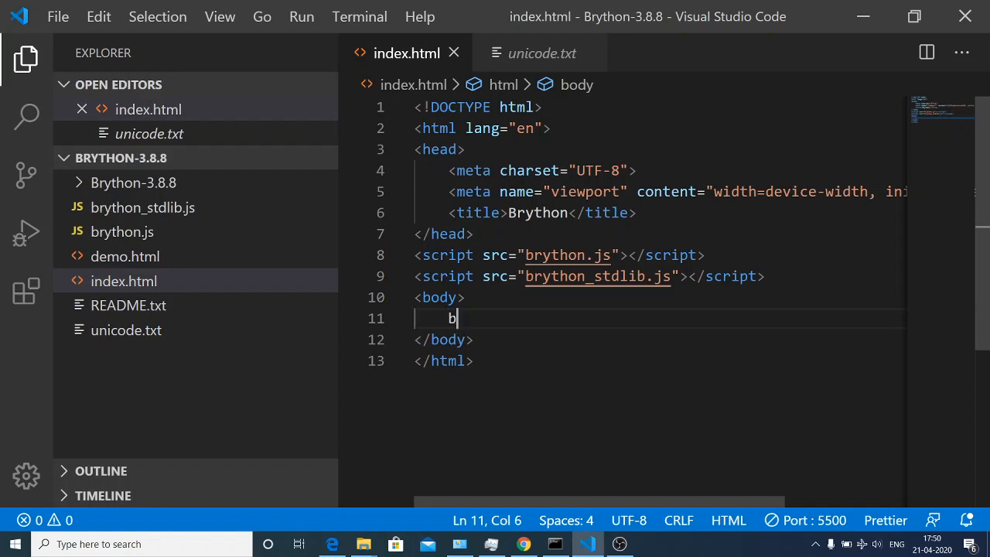
type("button></button>")
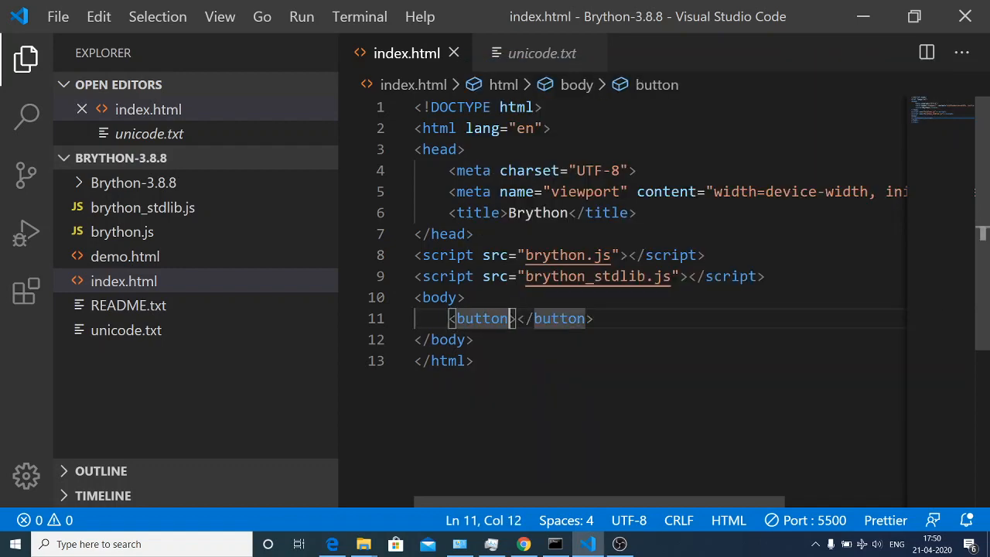
type("id=\"\"")
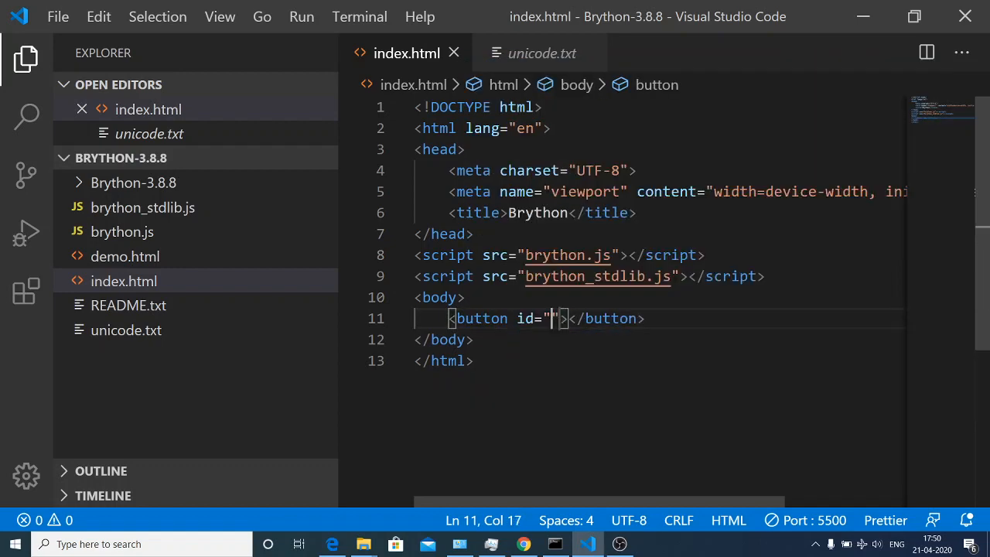
type("bt")
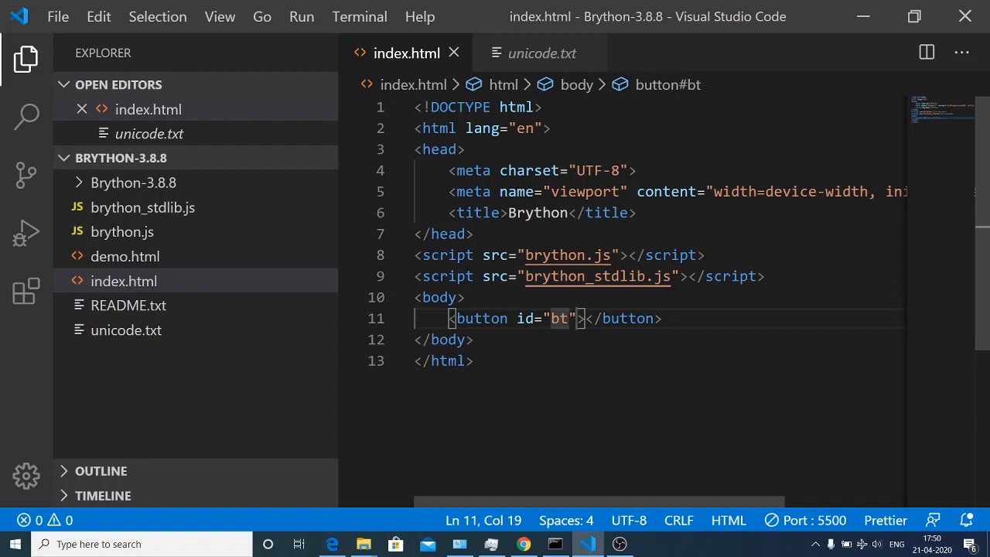
type("n")
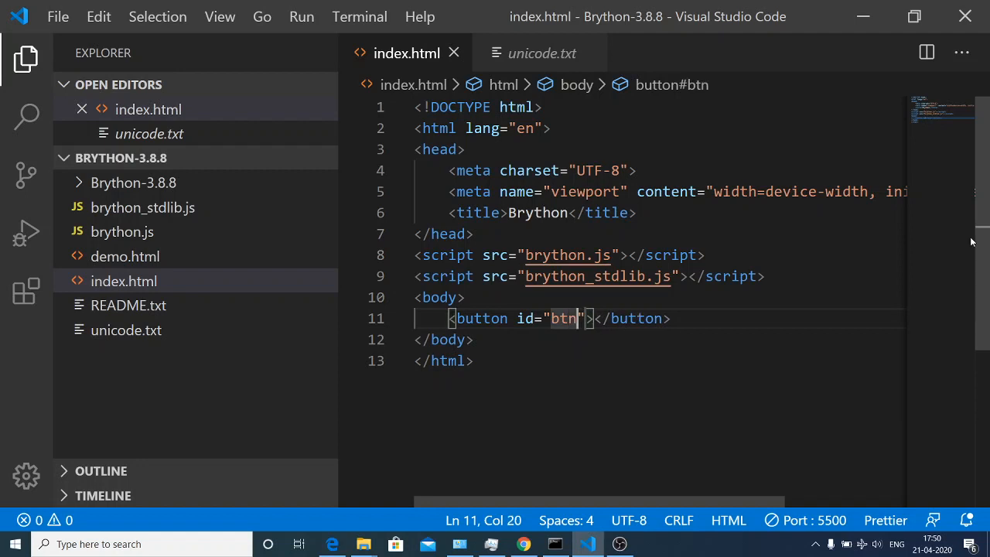
Make the body call brython() through its onload attribute
scroll("down", 3)
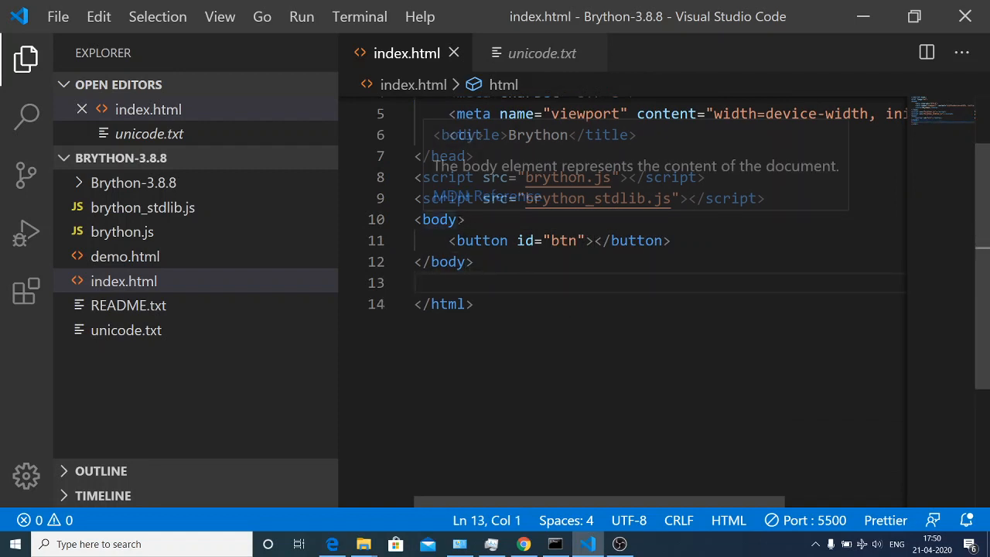
type("o")
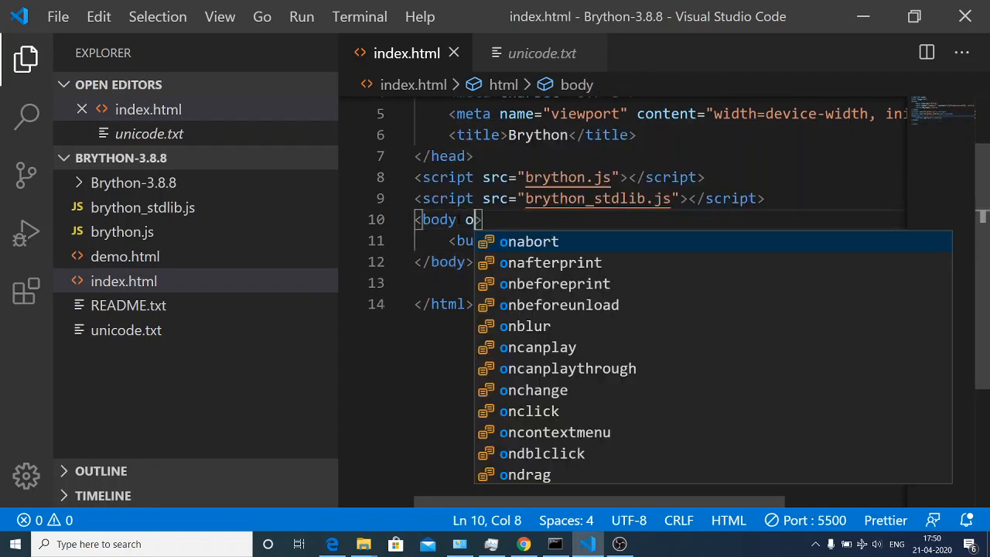
type("nload=\"")
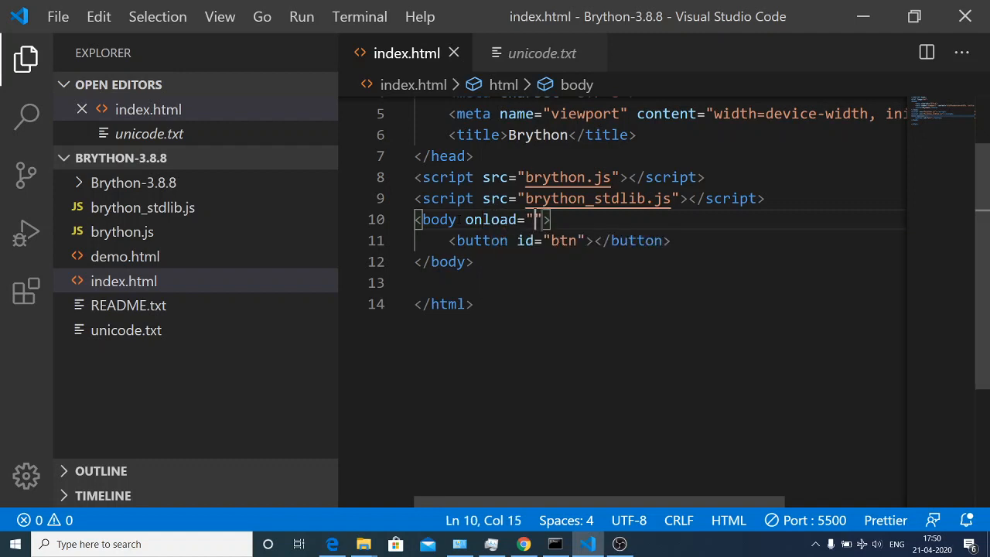
type("bbr")
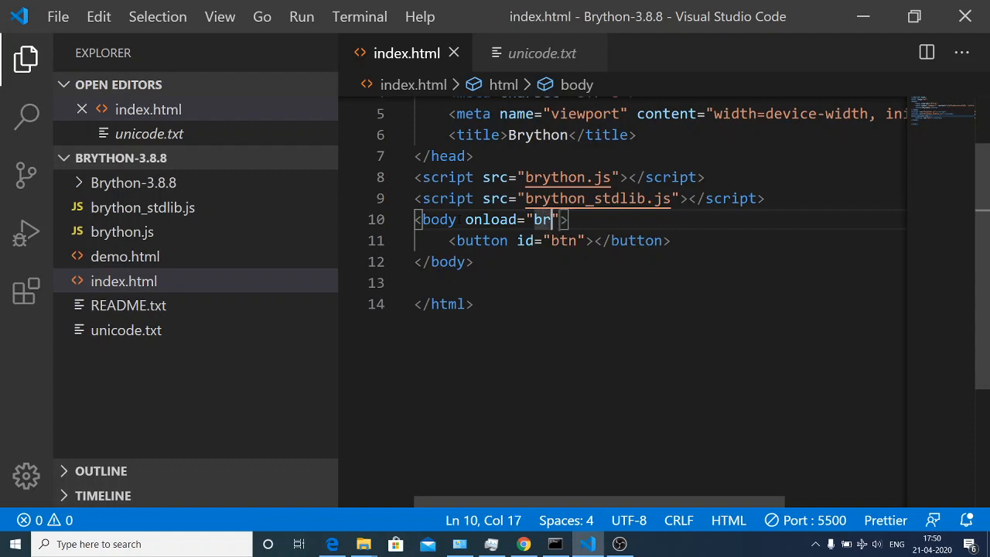
type("yt")
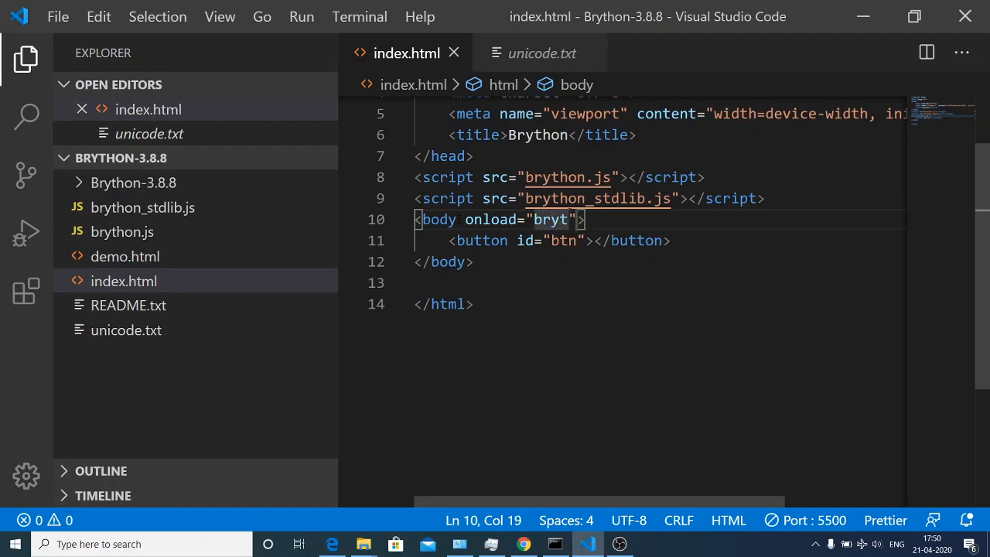
type("ho")
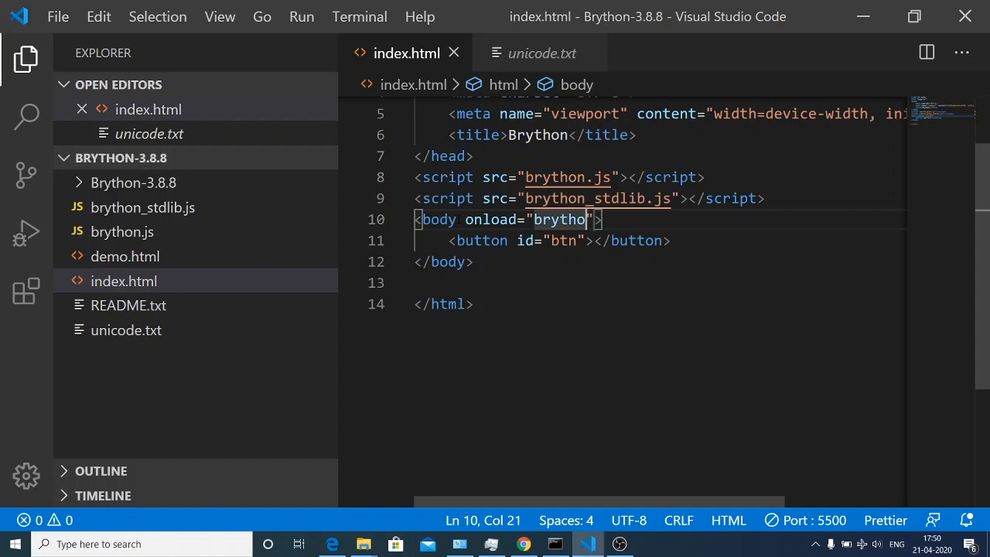
type("()")
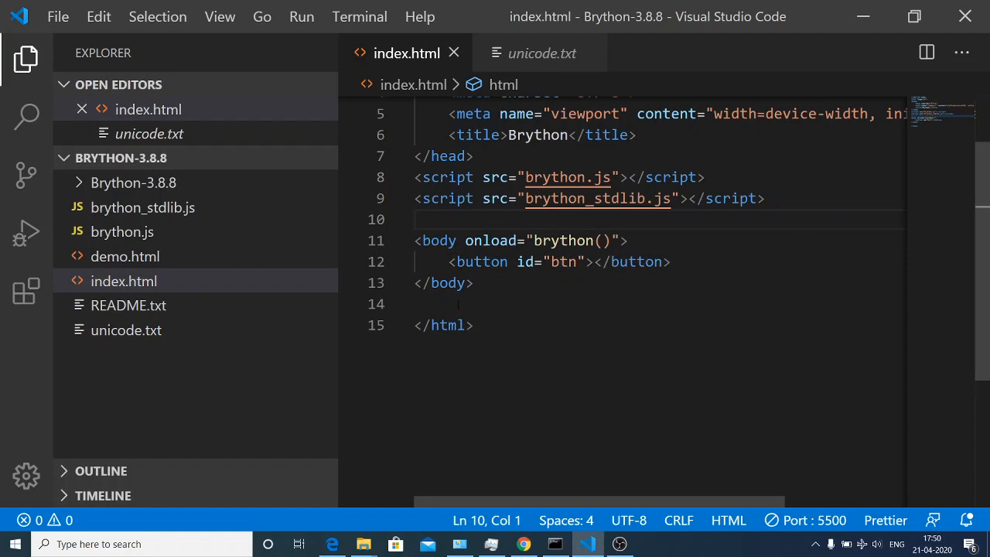
Add a script block of type script/python after the body
type("script")
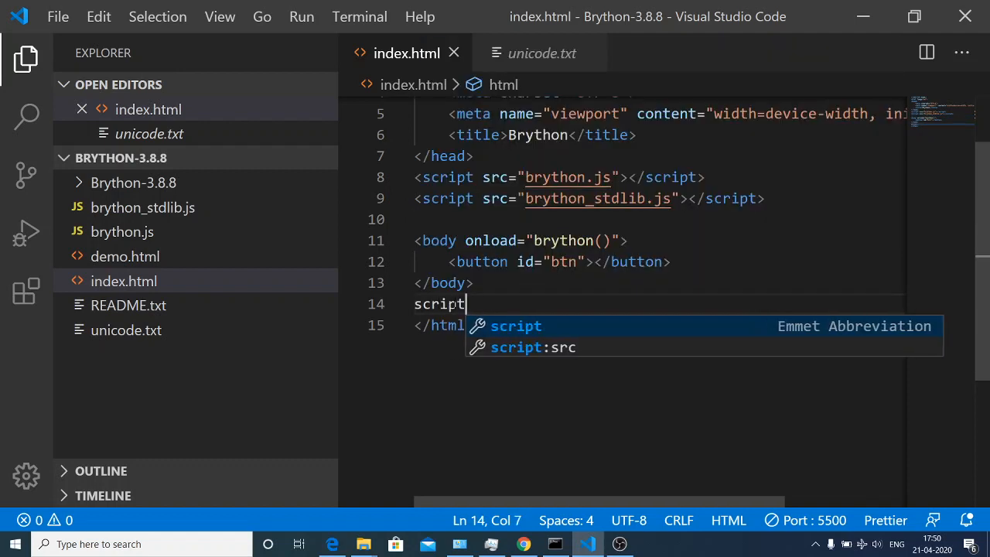
type("st")
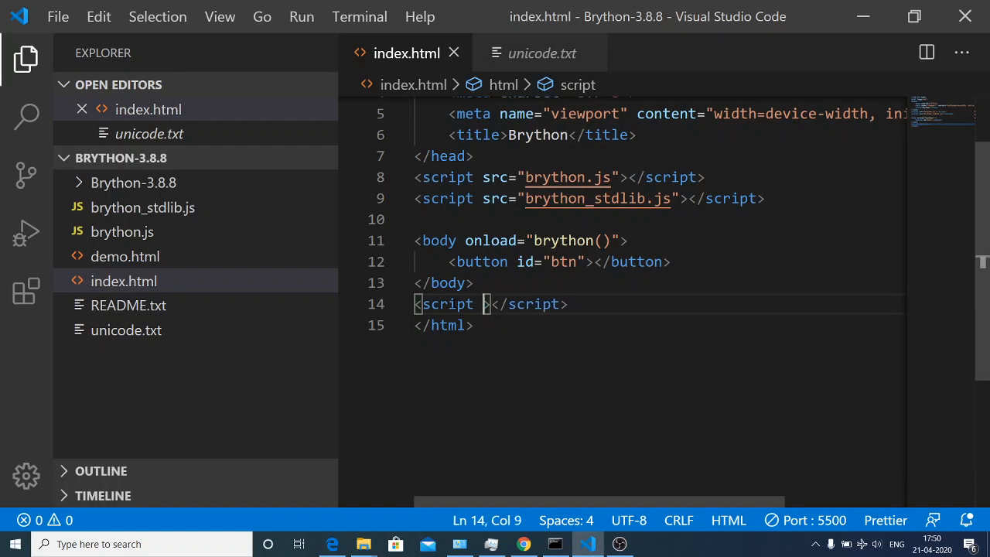
type("type=\"\"")
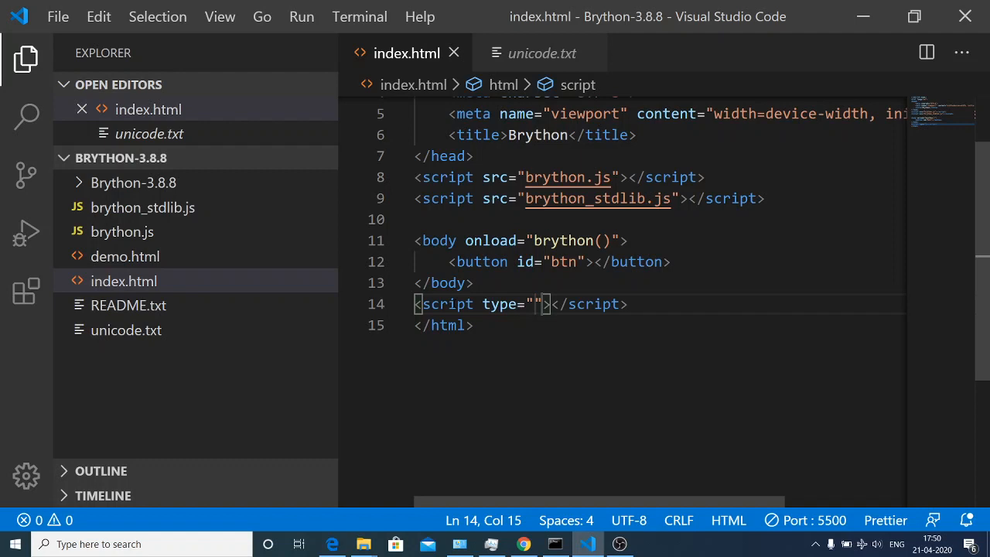
type("script/p")
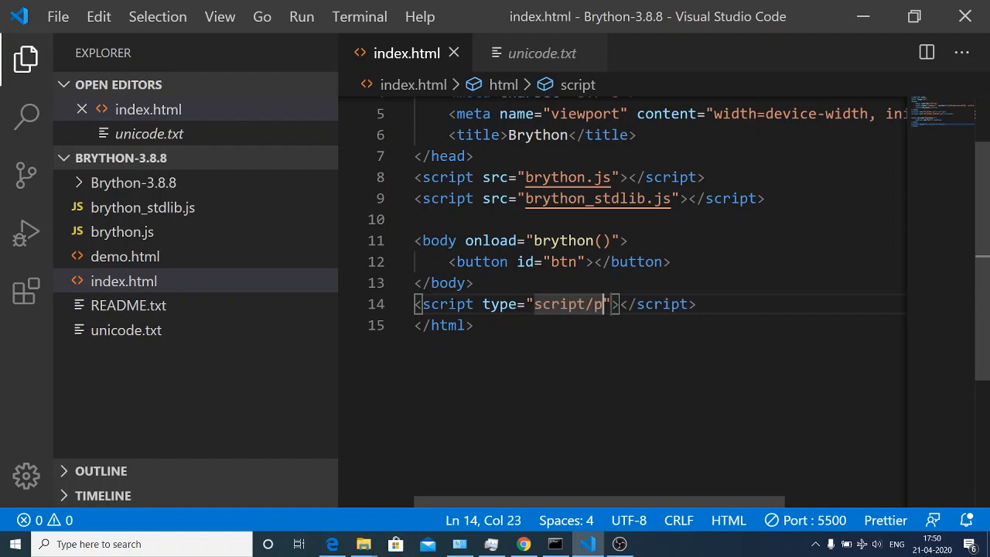
type("ytho")
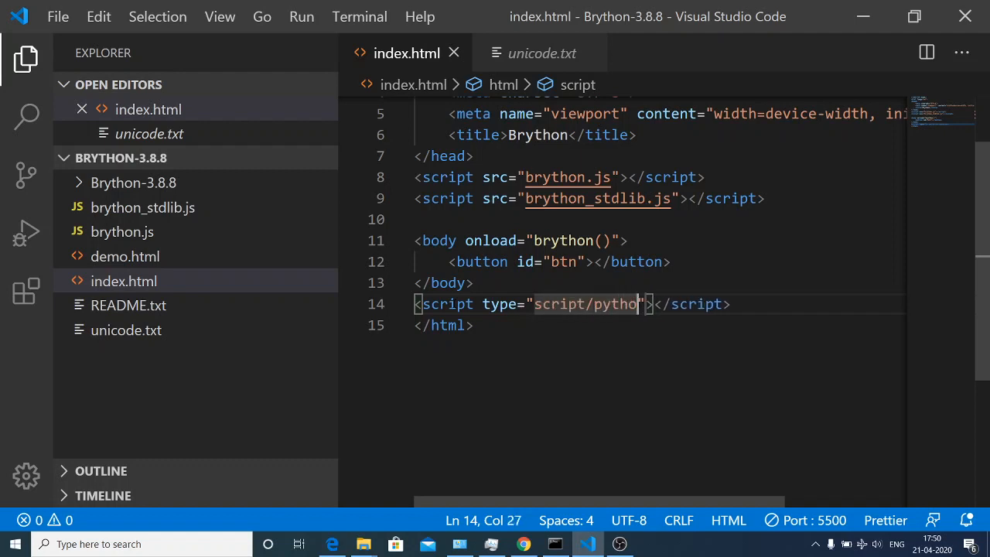
type("n")
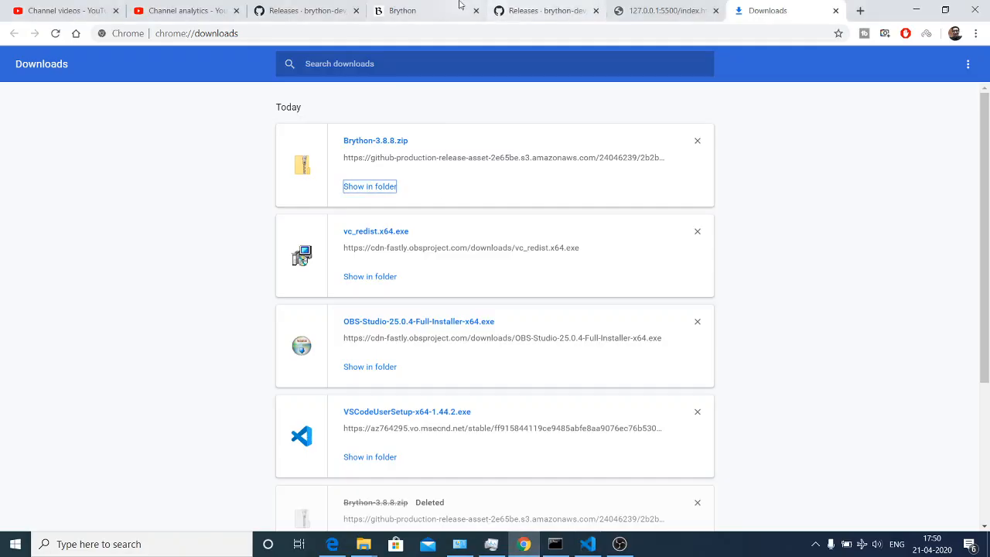
Consult the Brython tutorial's sample Hello page, then return to the editor
left_click(402, 9)
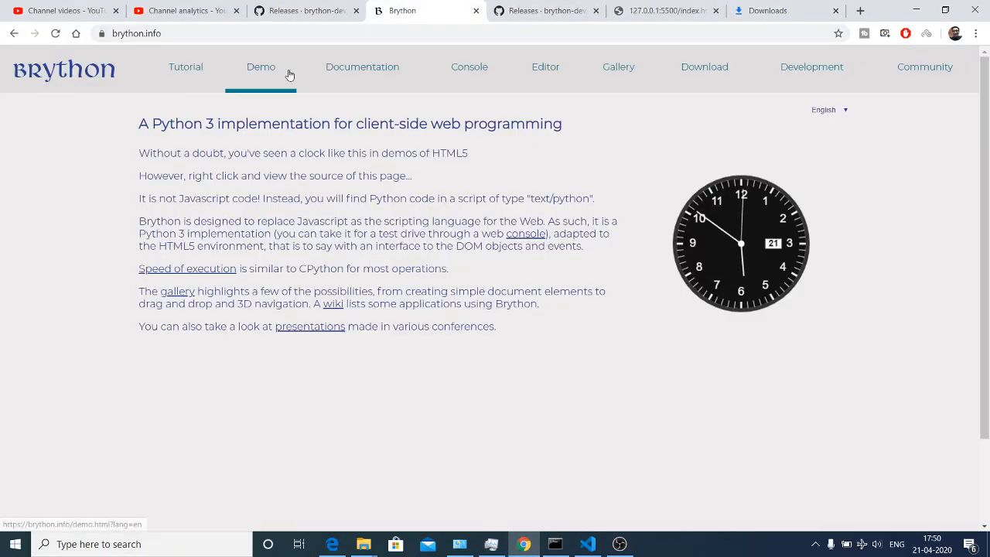
left_click(186, 67)
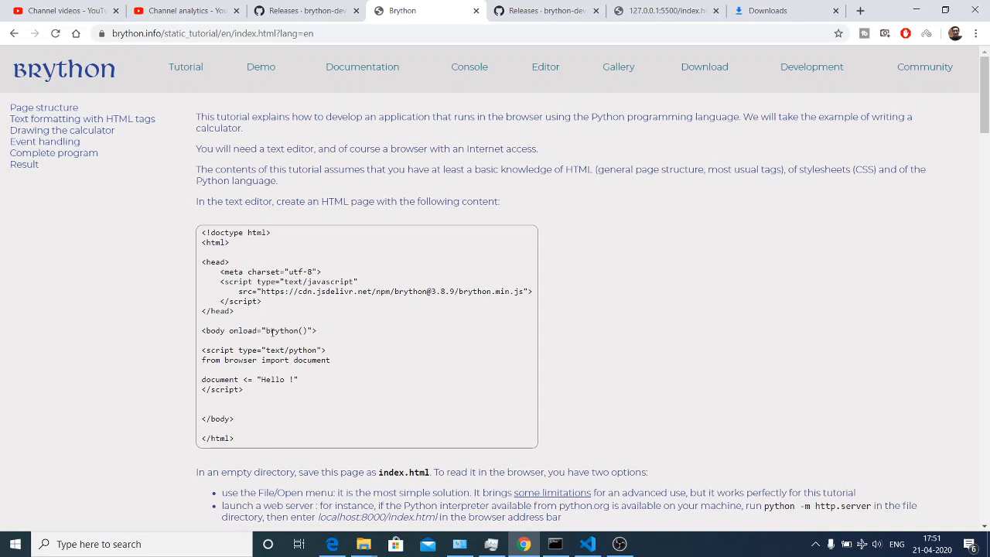
mouse_move(269, 331)
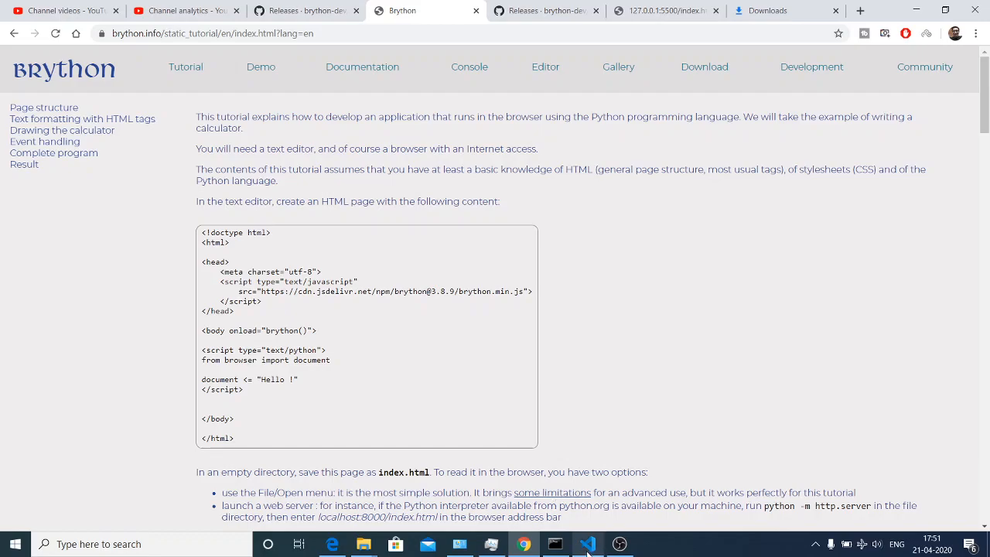
left_click(588, 545)
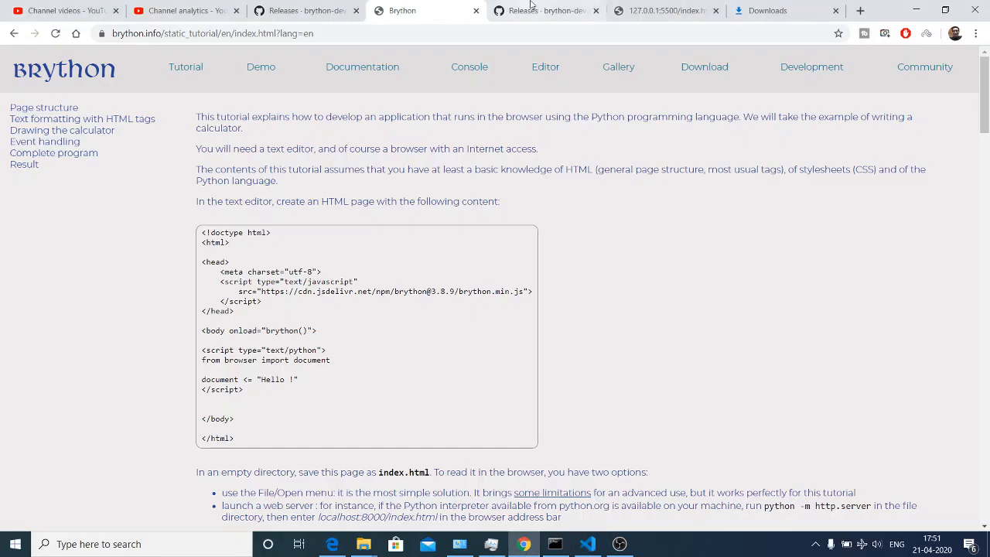
left_click(588, 545)
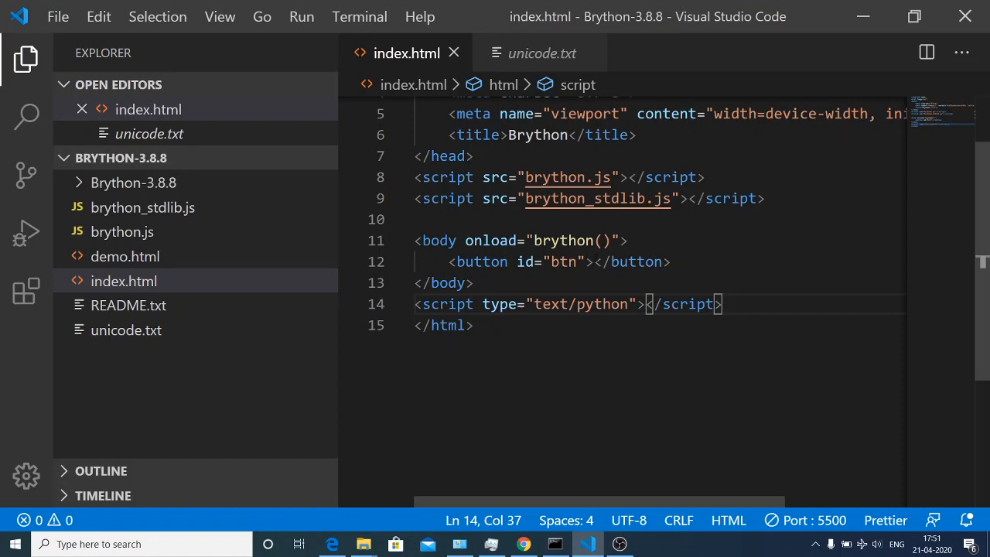
Label the button with the text Button
type("Bb")
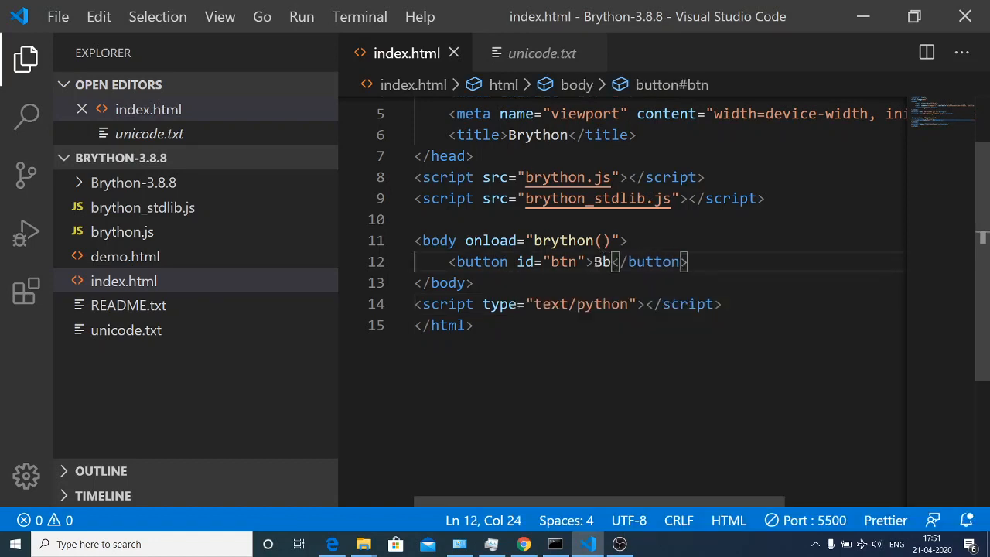
key("Backspace")
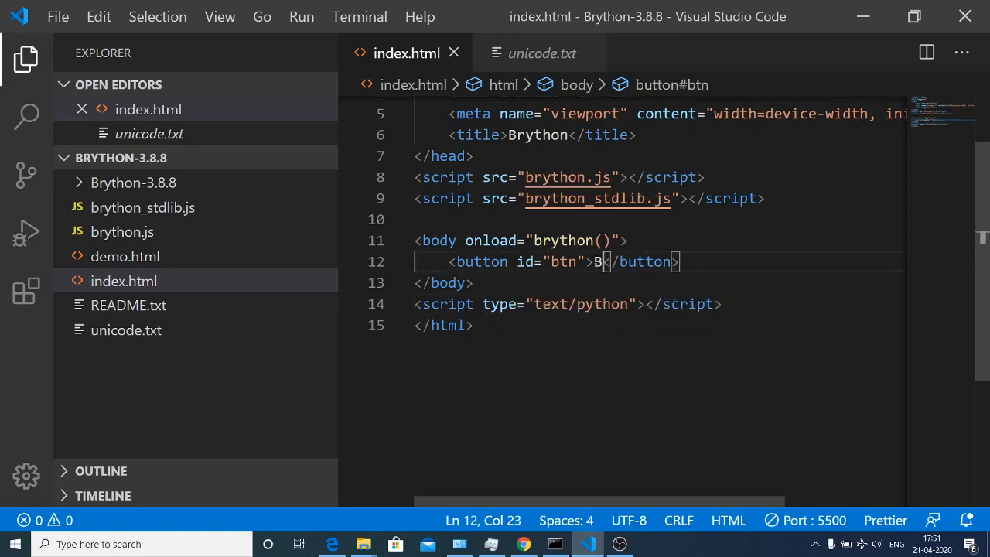
type("utton")
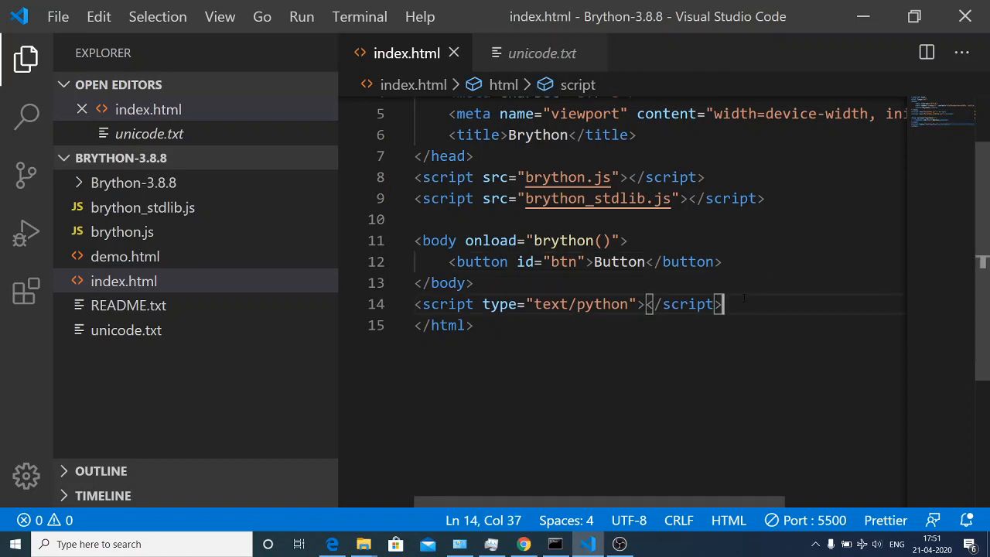
Write Python that imports document from browser and does document >= "hello world"
key("Enter")
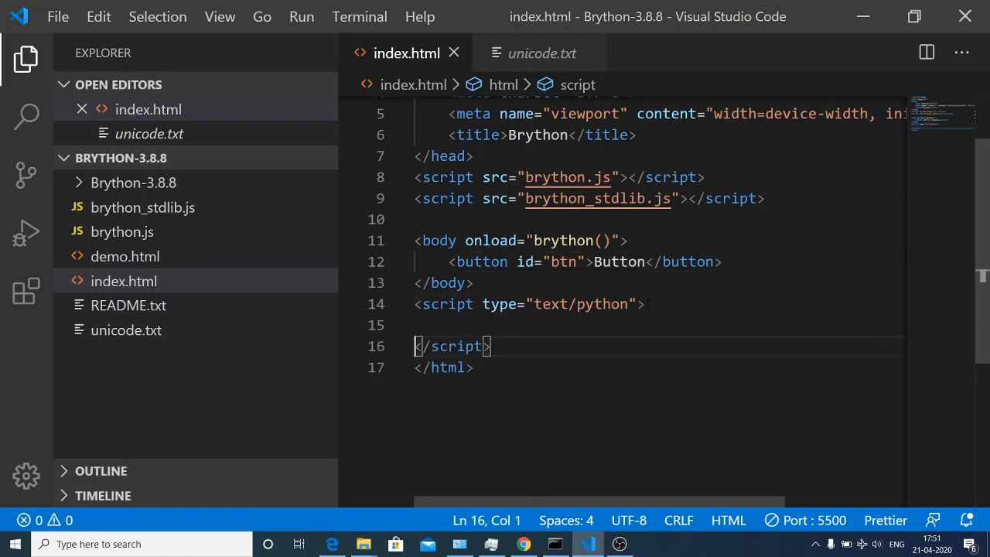
type("import")
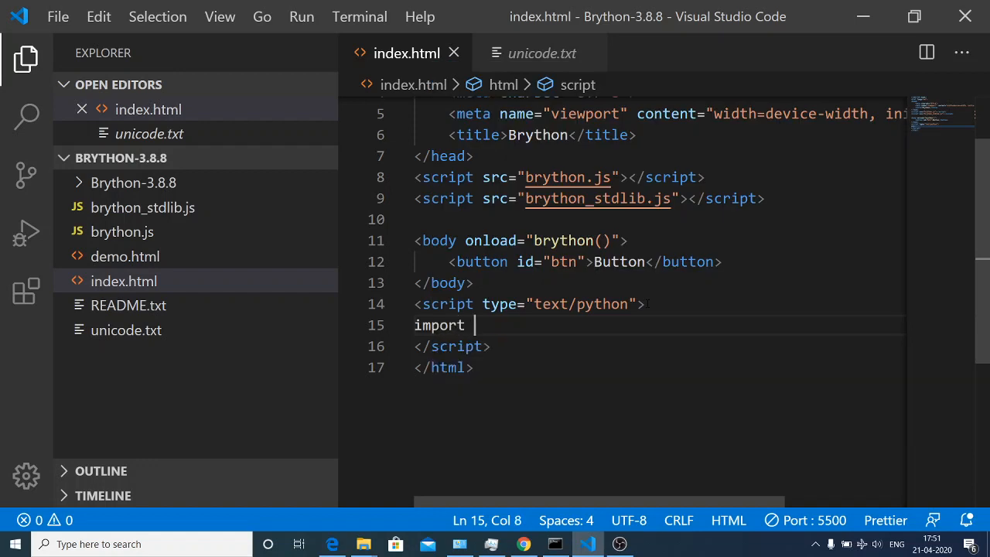
type("f")
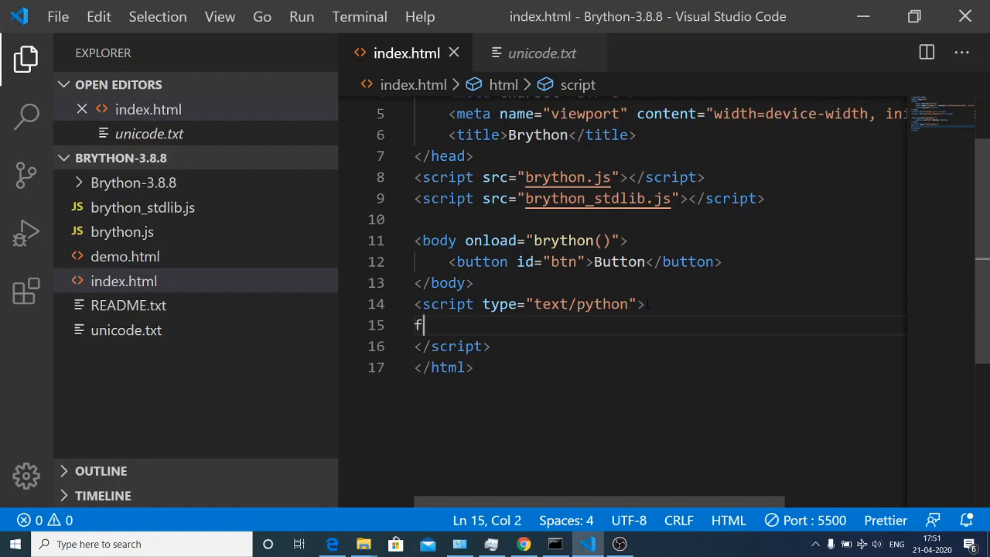
type("rom browser import docum")
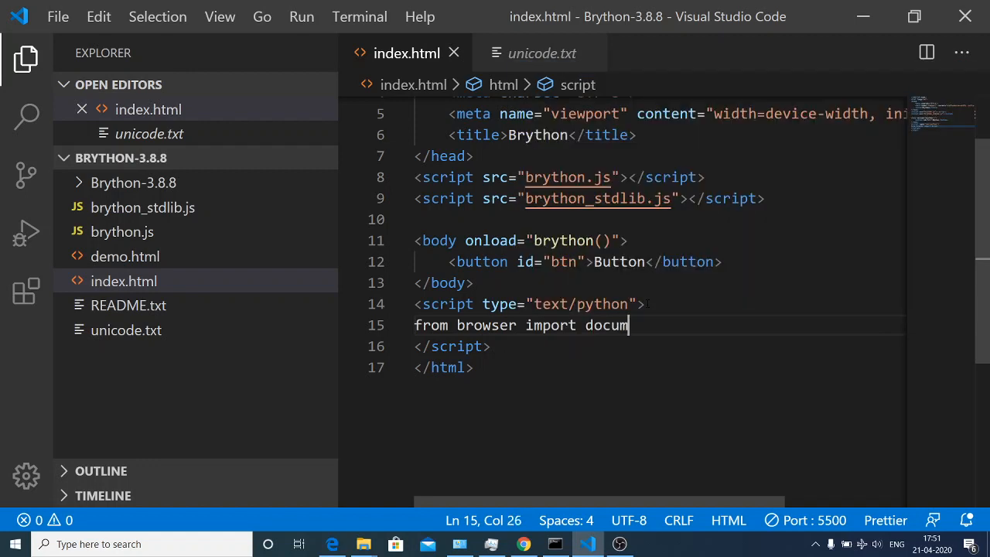
type("et")
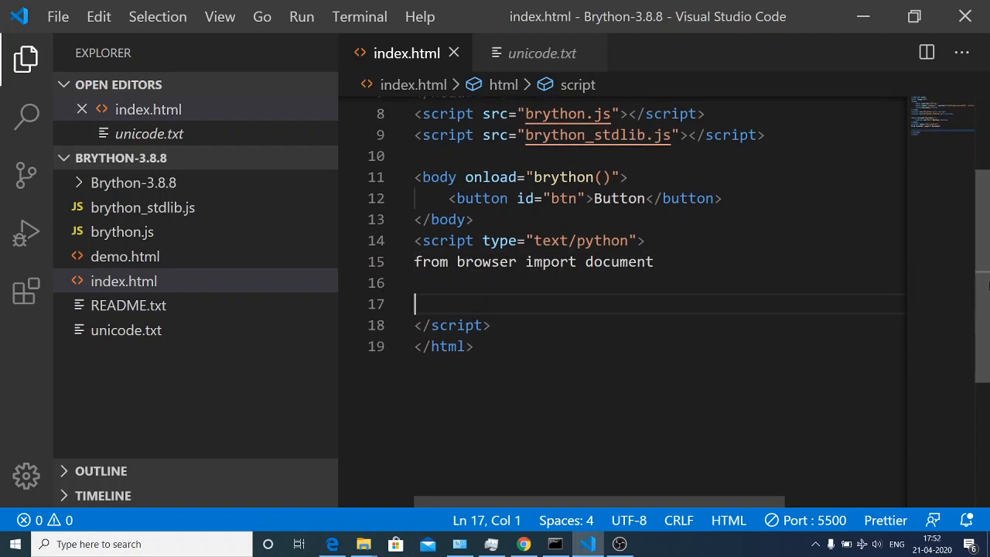
type("documet")
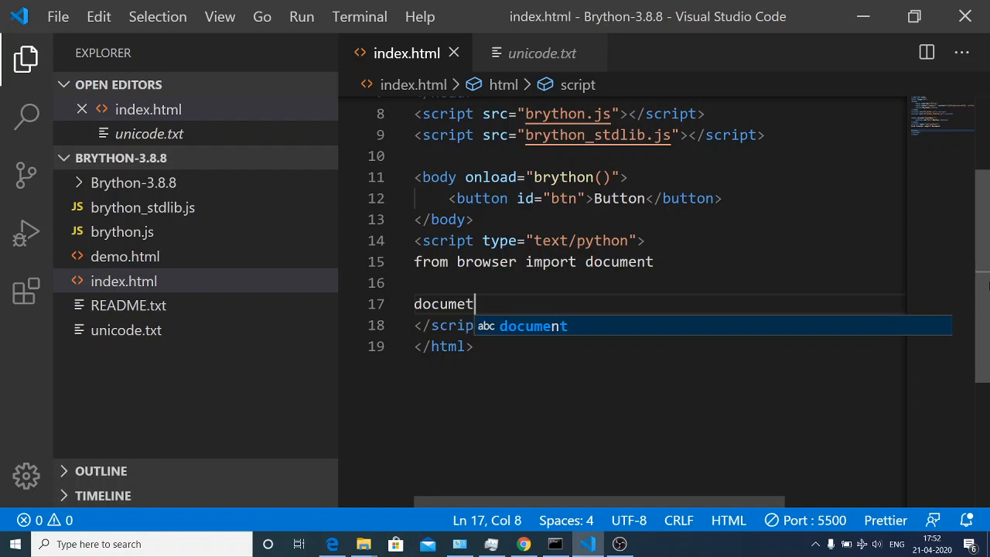
type("n")
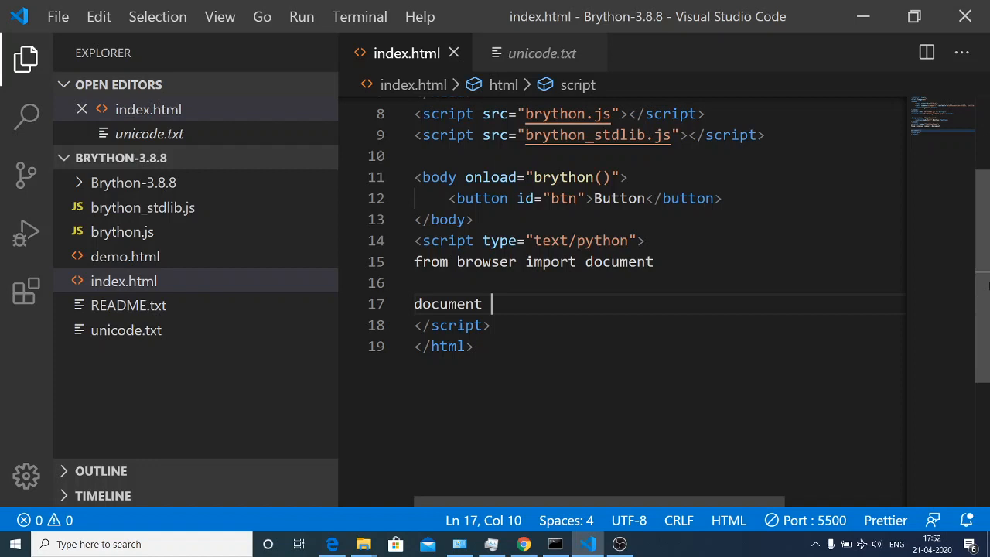
type(">=")
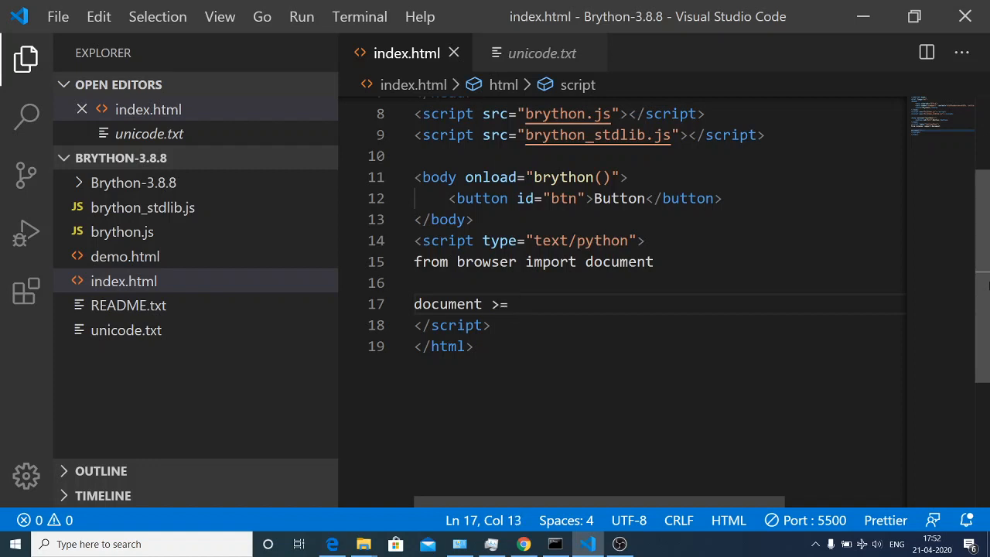
type("\"")
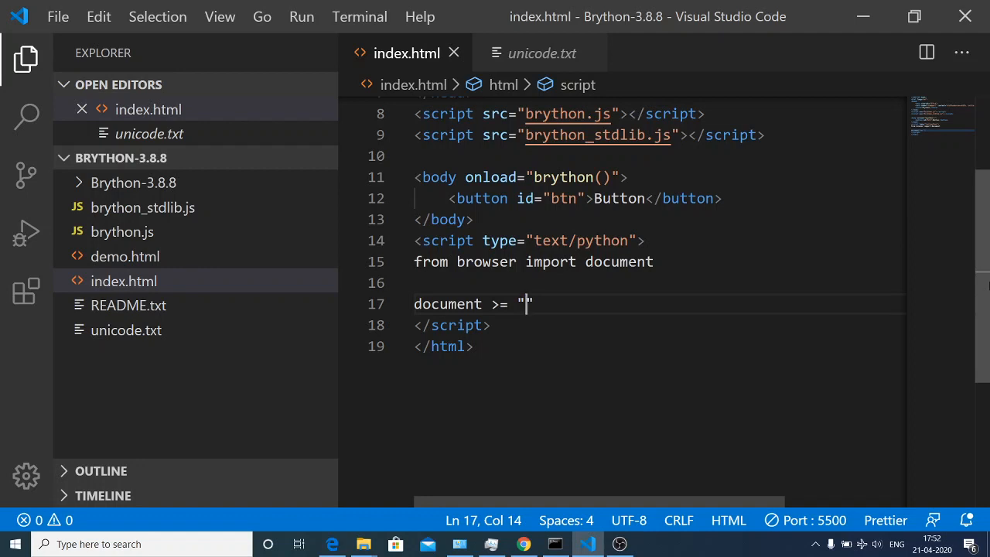
type("hello")
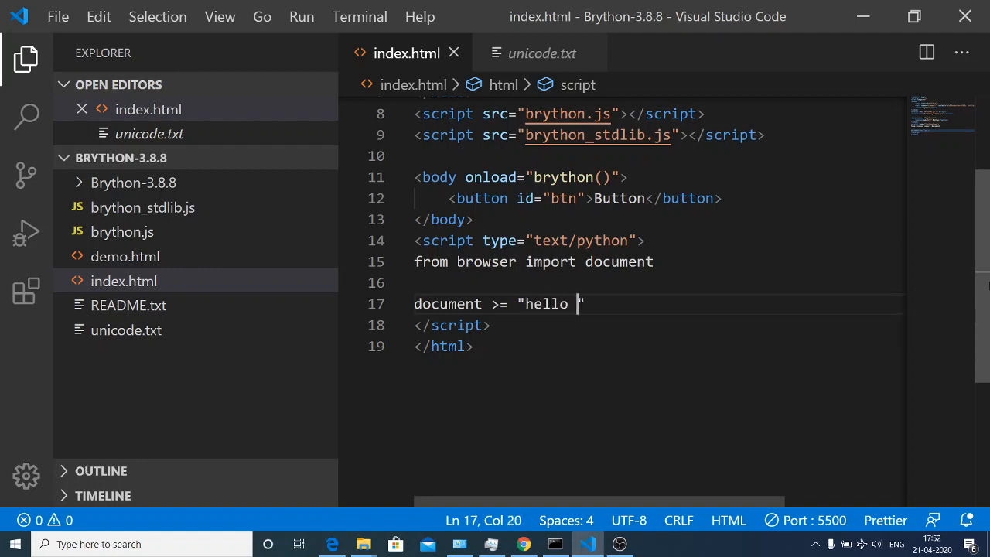
type("world")
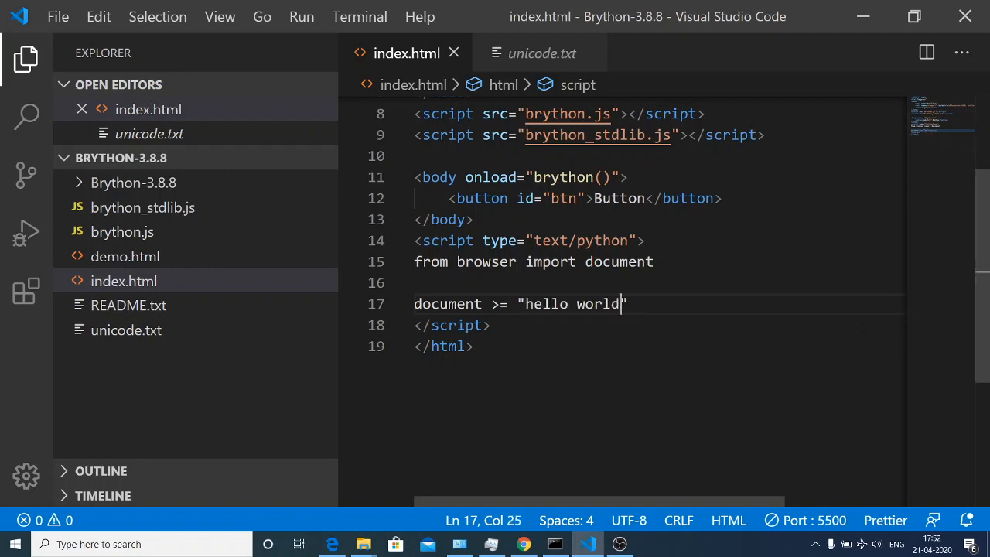
Reload 127.0.0.1:5500/index.html to see Button and hello world, comparing with the tutorial sample
left_click(523, 545)
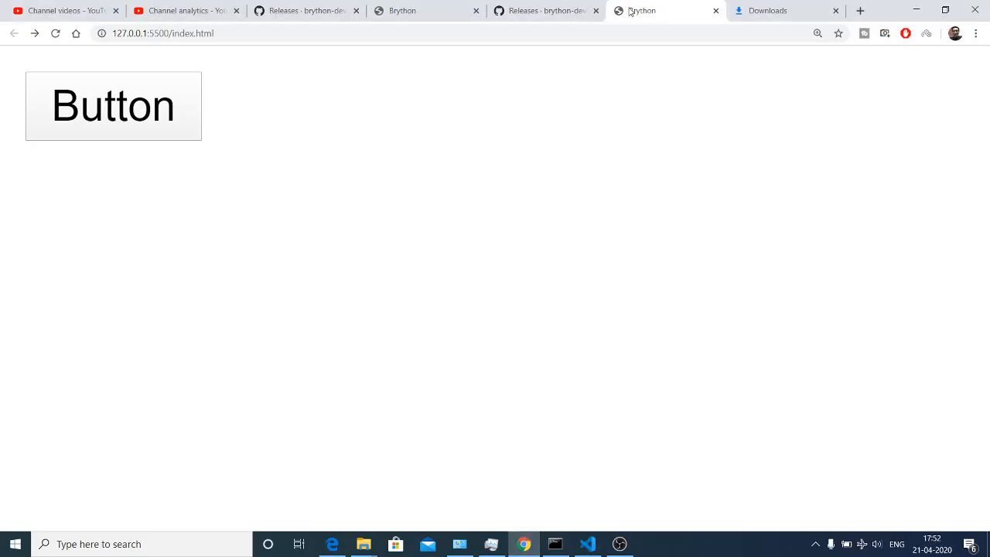
left_click(56, 34)
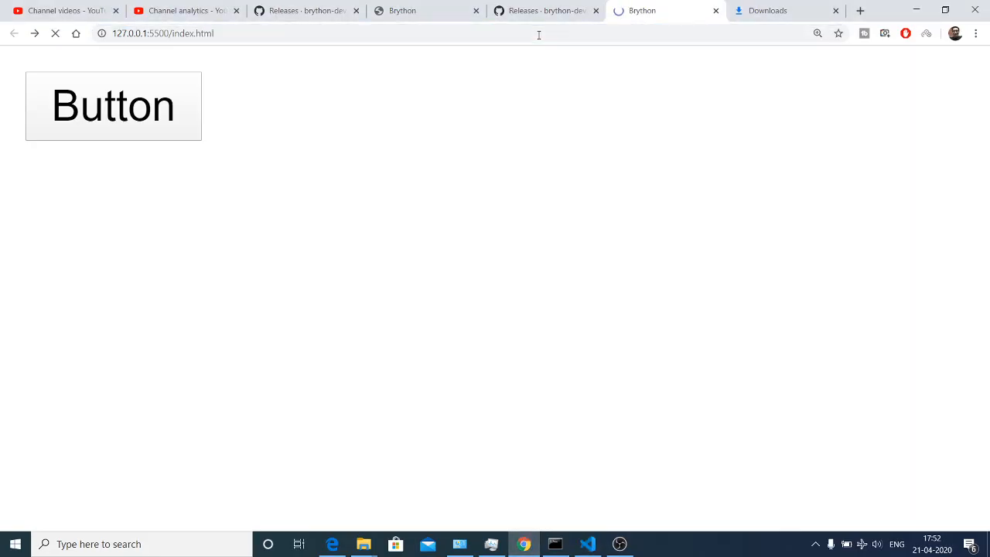
left_click(305, 9)
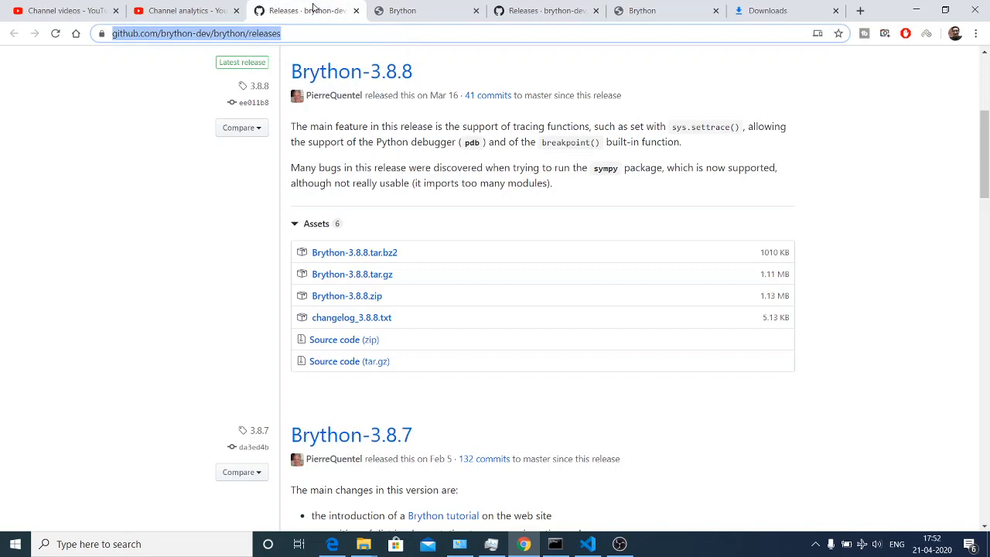
left_click(426, 9)
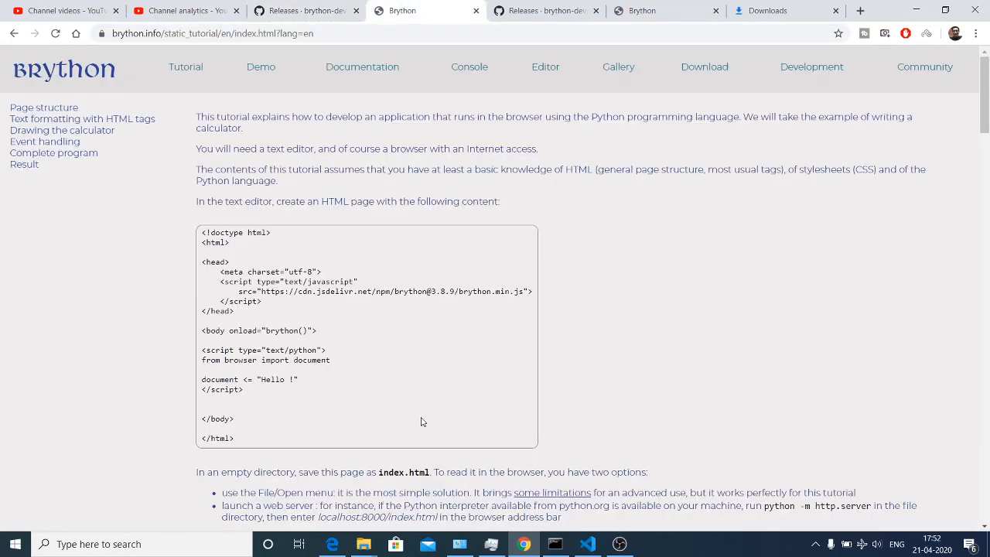
left_click(588, 544)
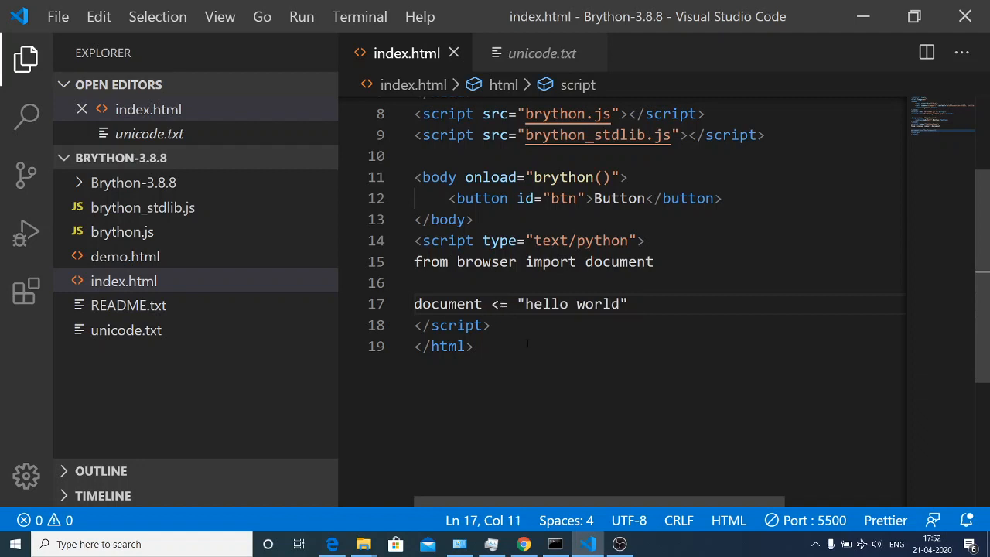
left_click(523, 545)
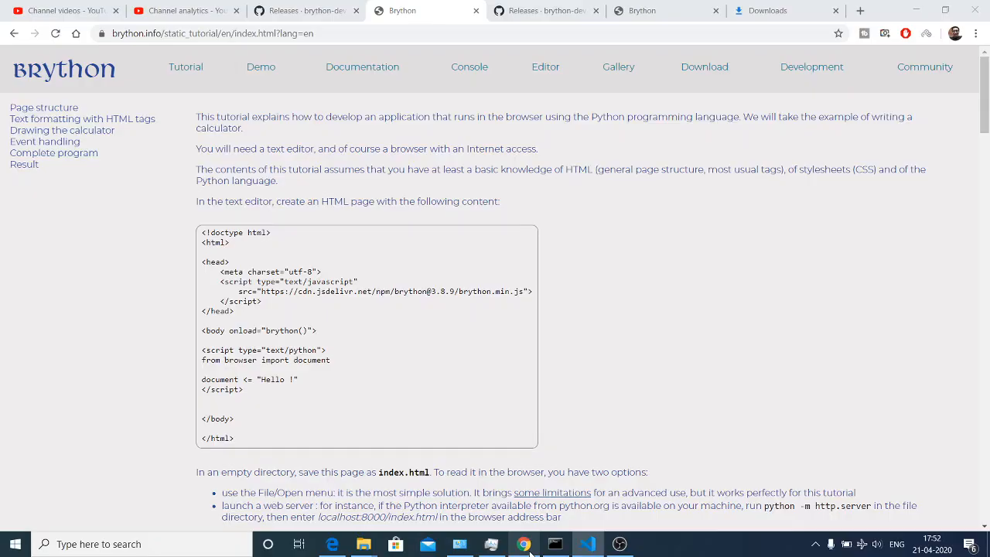
left_click(665, 10)
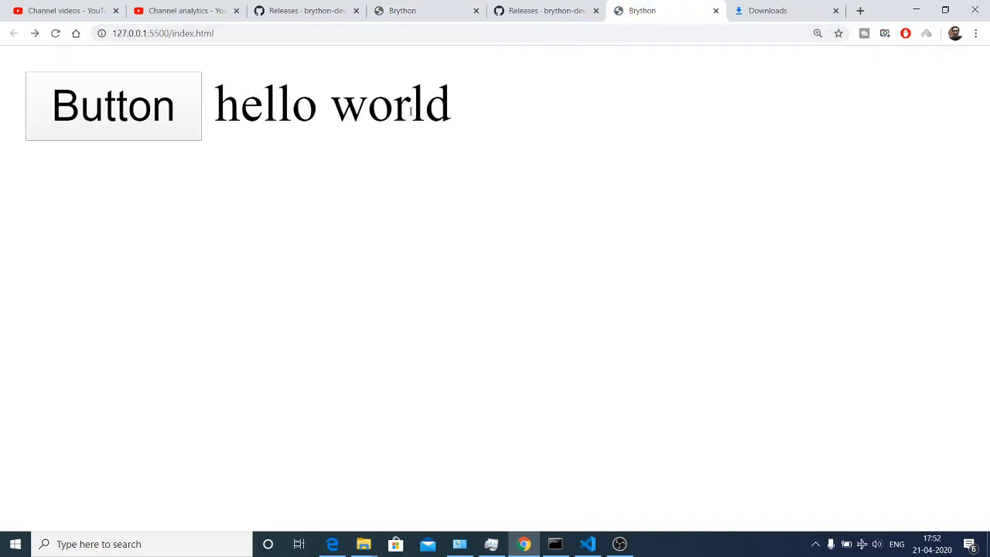
Retype the hello world write line and check the page in the browser
left_click(588, 544)
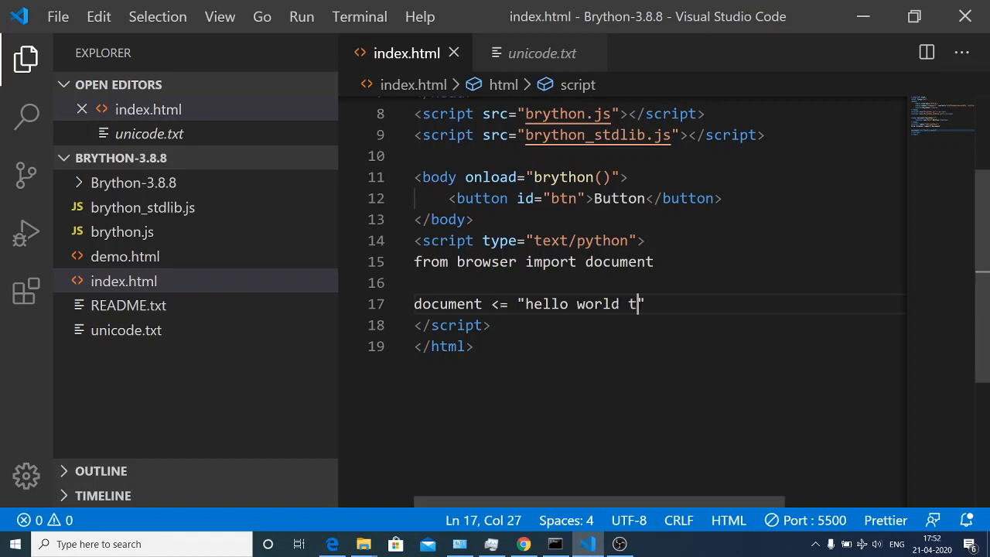
type("hh")
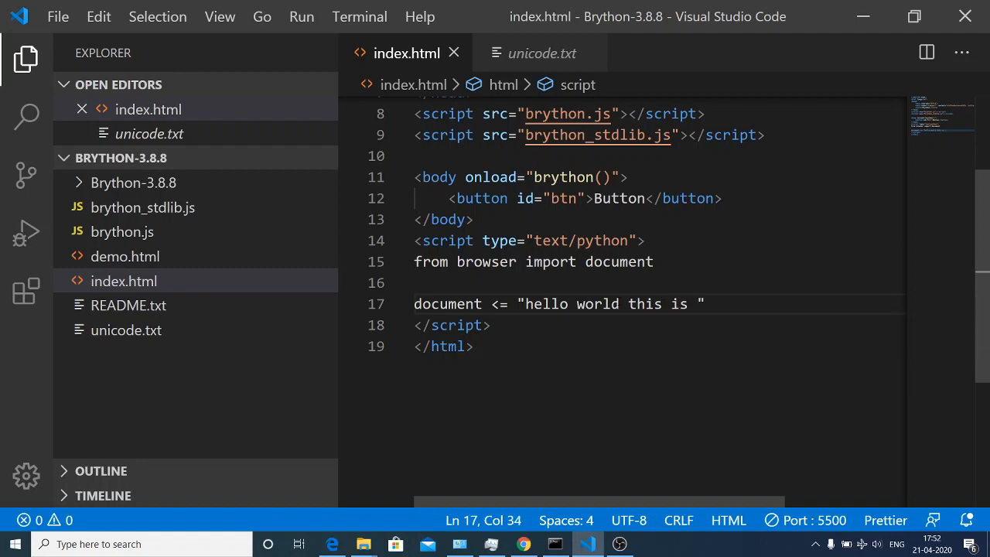
type("hello world")
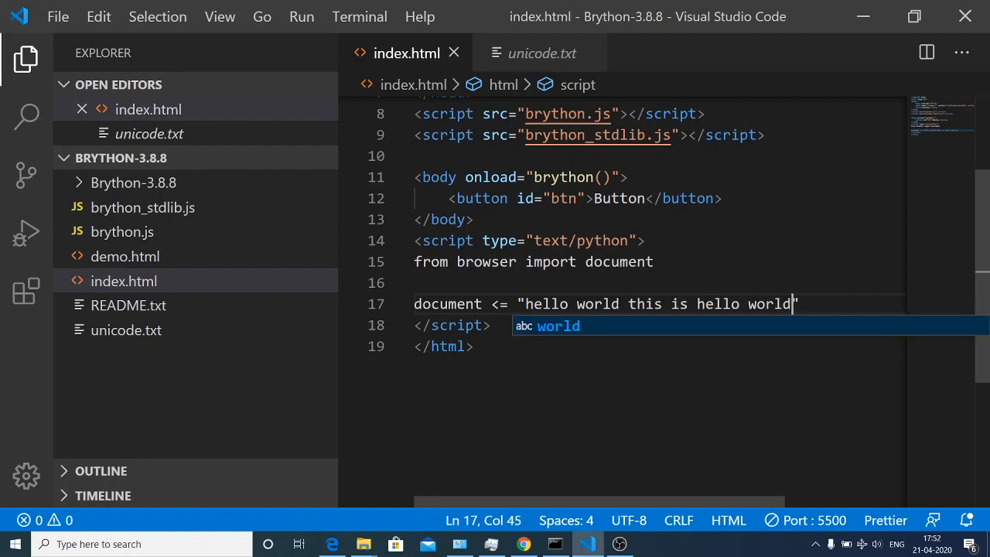
left_click(523, 545)
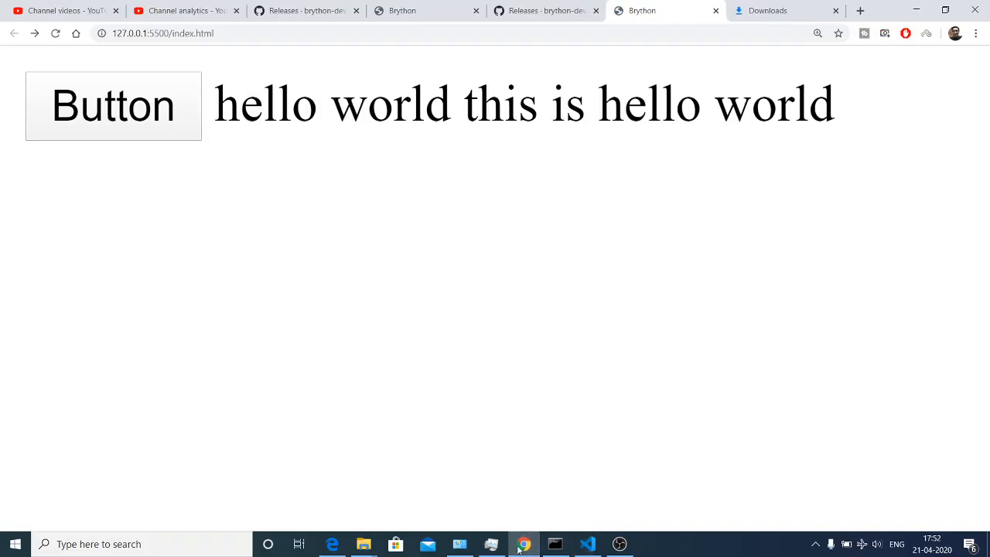
left_click(588, 545)
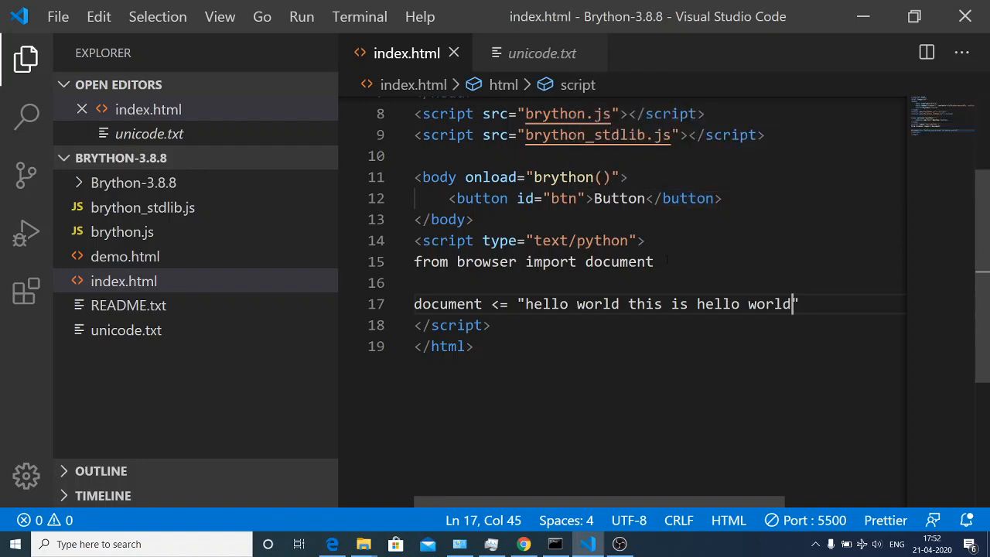
Bind the btn button's click event to a show handler with document['btn'].bind("click",show)
key("Enter")
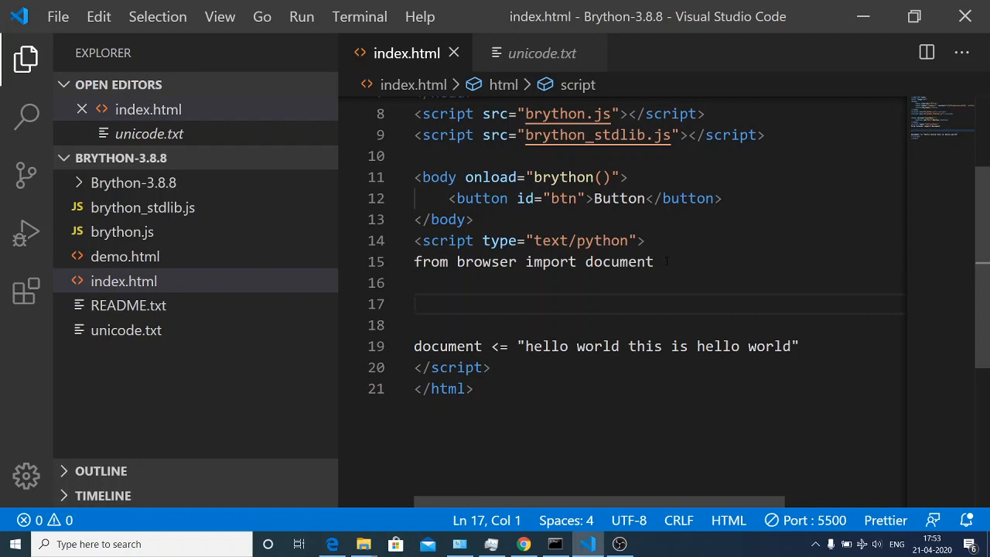
type("docu")
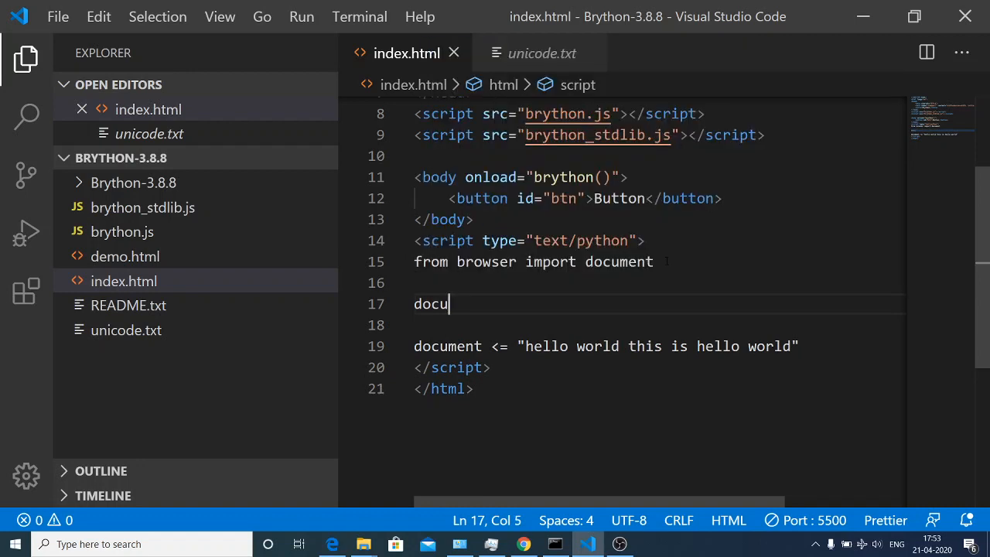
type("ment[")
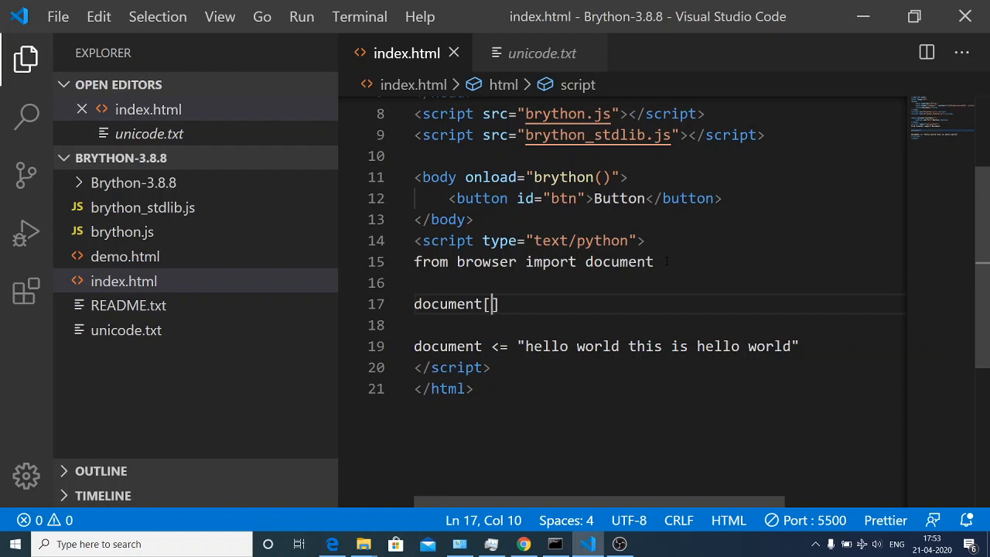
type("'")
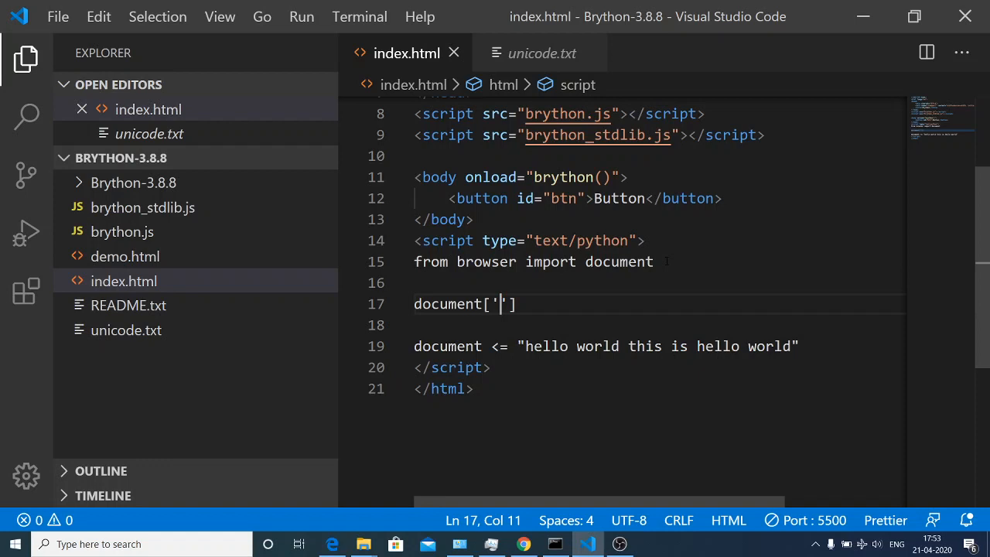
type("t")
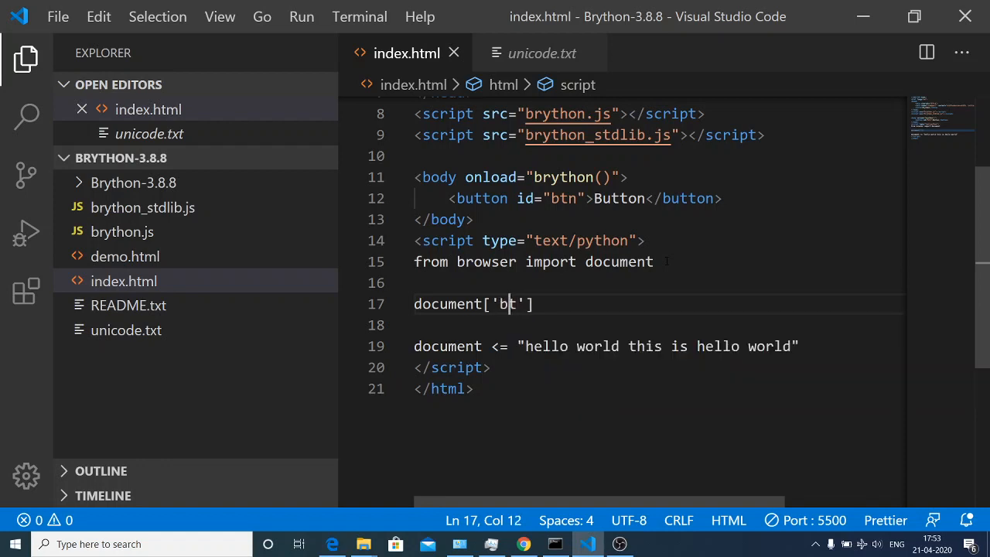
type("n")
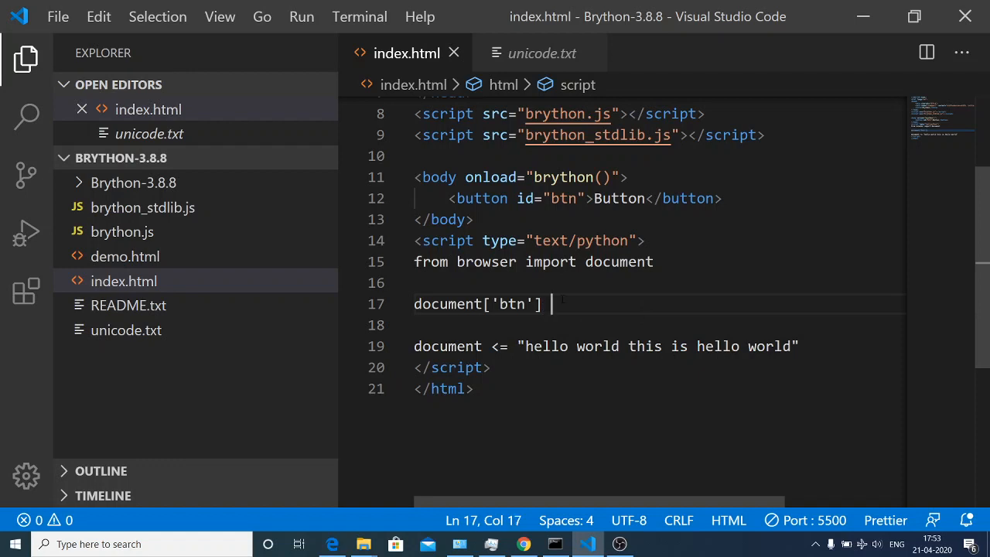
key("Backspace")
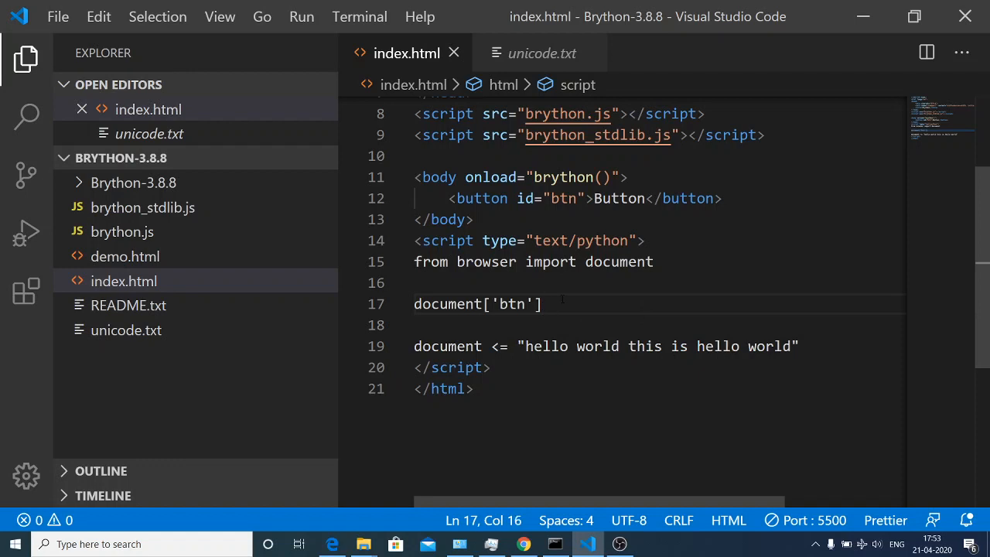
type(".bb")
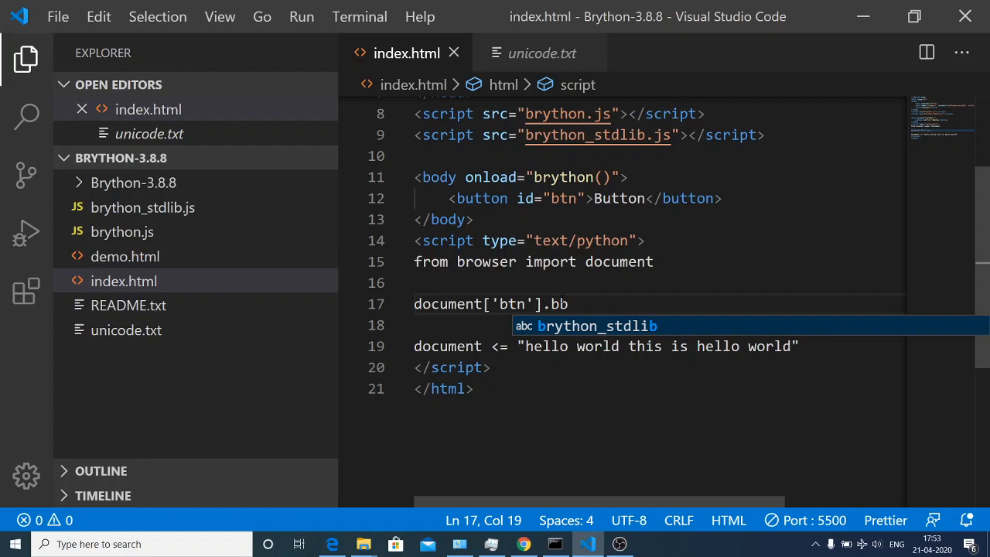
key("Backspace")
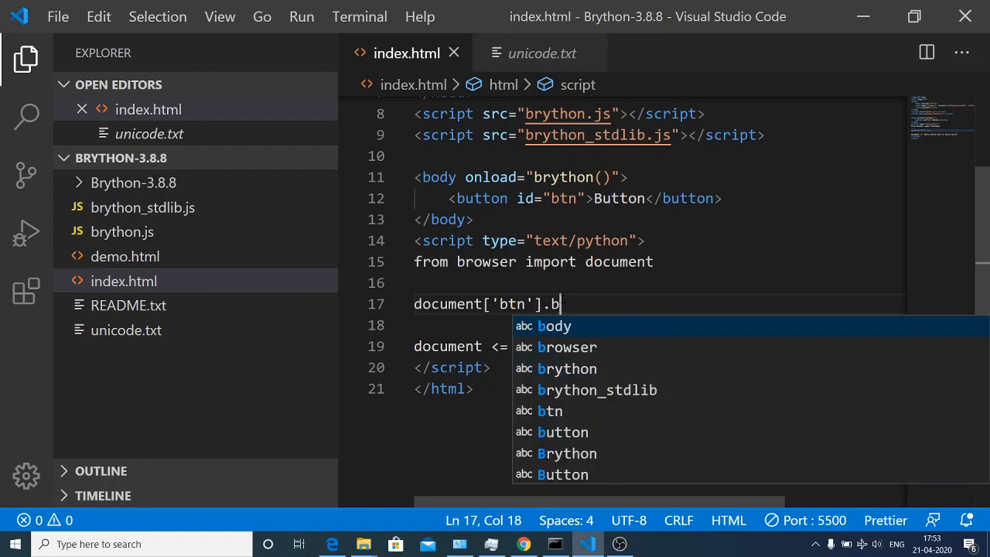
type("ind")
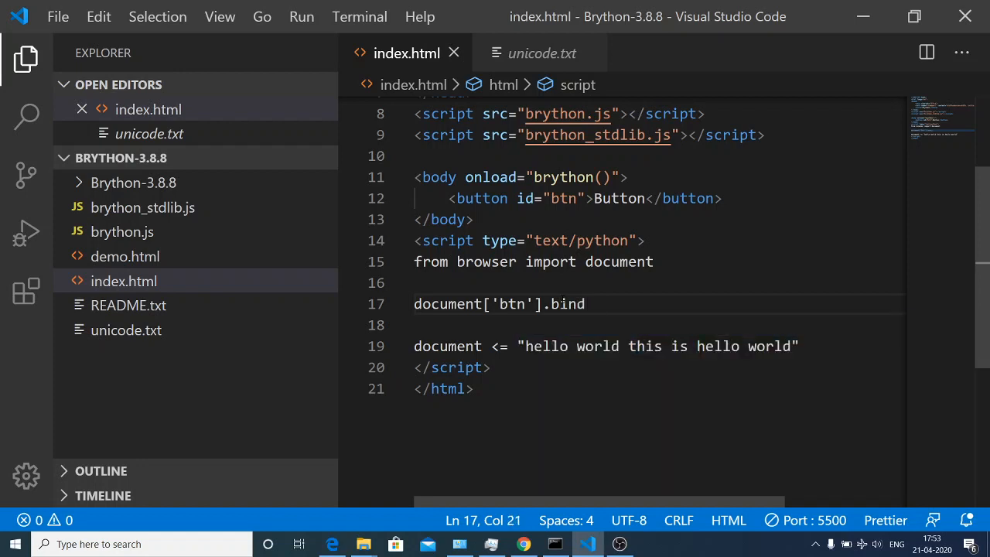
type("()")
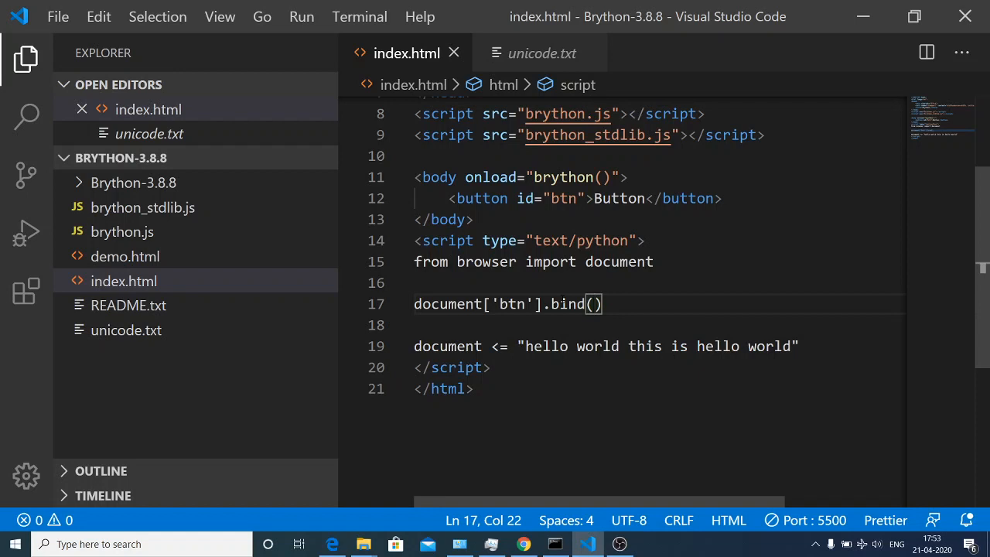
type("\"click\"")
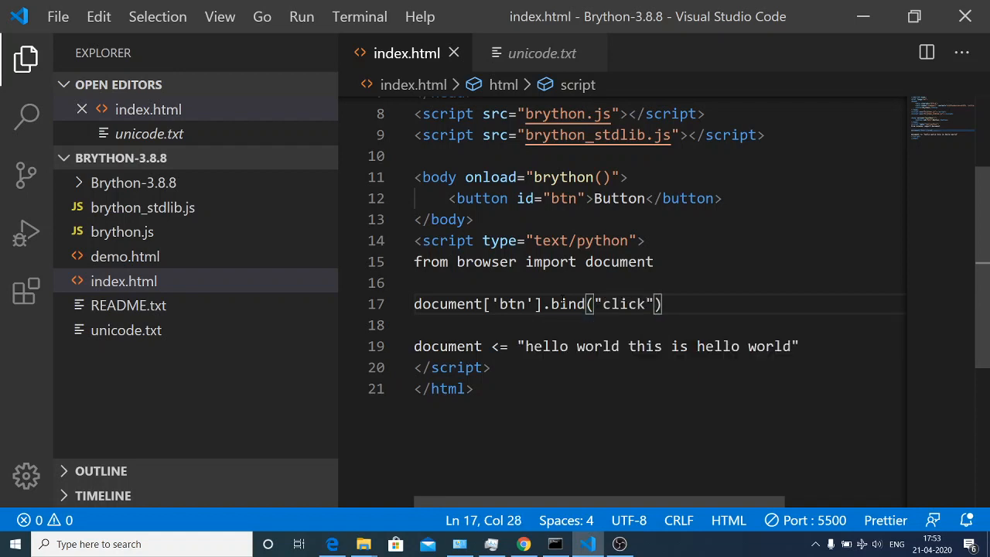
type(",")
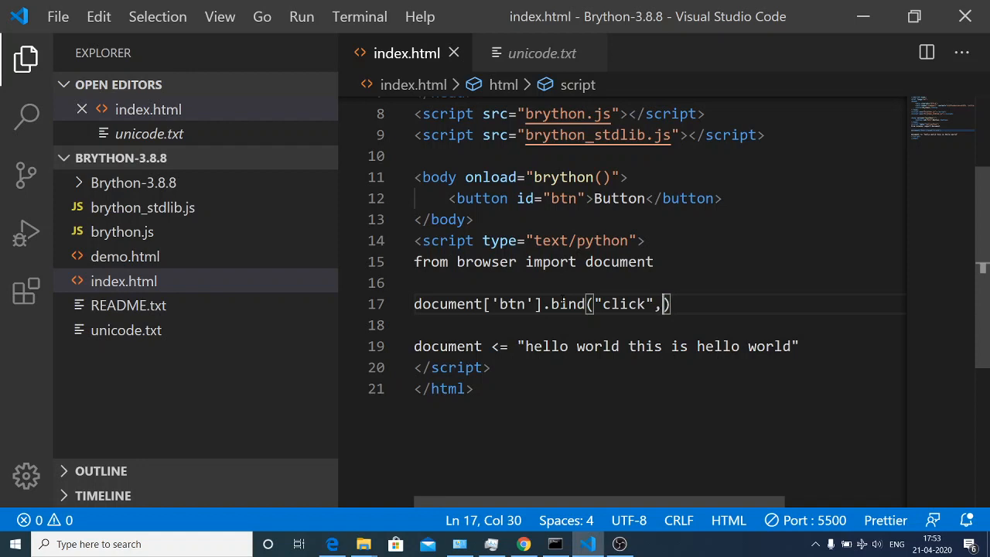
type("sh")
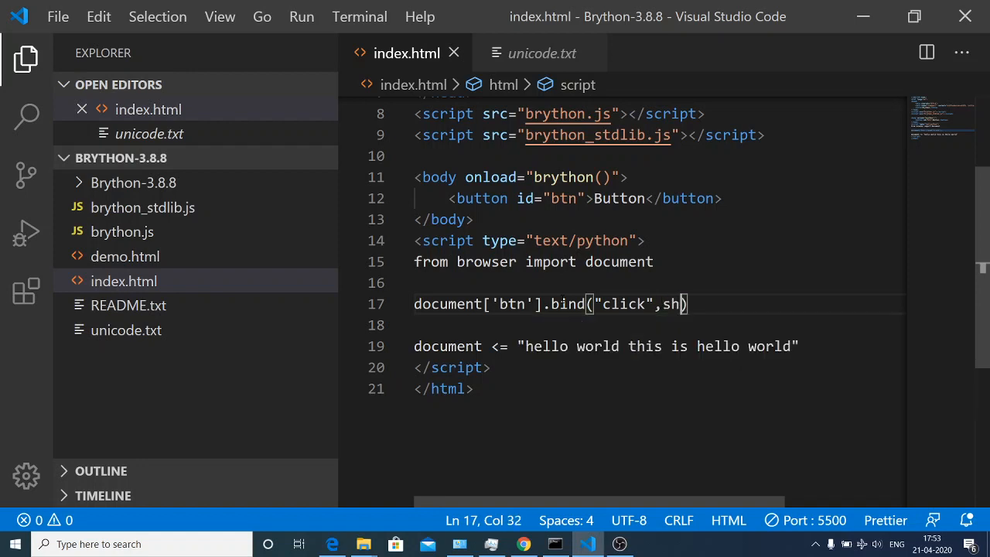
type("ow")
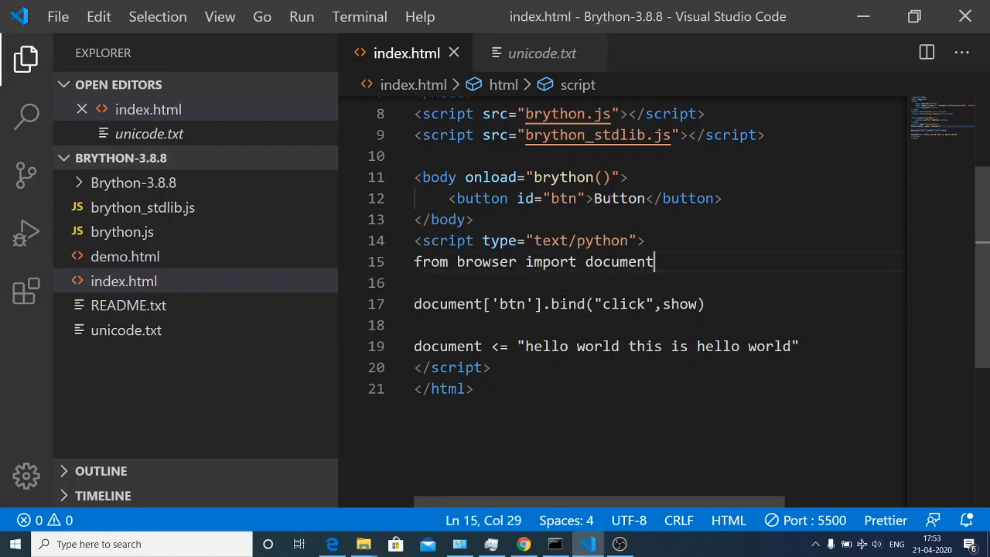
Define show(e) to raise an alert saying "please close the window"
type("def")
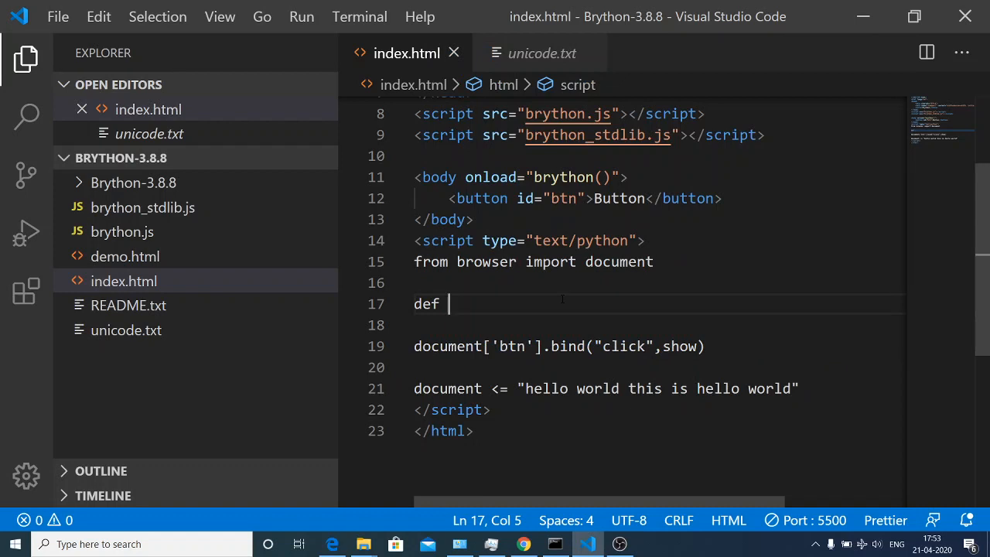
type("show")
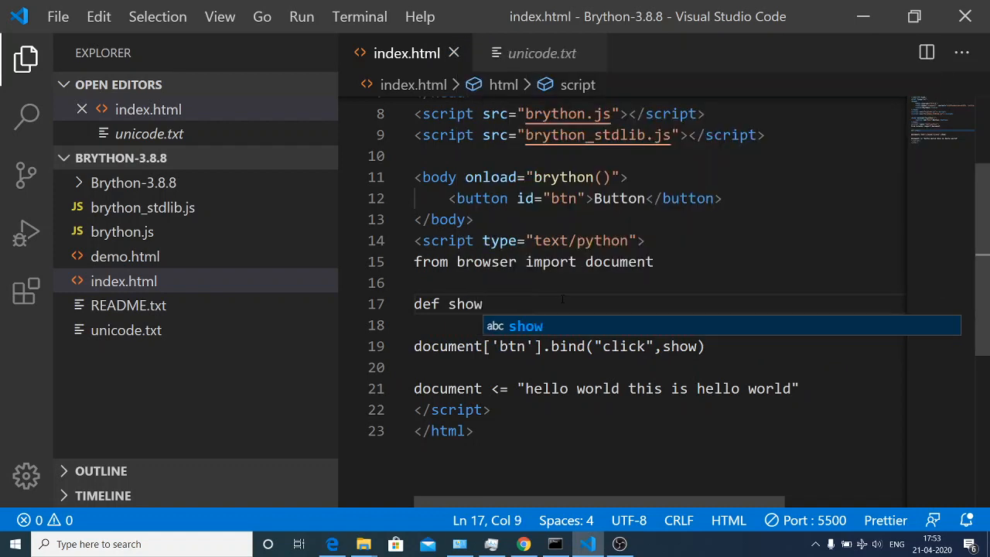
type("(e):")
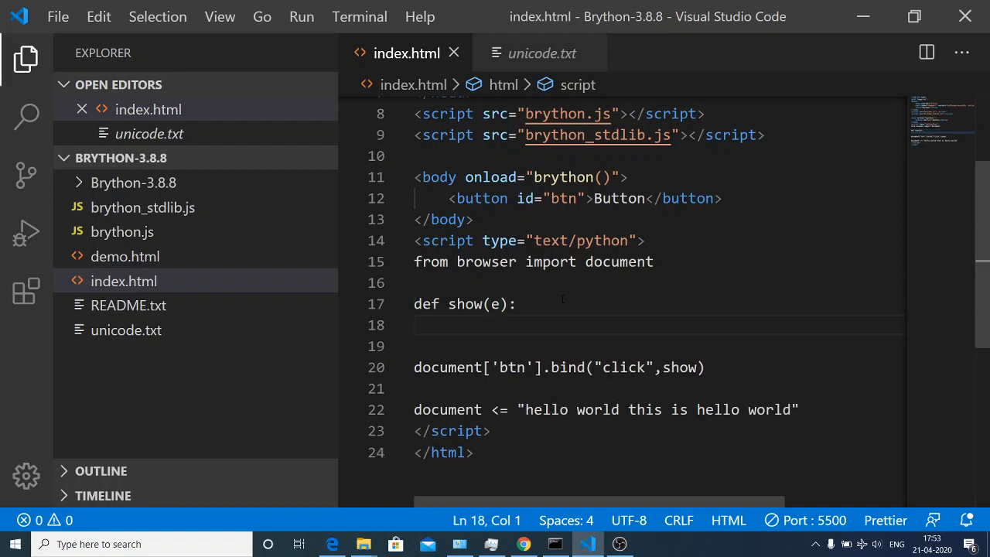
type("alert")
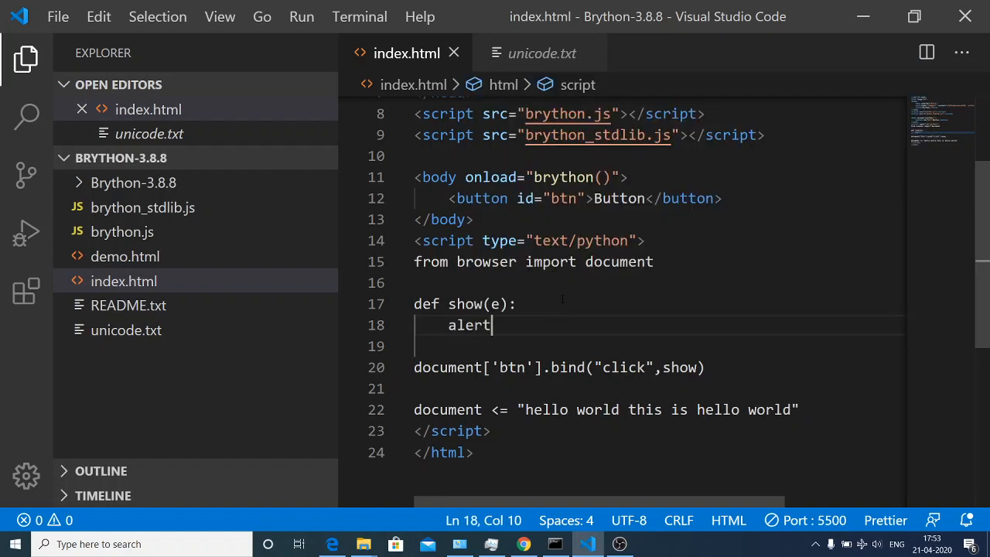
type("(\"\")")
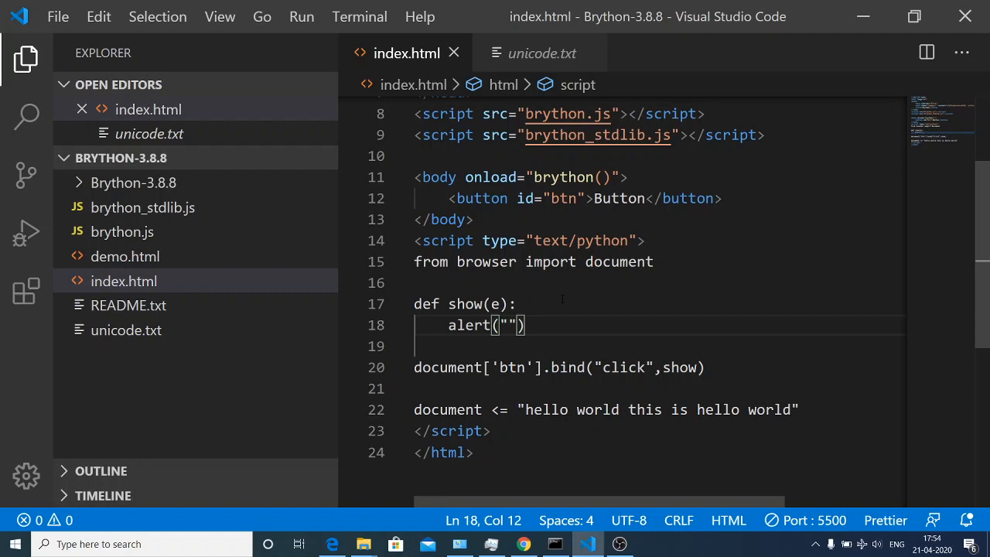
type("please clos")
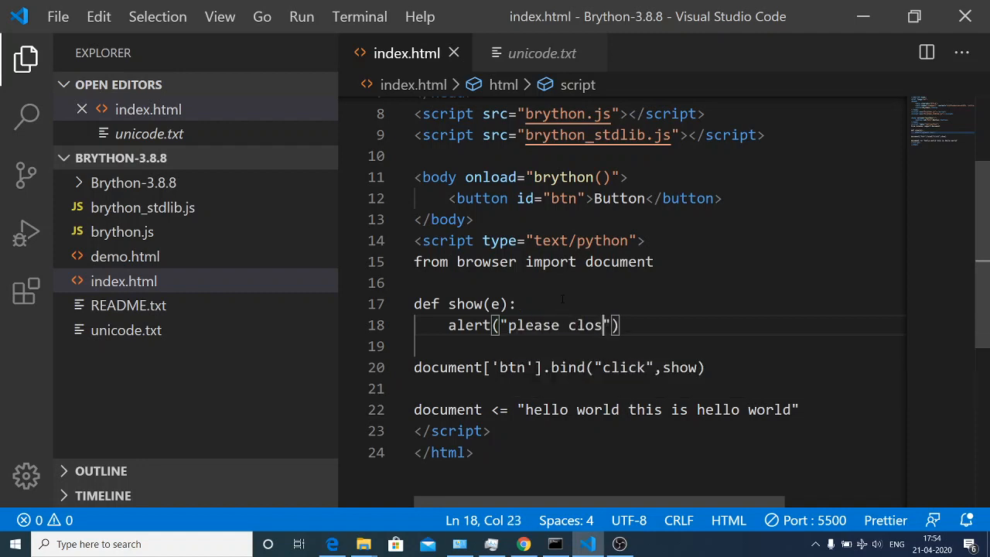
type("e the widow")
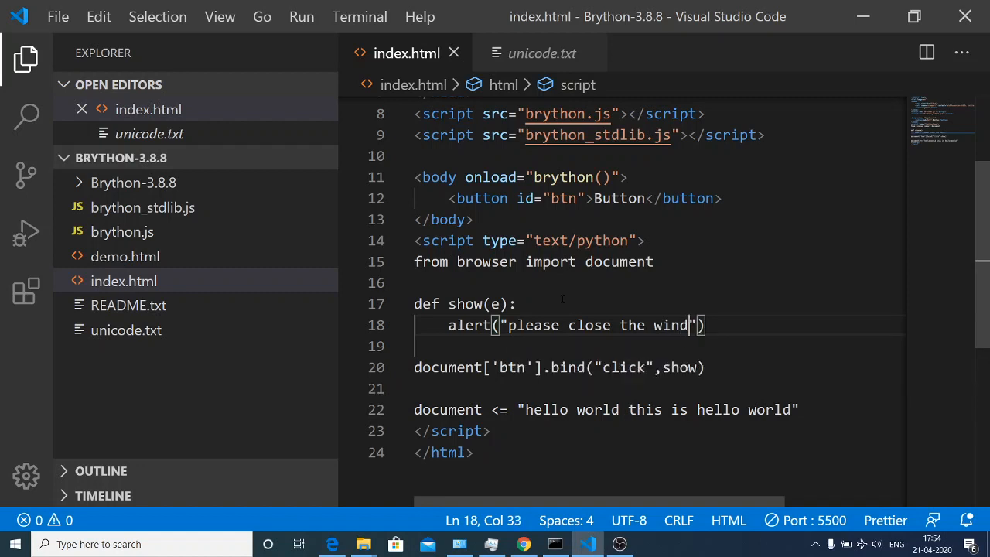
type("ow")
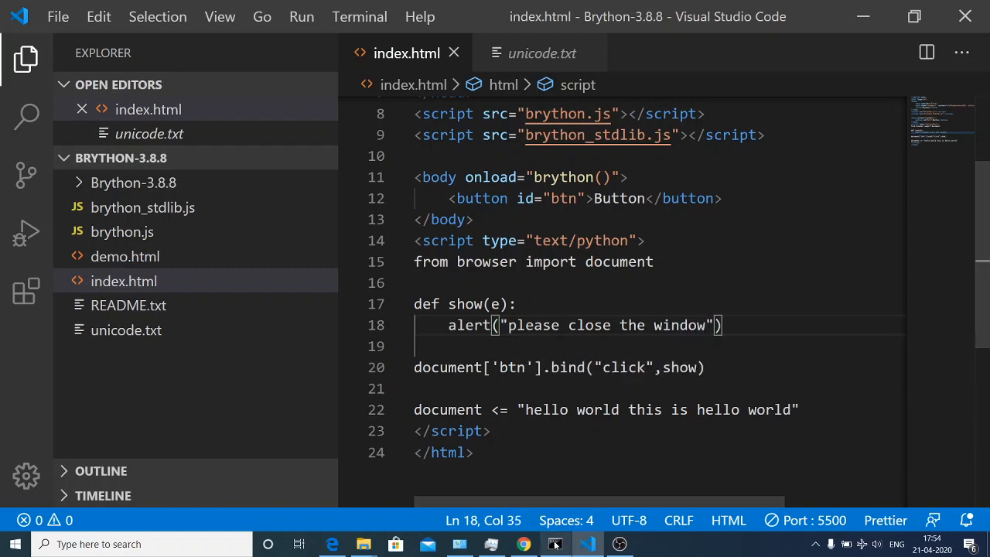
Add alert to the from browser import line so the click handler can raise it
left_click(523, 544)
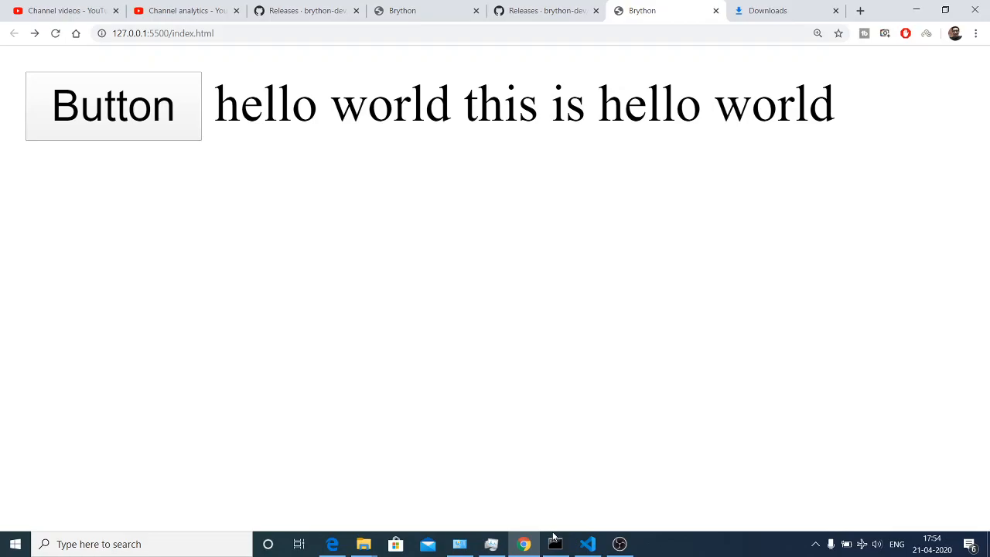
left_click(588, 545)
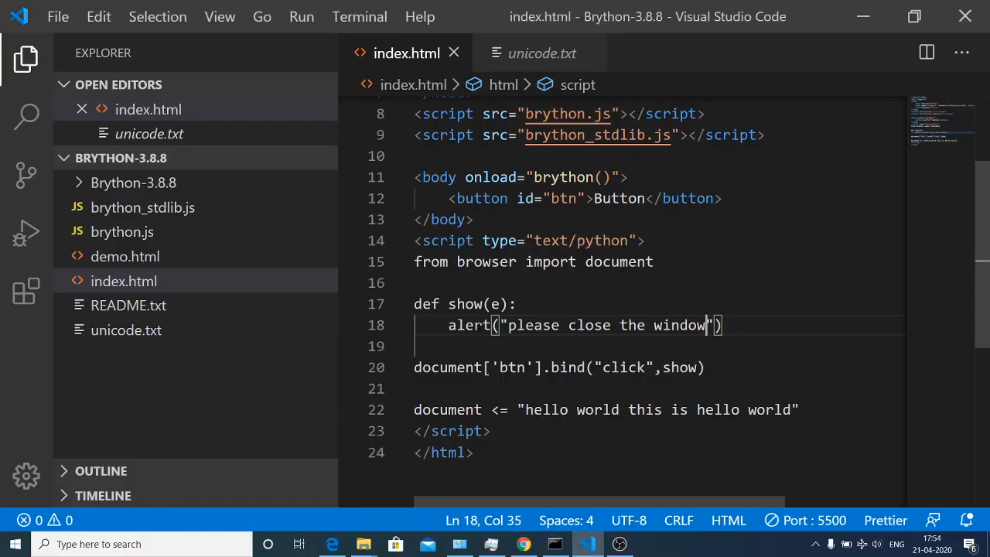
type(",ale")
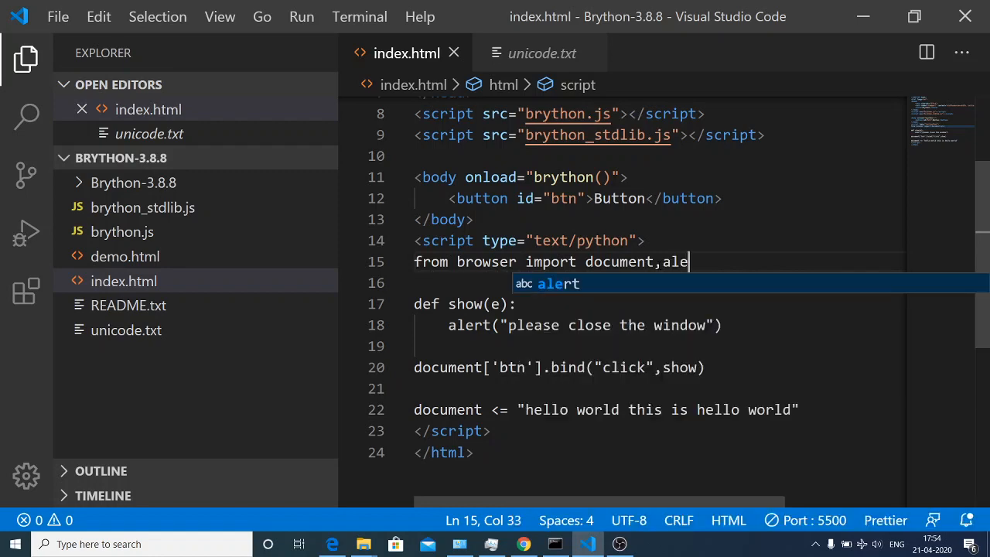
type("rt")
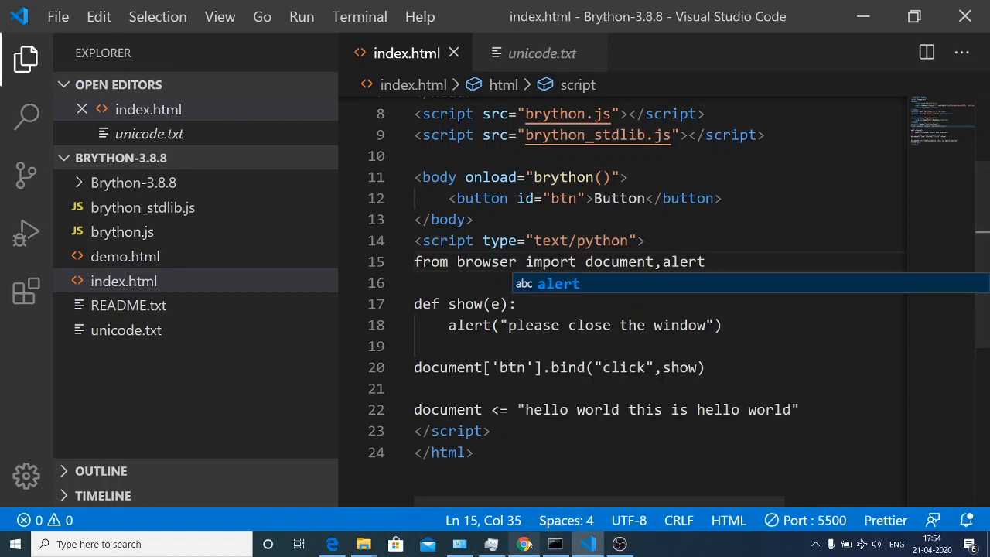
Trigger the page's Button in Chrome and dismiss the resulting 'please close the window' alert
left_click(523, 545)
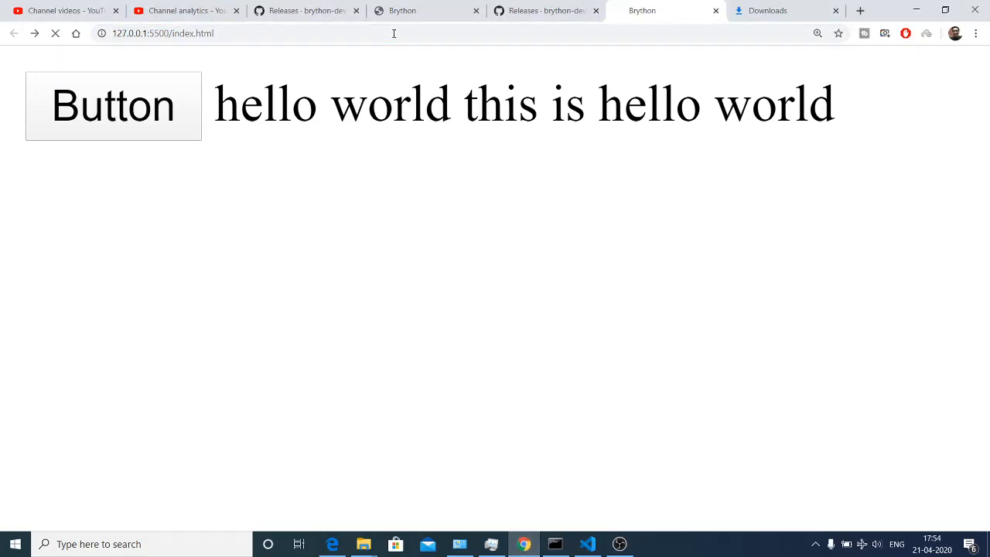
left_click(113, 106)
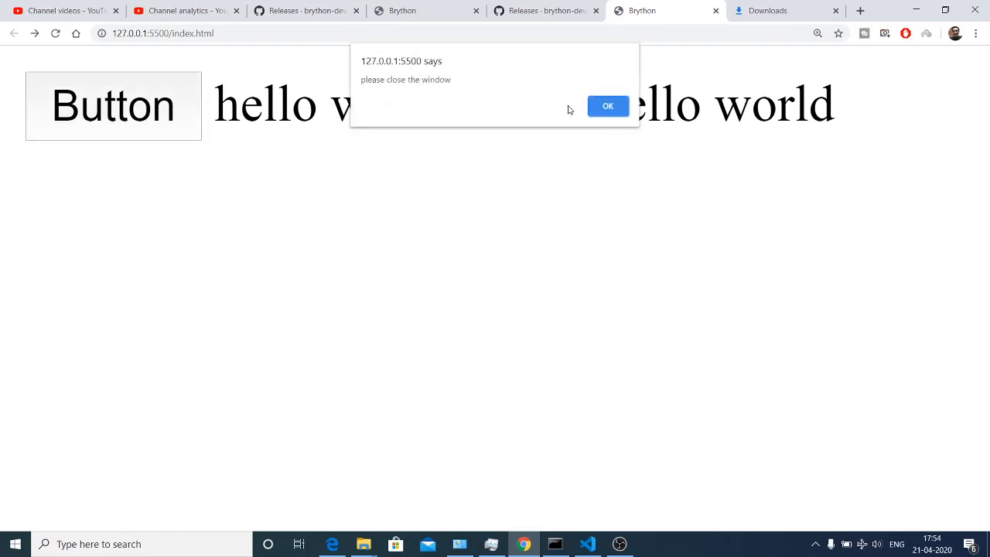
left_click(607, 106)
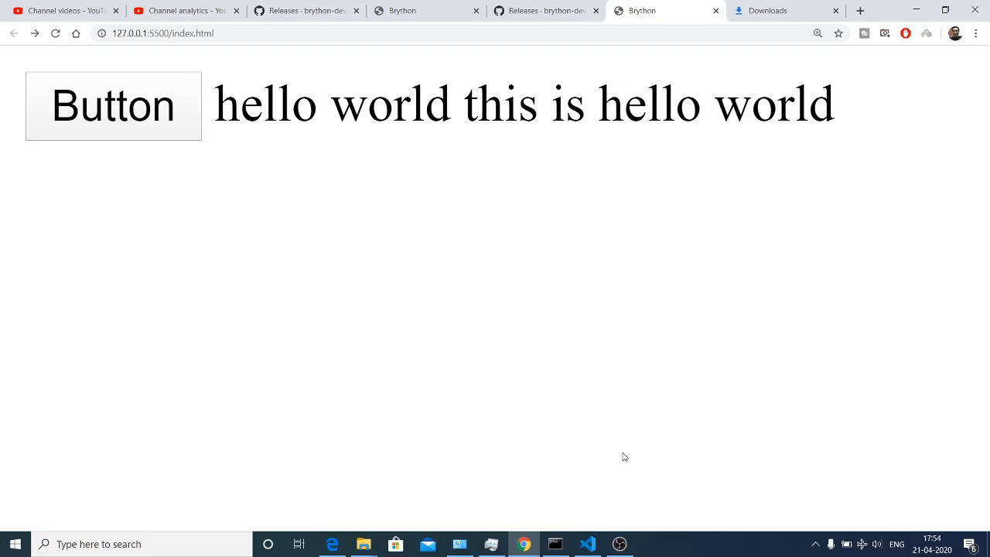
left_click(588, 544)
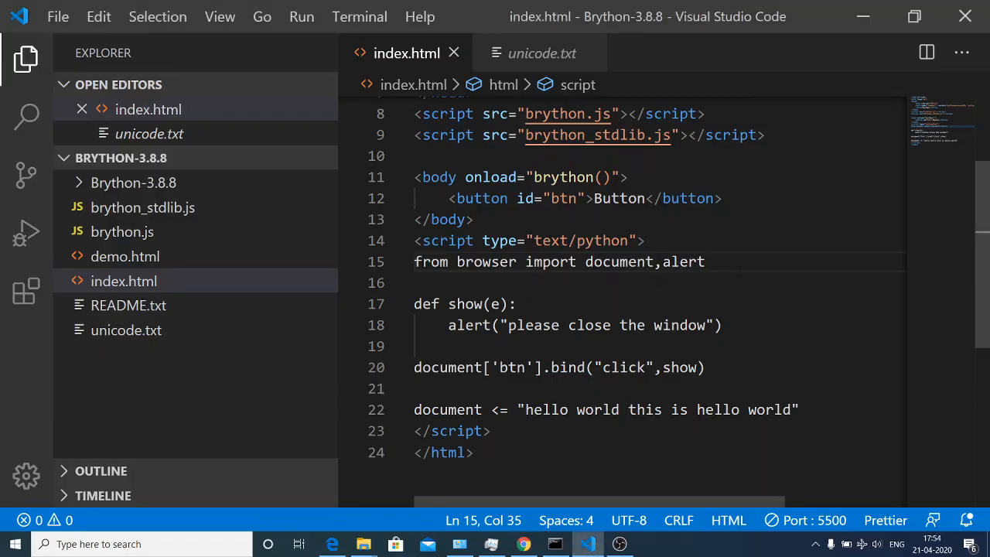
Import console from browser and log the event with console.log(e) inside show(e) above the alert
type(",console")
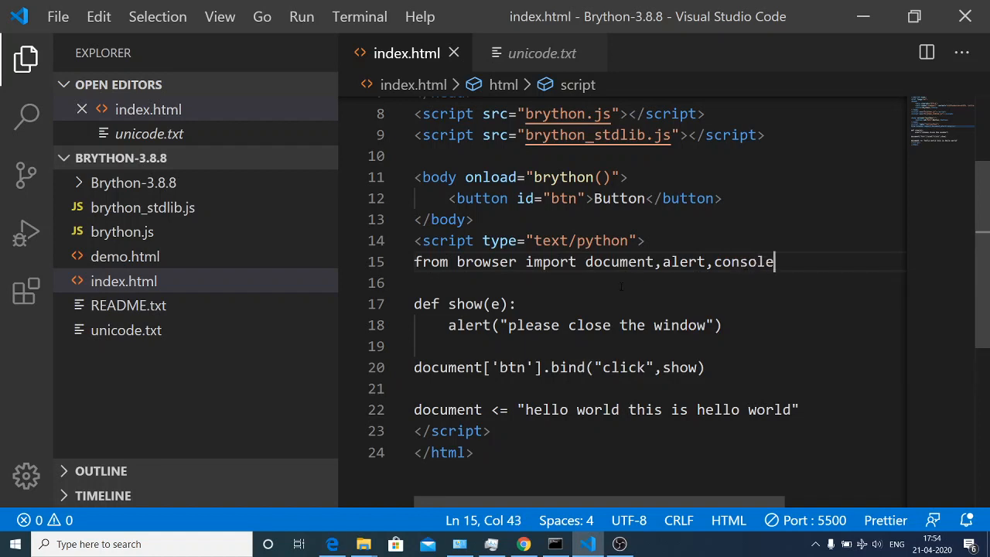
key("Enter")
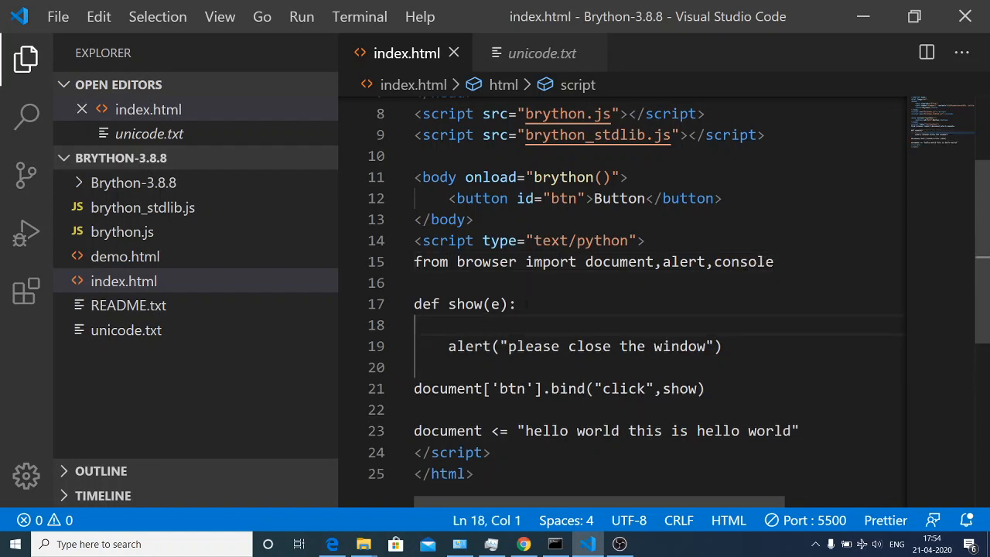
type("cos")
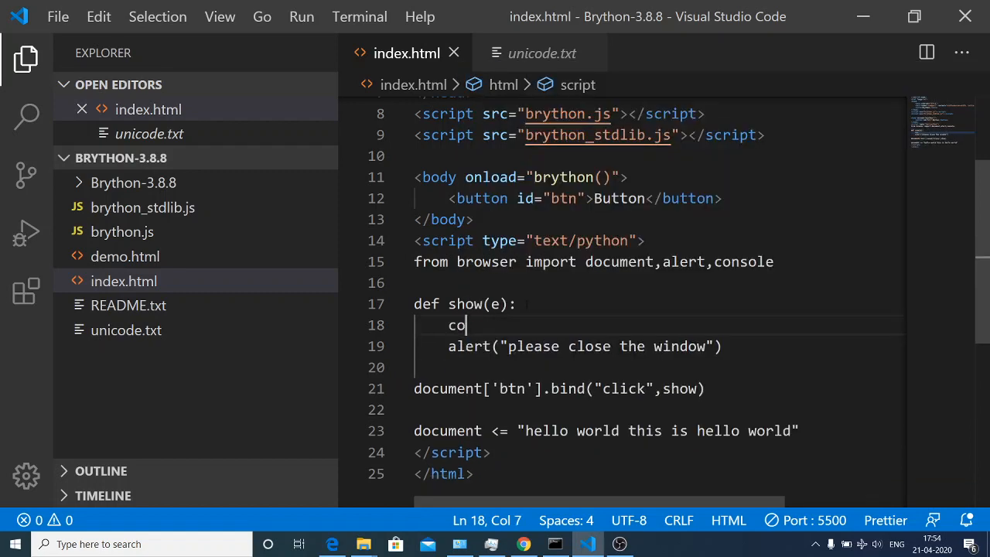
type("nsole")
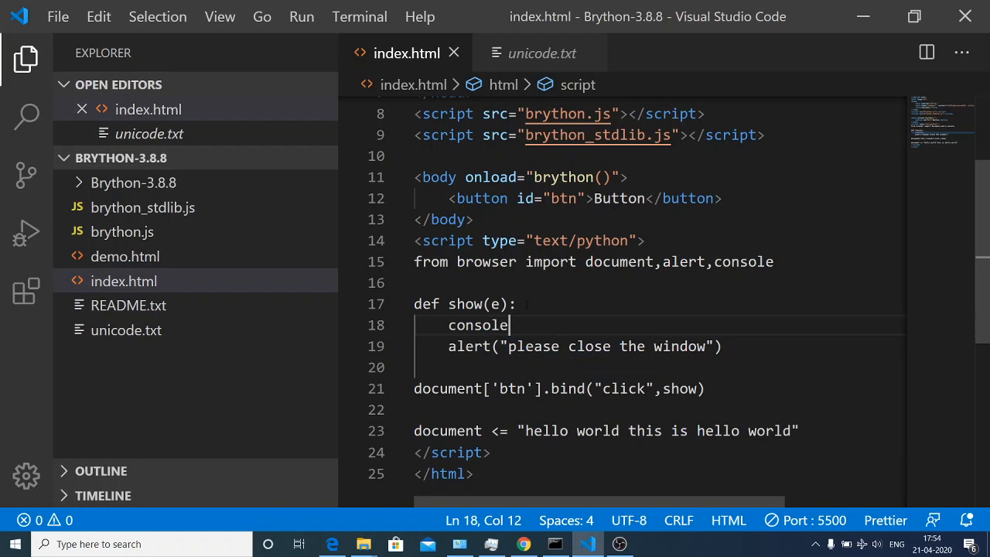
type(".log")
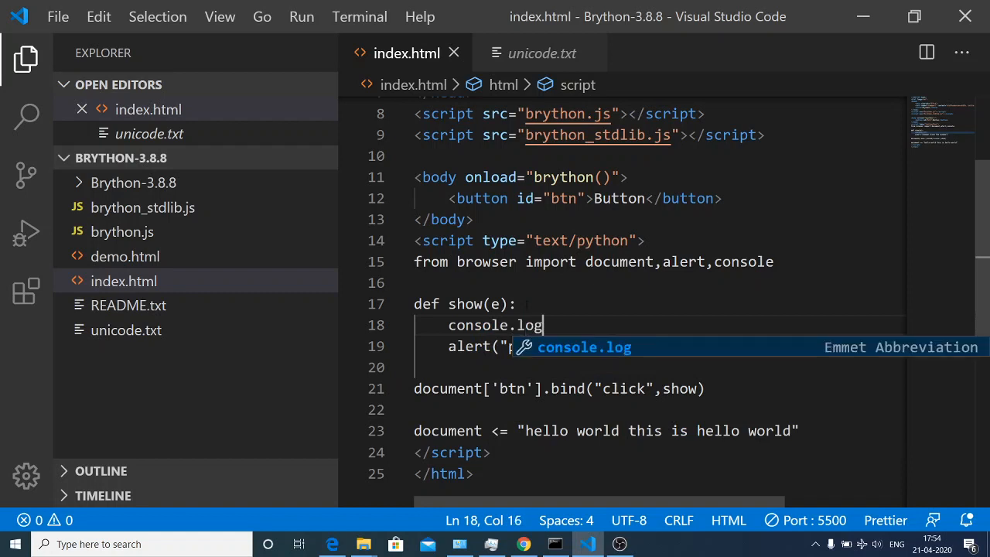
type("(e)")
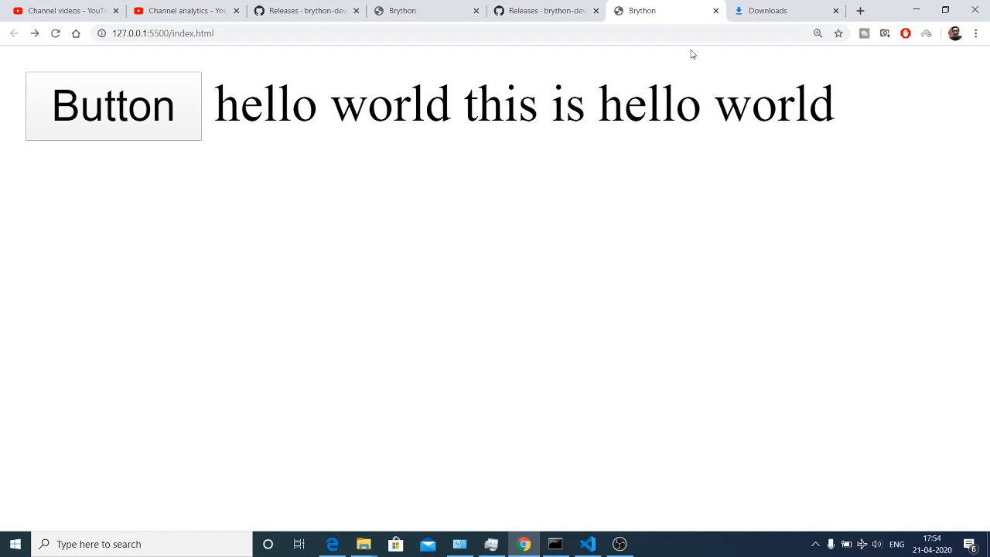
With DevTools open, fire the Button and inspect the logged MouseEvent's expanded properties in the console
key("F12")
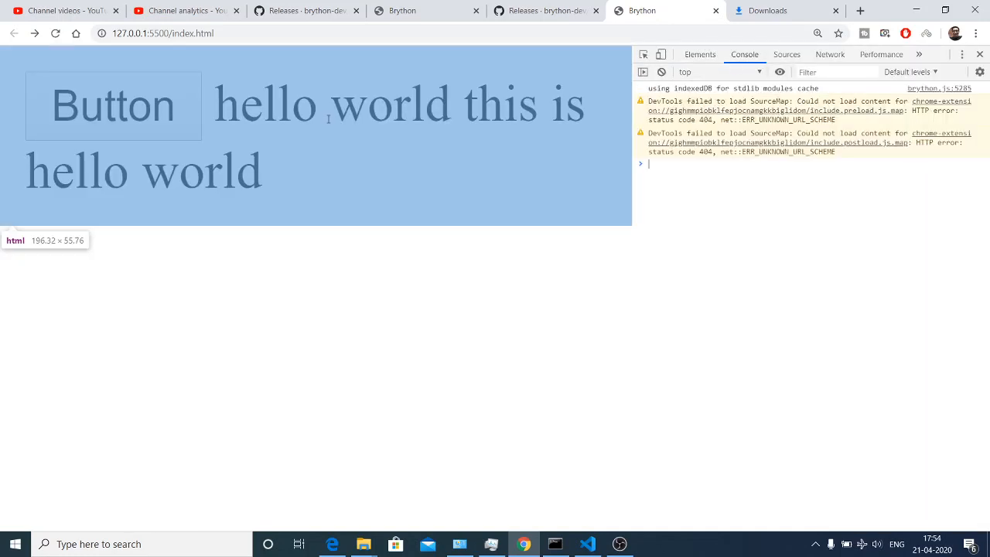
left_click(113, 105)
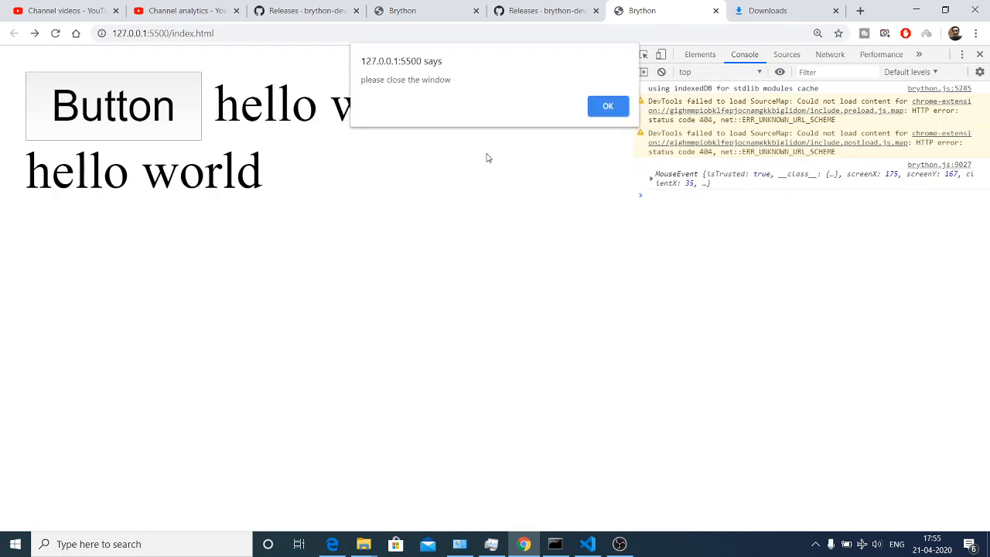
left_click(609, 105)
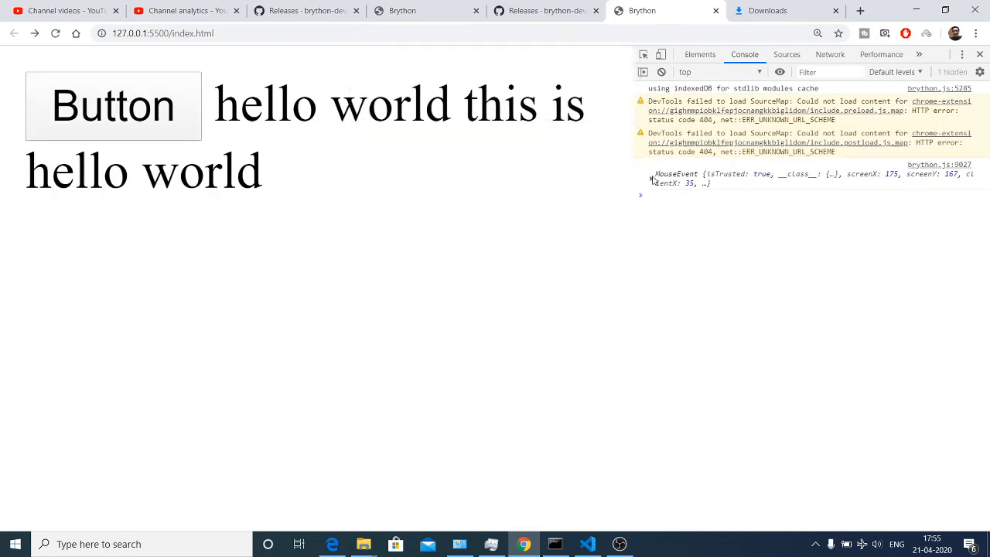
left_click(653, 173)
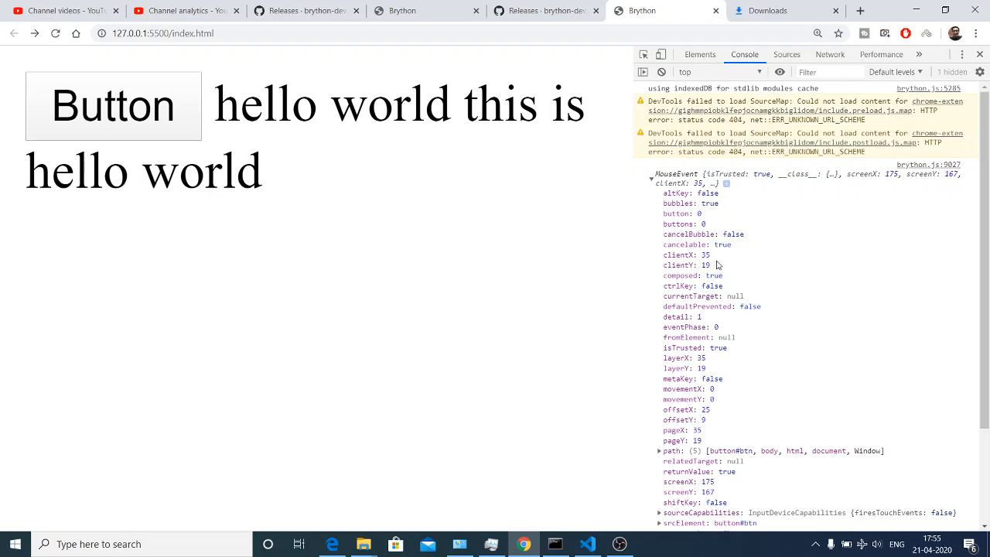
scroll("down", 3)
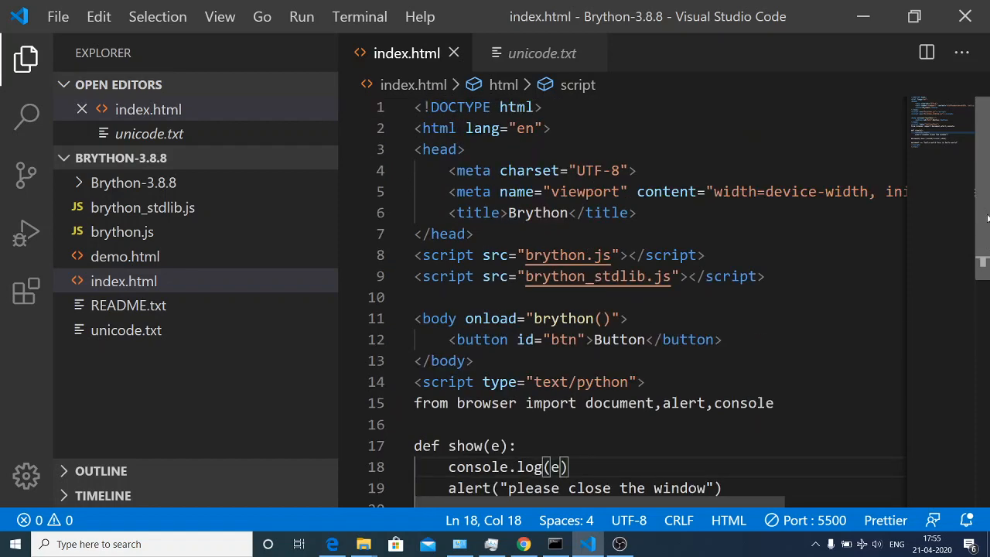
scroll("down", 3)
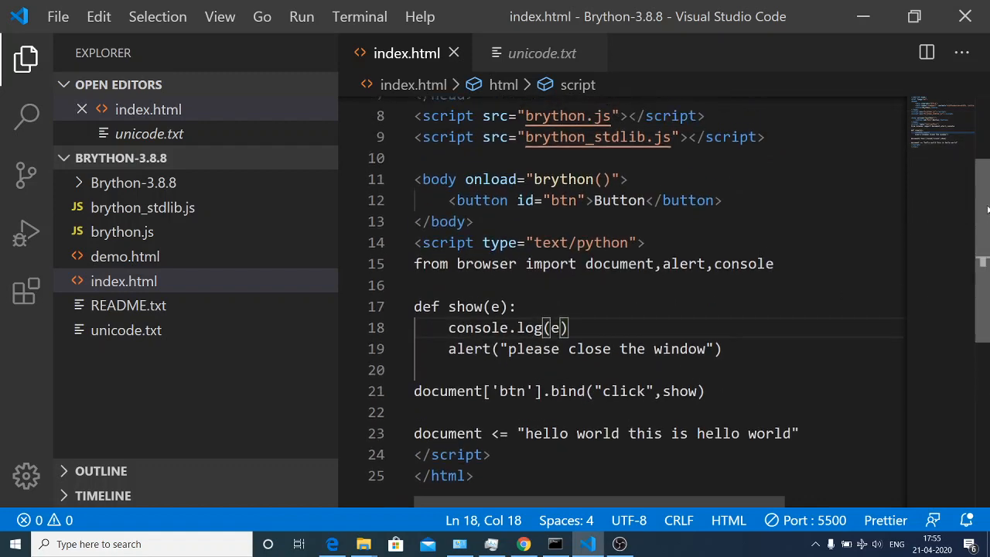
scroll("down", 3)
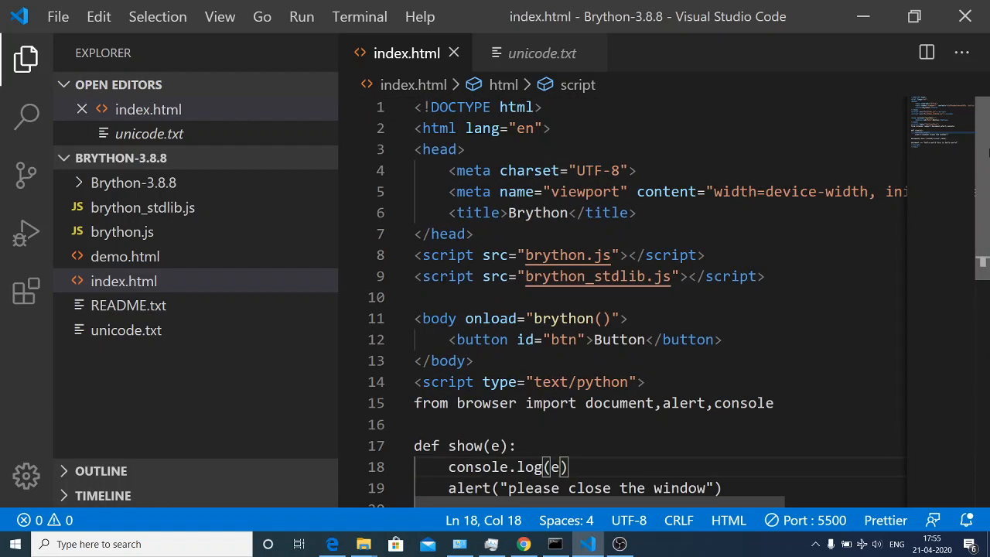
scroll("down", 3)
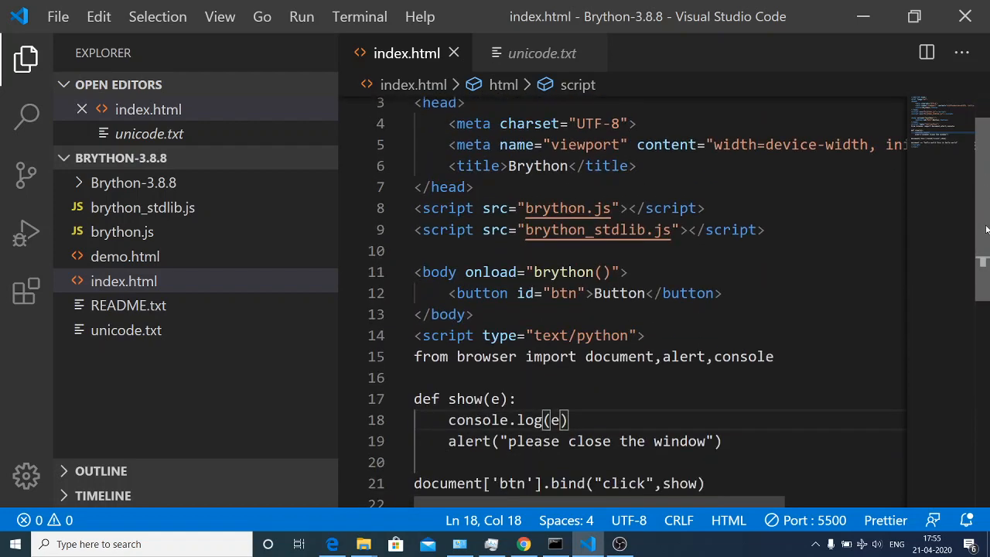